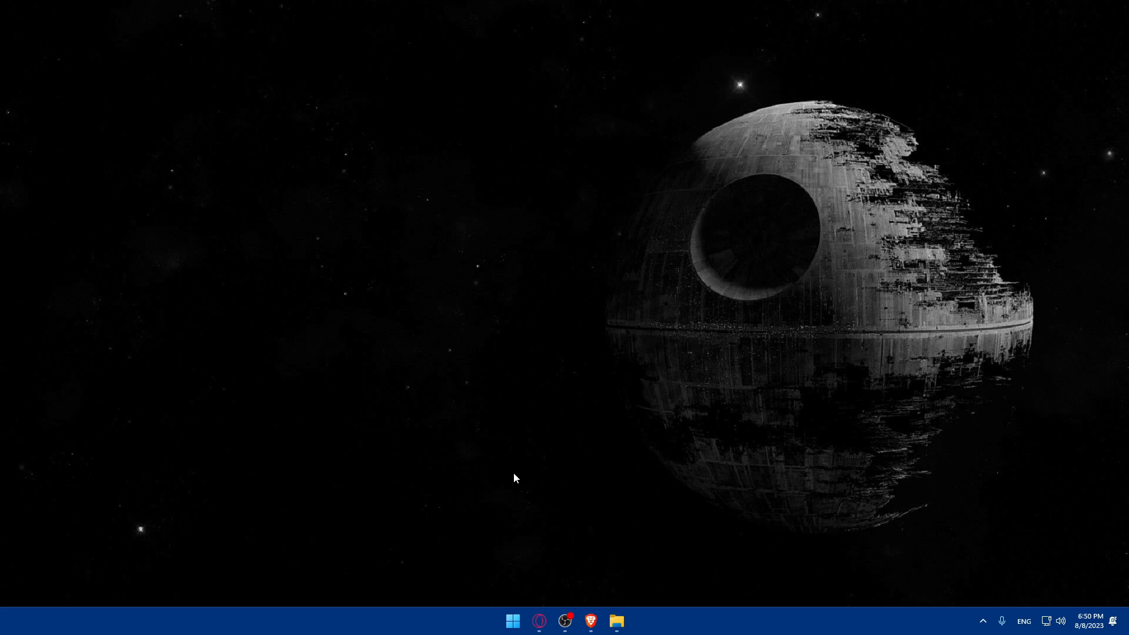
Step: Launch Brave and load square.com from the address bar
{"action": "left_click", "coordinate": [590, 621]}
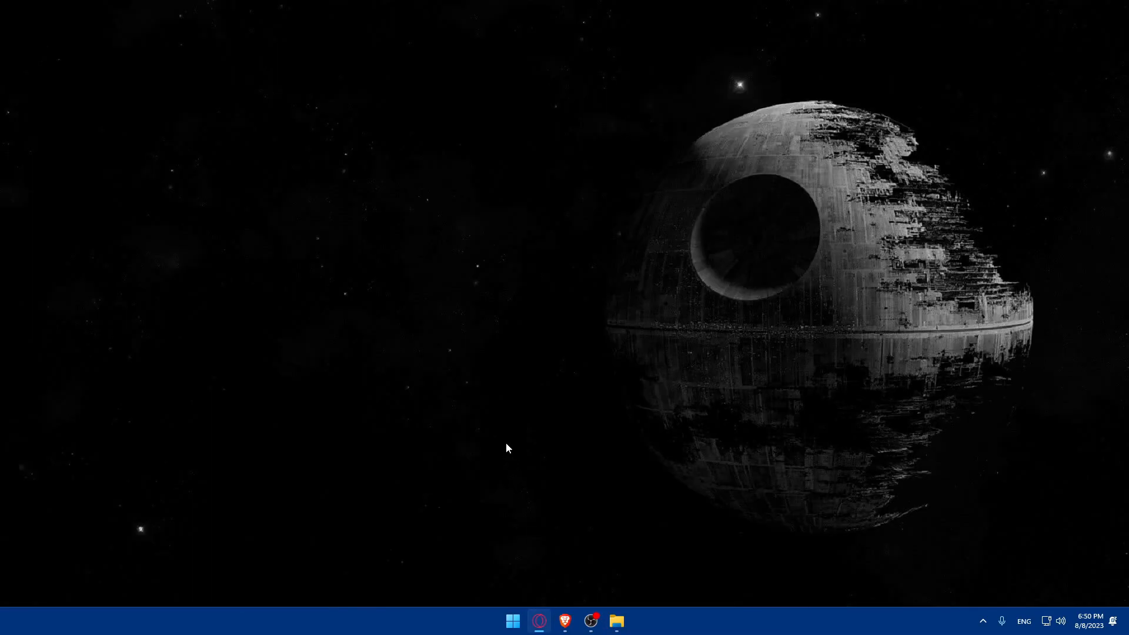
{"action": "left_click", "coordinate": [564, 621]}
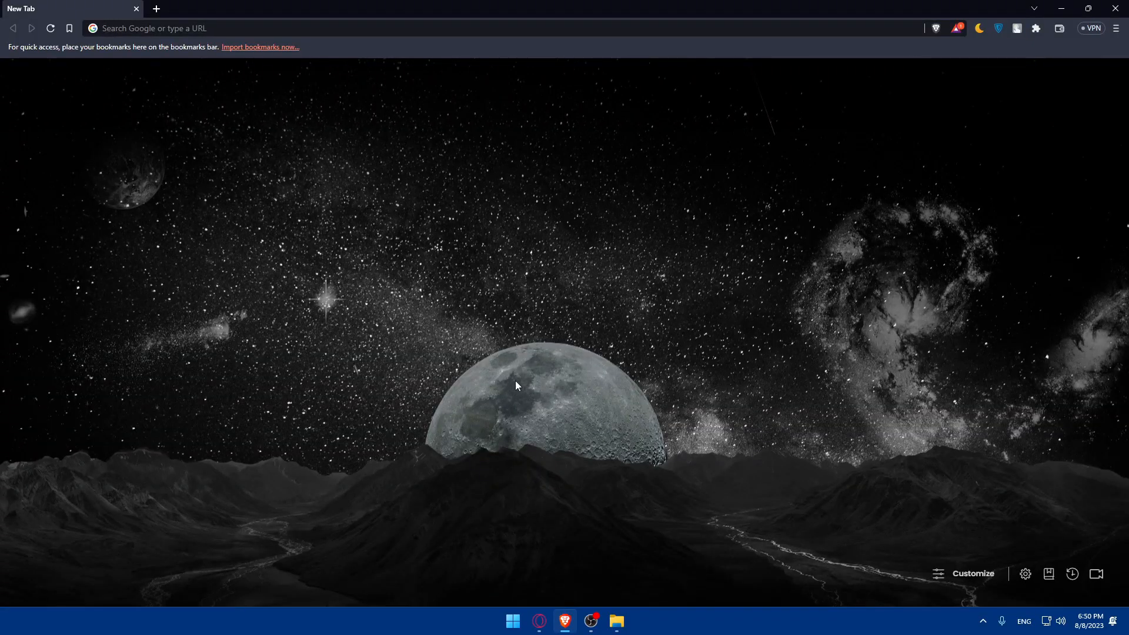
{"action": "mouse_move", "coordinate": [529, 373]}
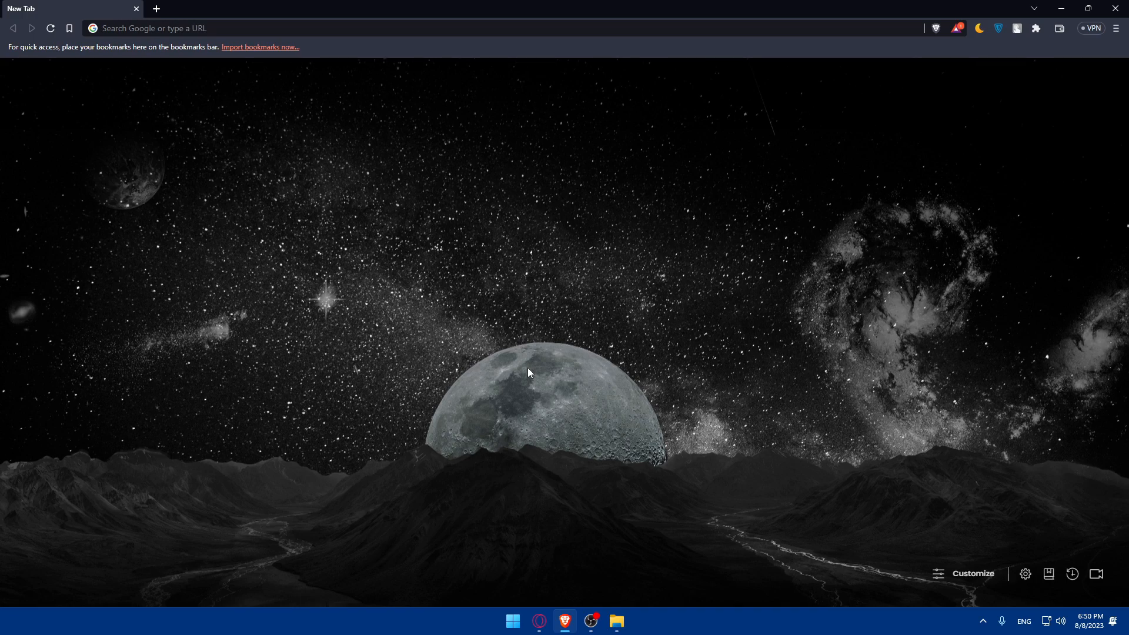
{"action": "mouse_move", "coordinate": [178, 54]}
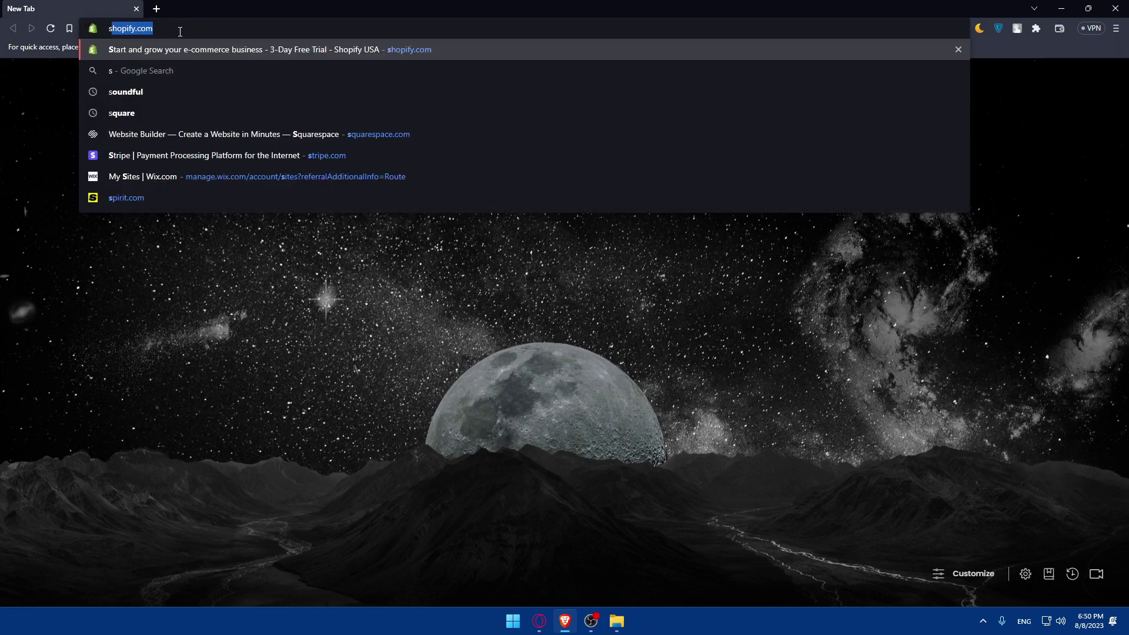
{"action": "type", "text": "square."}
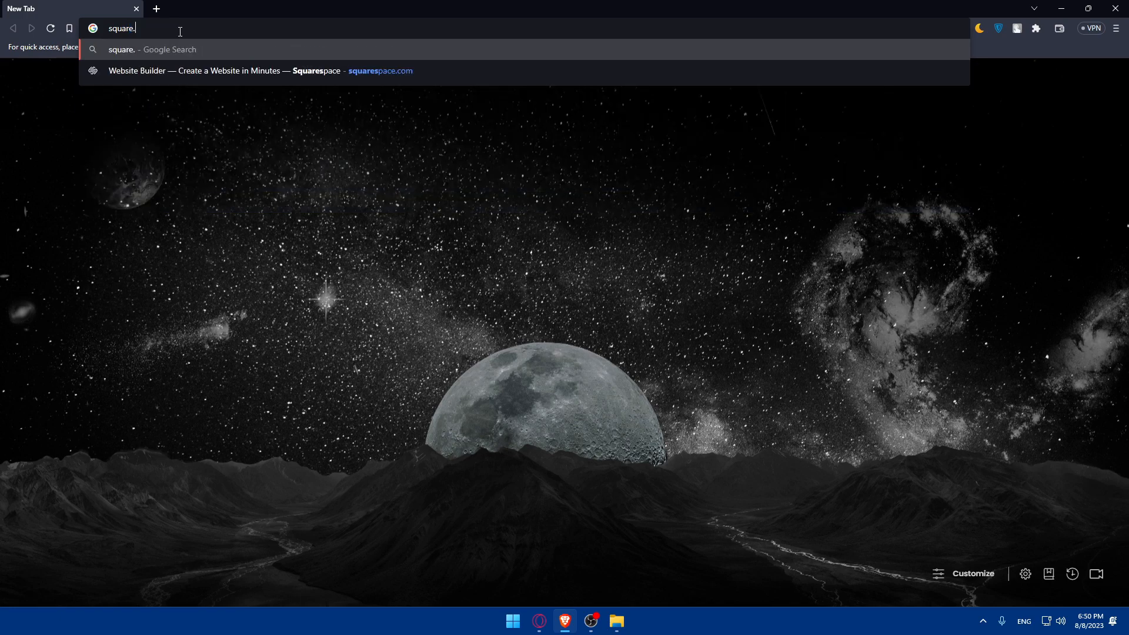
{"action": "key", "text": "Return"}
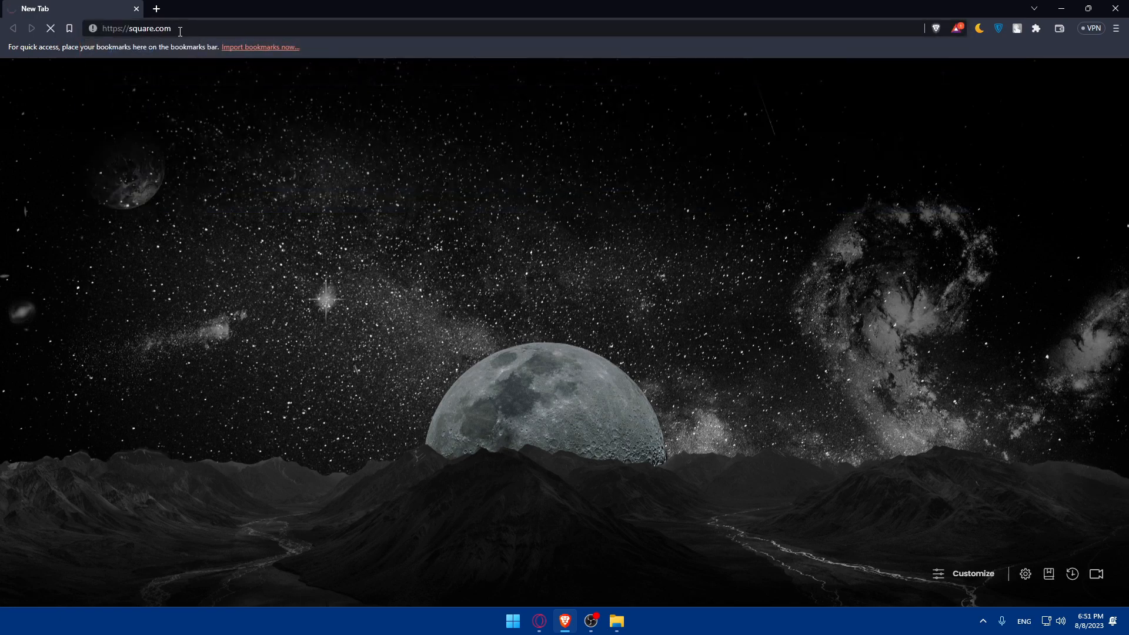
{"action": "key", "text": "Return"}
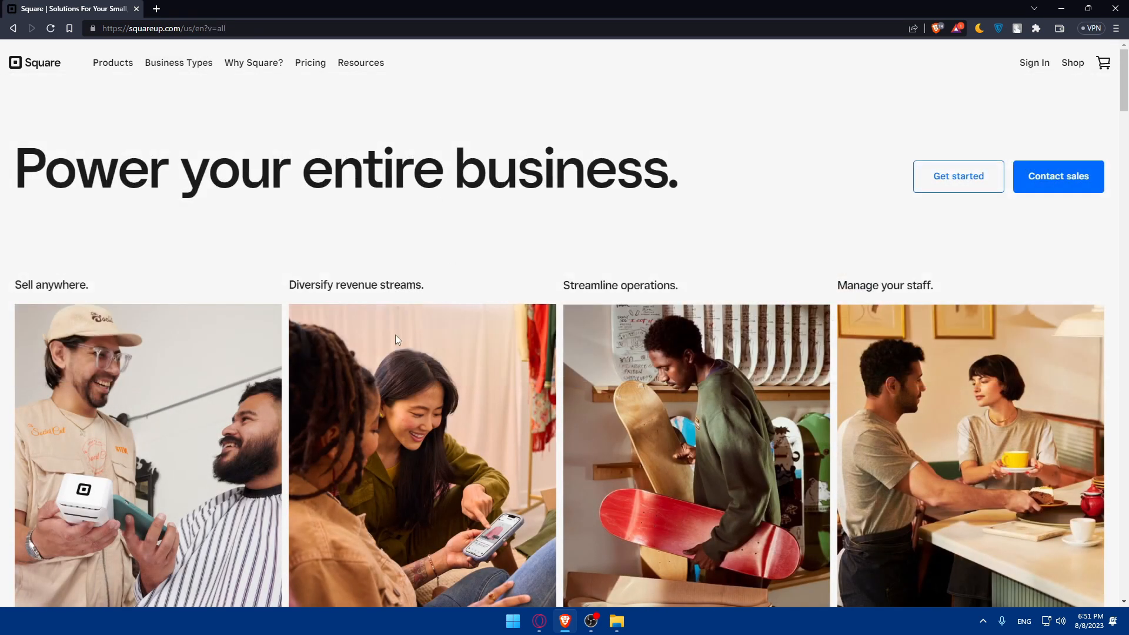
{"action": "mouse_move", "coordinate": [385, 301]}
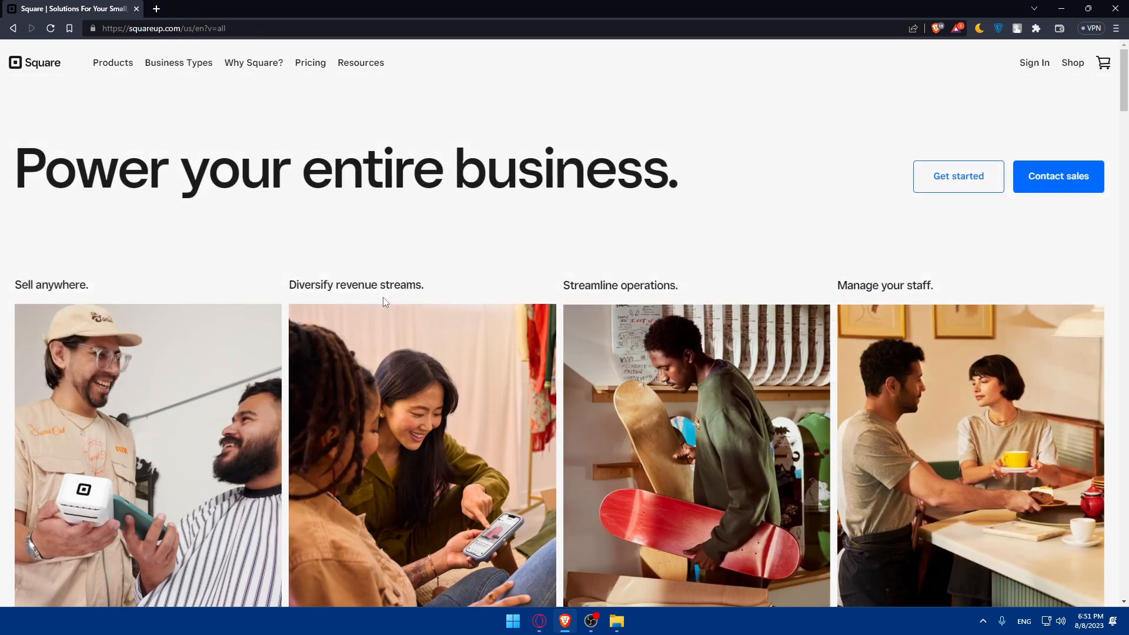
{"action": "mouse_move", "coordinate": [1034, 63]}
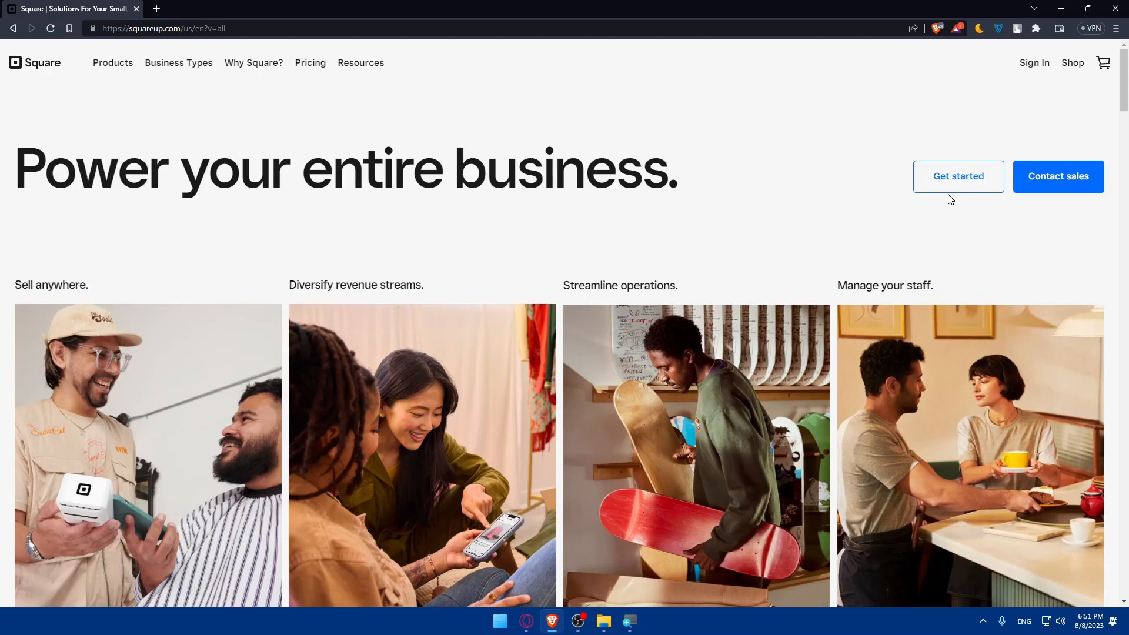
{"action": "mouse_move", "coordinate": [543, 240]}
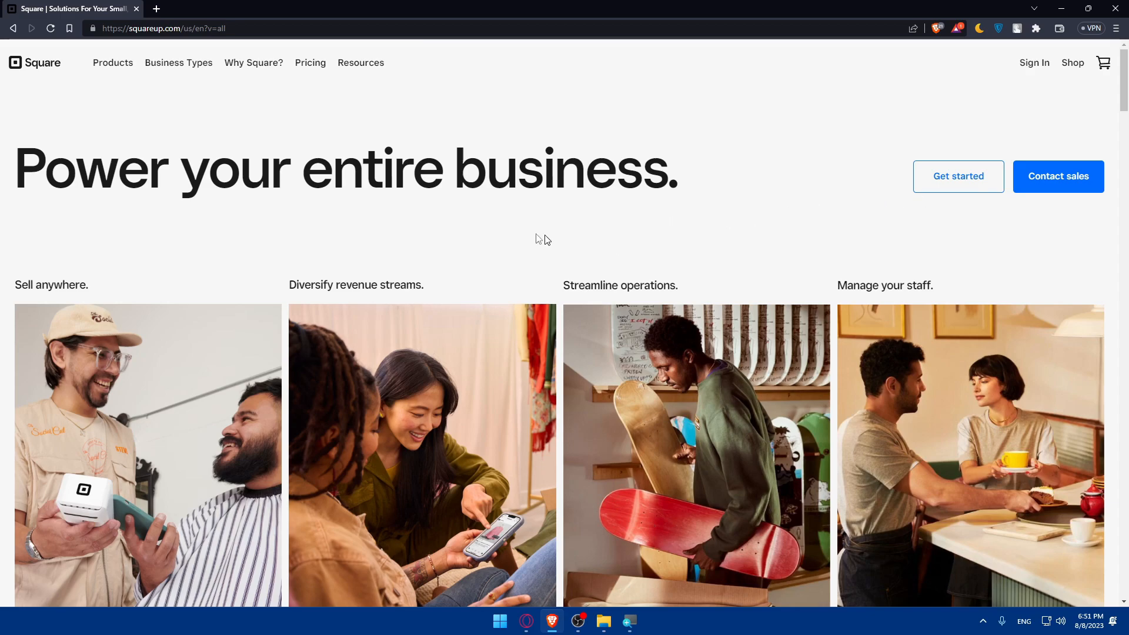
{"action": "scroll", "scroll_direction": "down", "scroll_amount": 3}
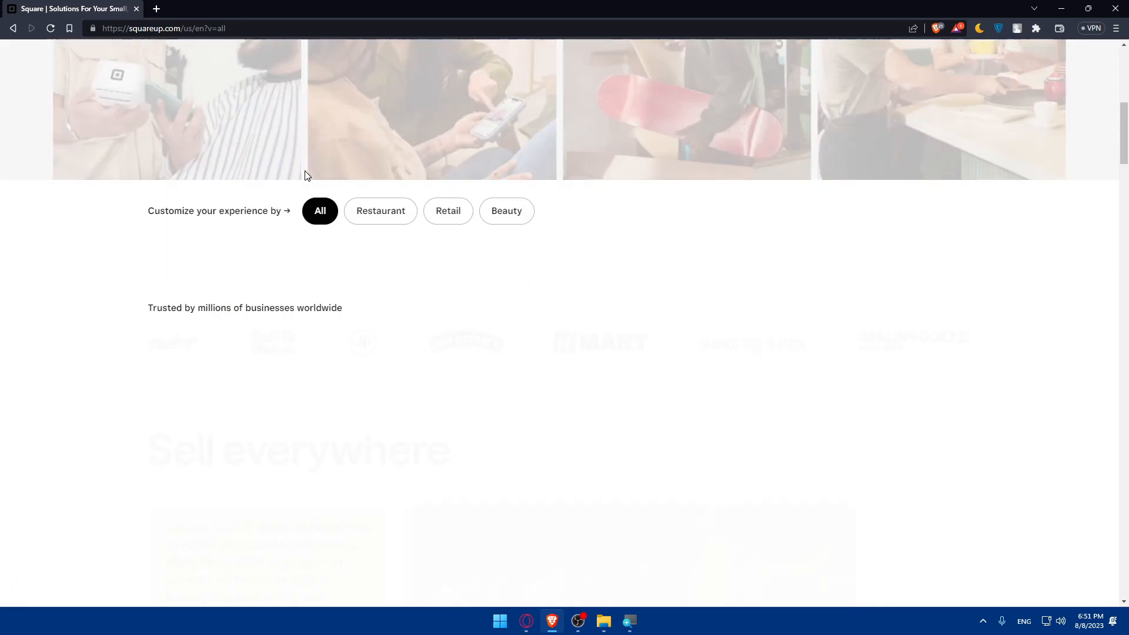
{"action": "scroll", "scroll_direction": "down", "scroll_amount": 3}
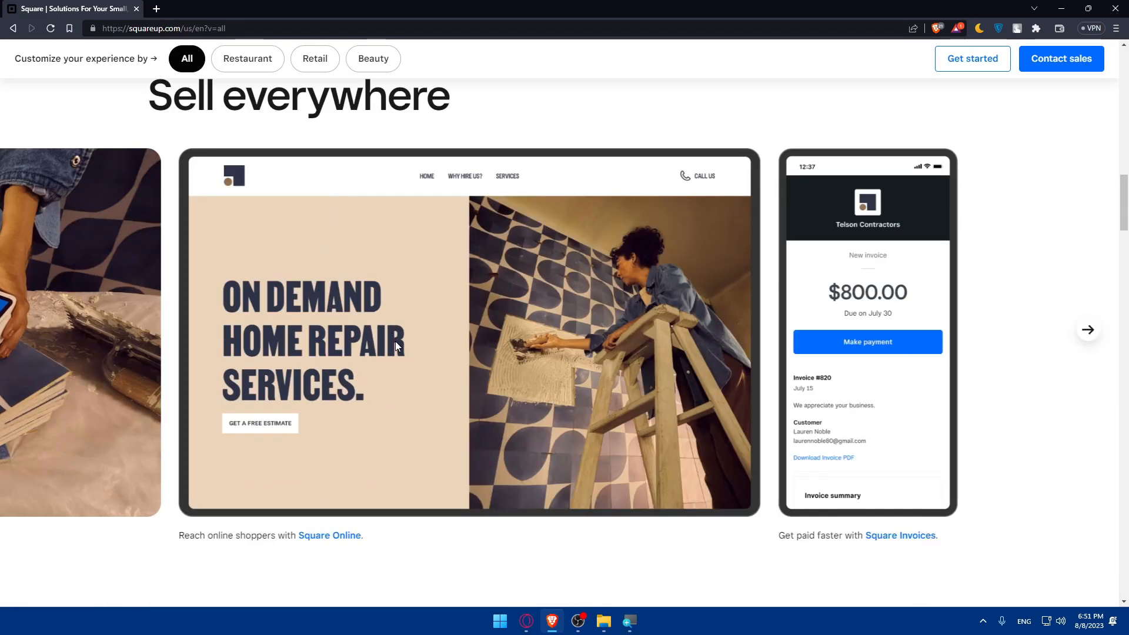
{"action": "scroll", "scroll_direction": "down", "scroll_amount": 3}
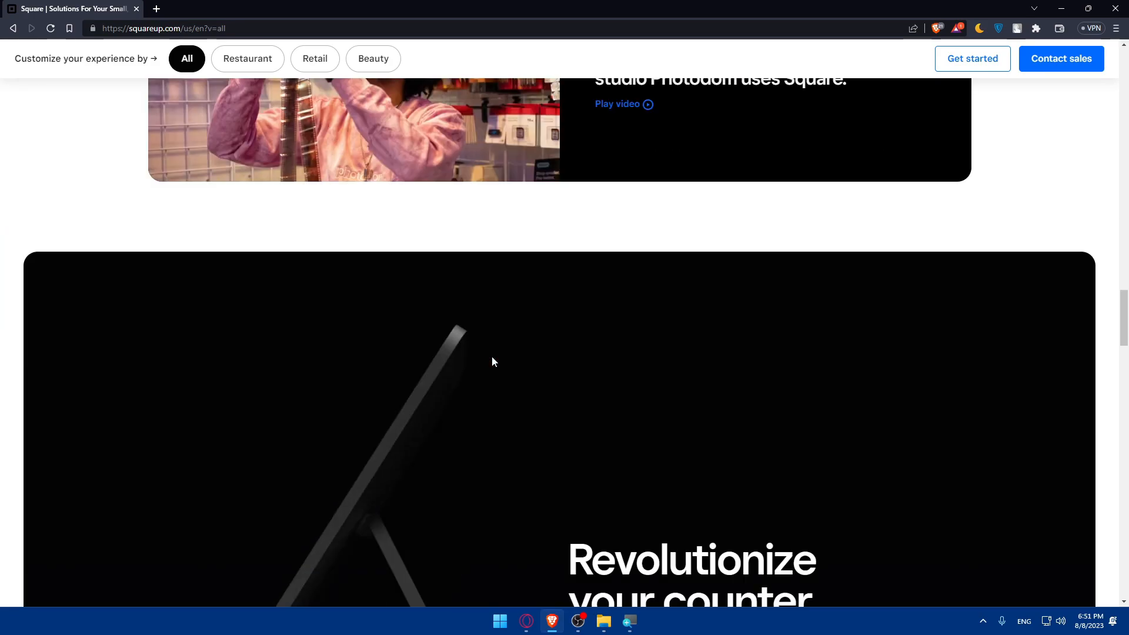
{"action": "scroll", "scroll_direction": "down", "scroll_amount": 3}
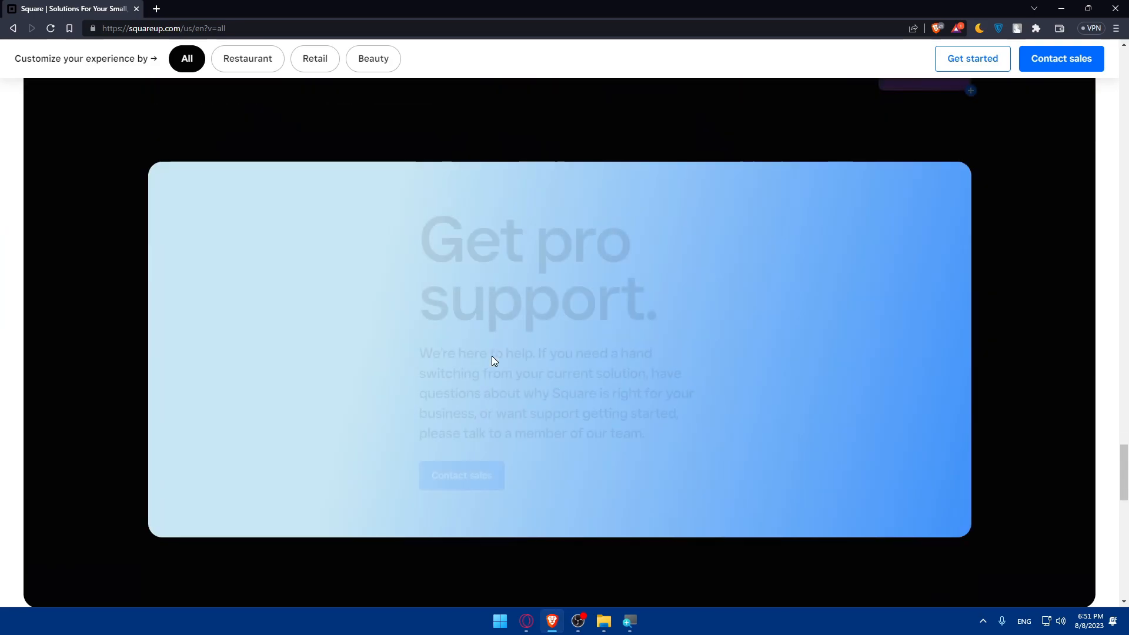
{"action": "scroll", "scroll_direction": "down", "scroll_amount": 3}
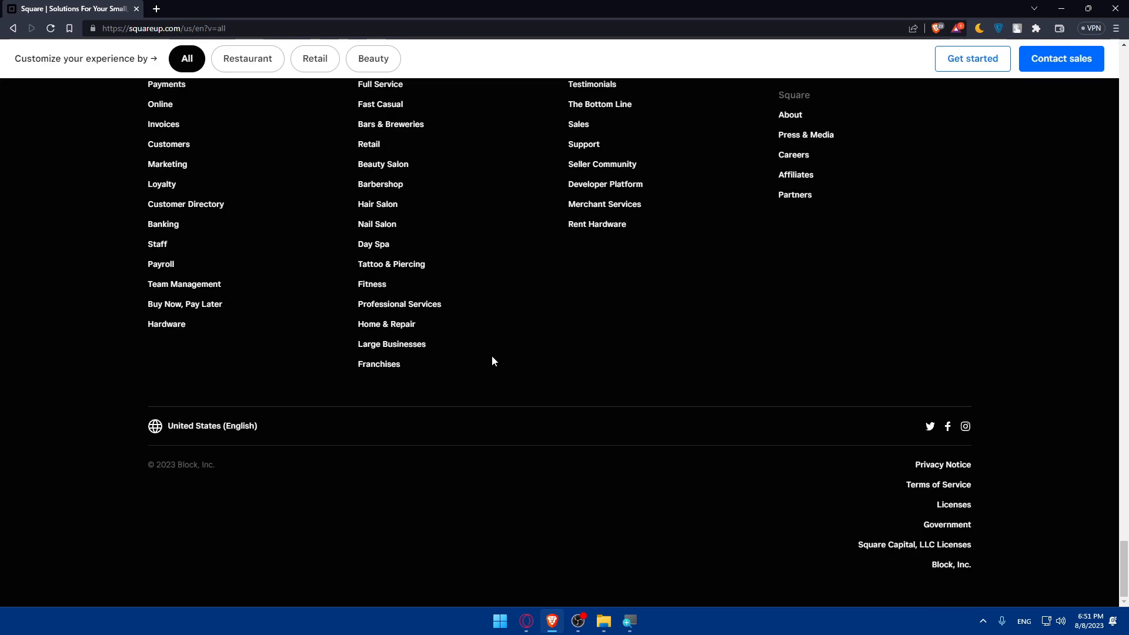
{"action": "scroll", "scroll_direction": "up", "scroll_amount": 3}
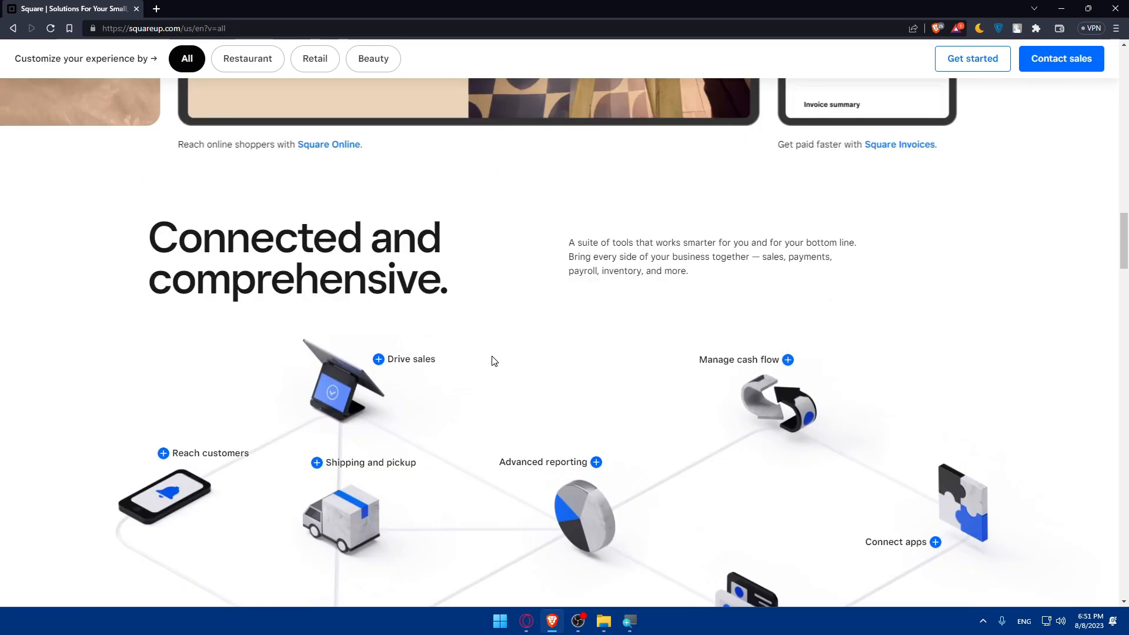
{"action": "scroll", "scroll_direction": "down", "scroll_amount": 3}
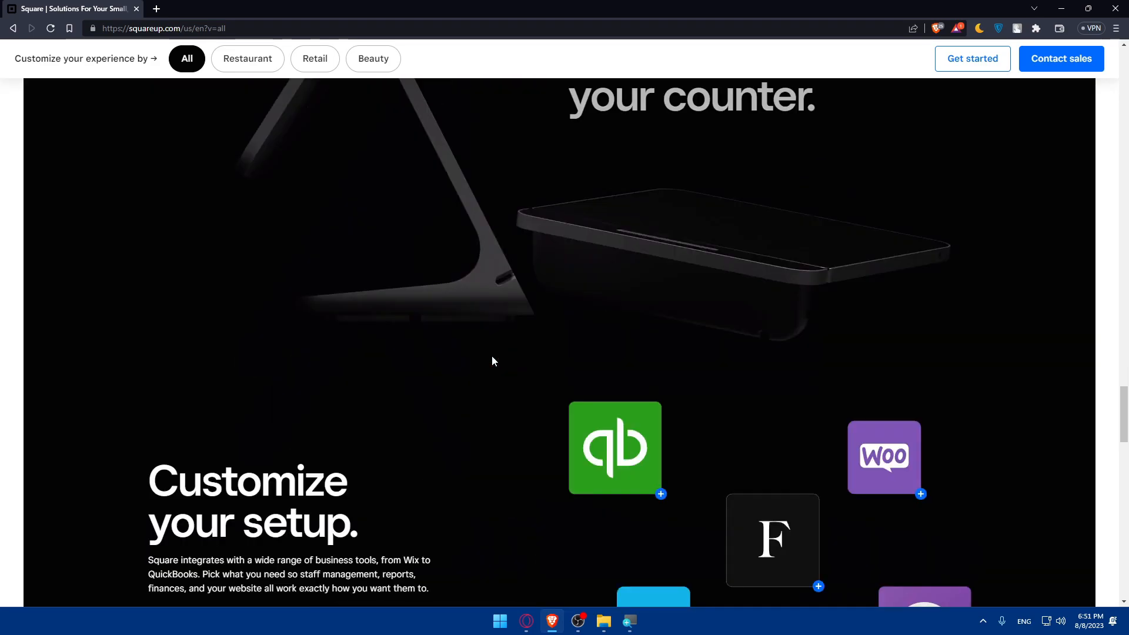
{"action": "scroll", "scroll_direction": "down", "scroll_amount": 3}
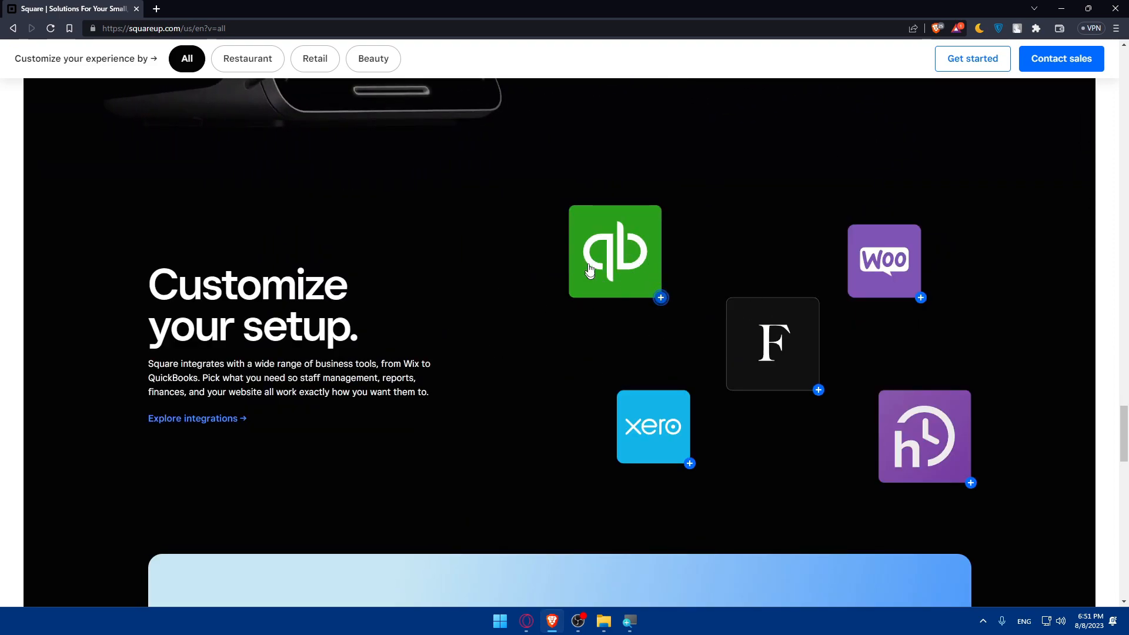
{"action": "mouse_move", "coordinate": [628, 232]}
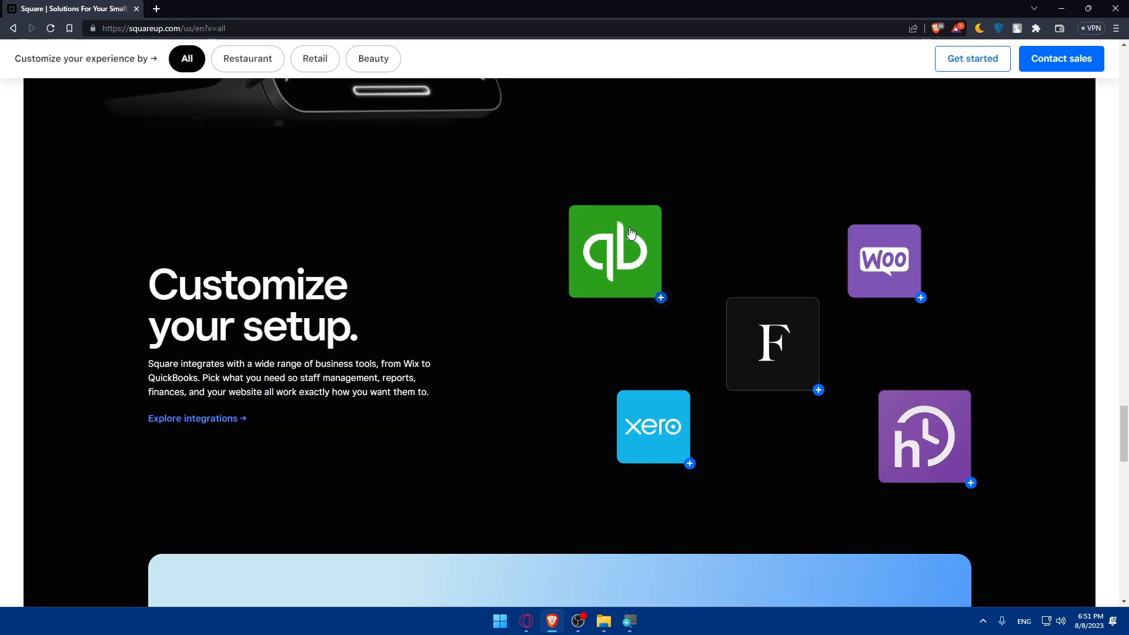
{"action": "mouse_move", "coordinate": [626, 234]}
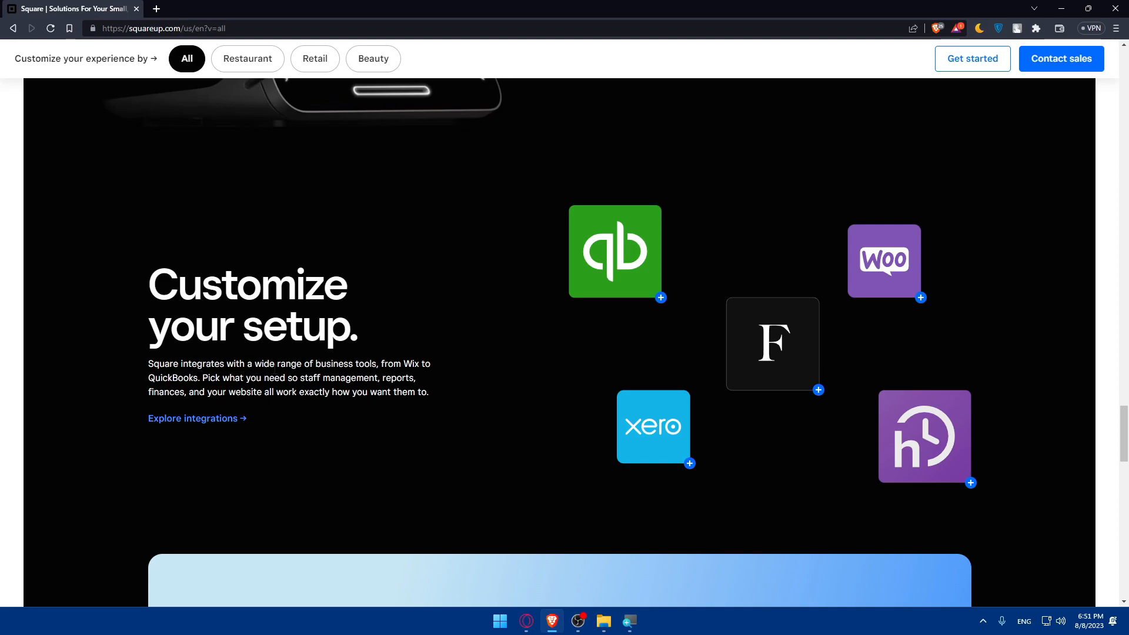
{"action": "mouse_move", "coordinate": [198, 404]}
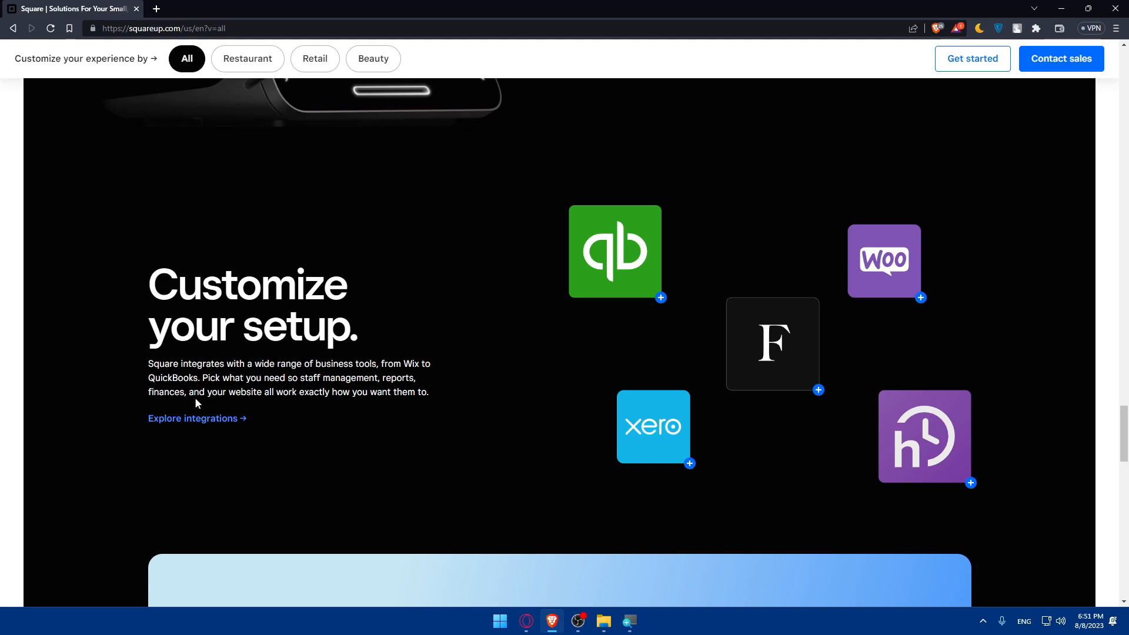
{"action": "mouse_move", "coordinate": [353, 404]}
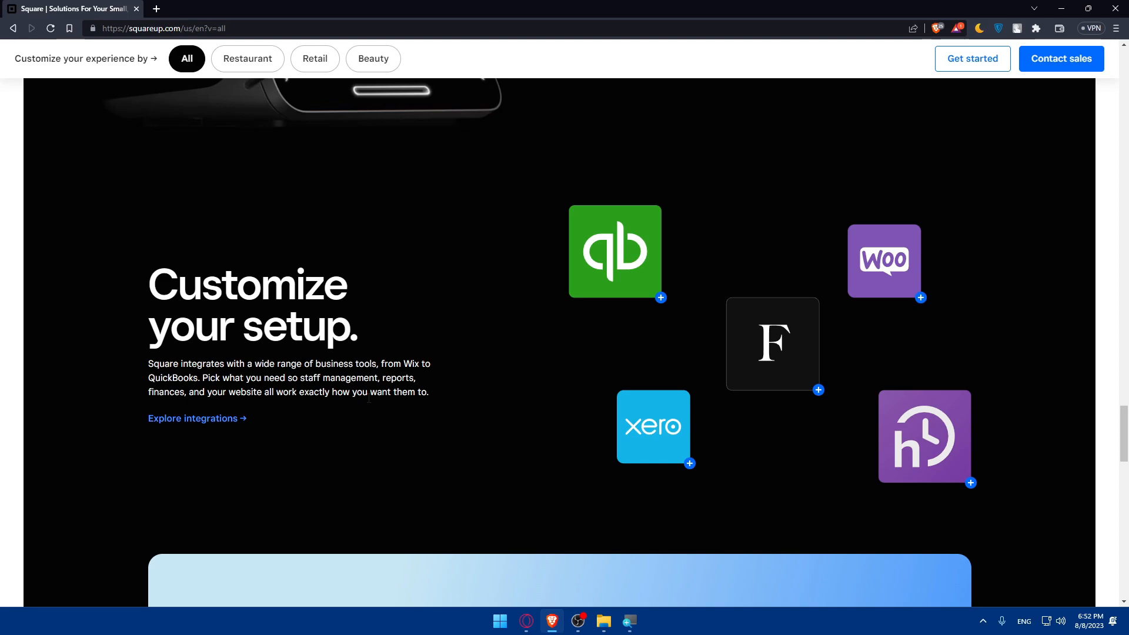
{"action": "scroll", "scroll_direction": "down", "scroll_amount": 3}
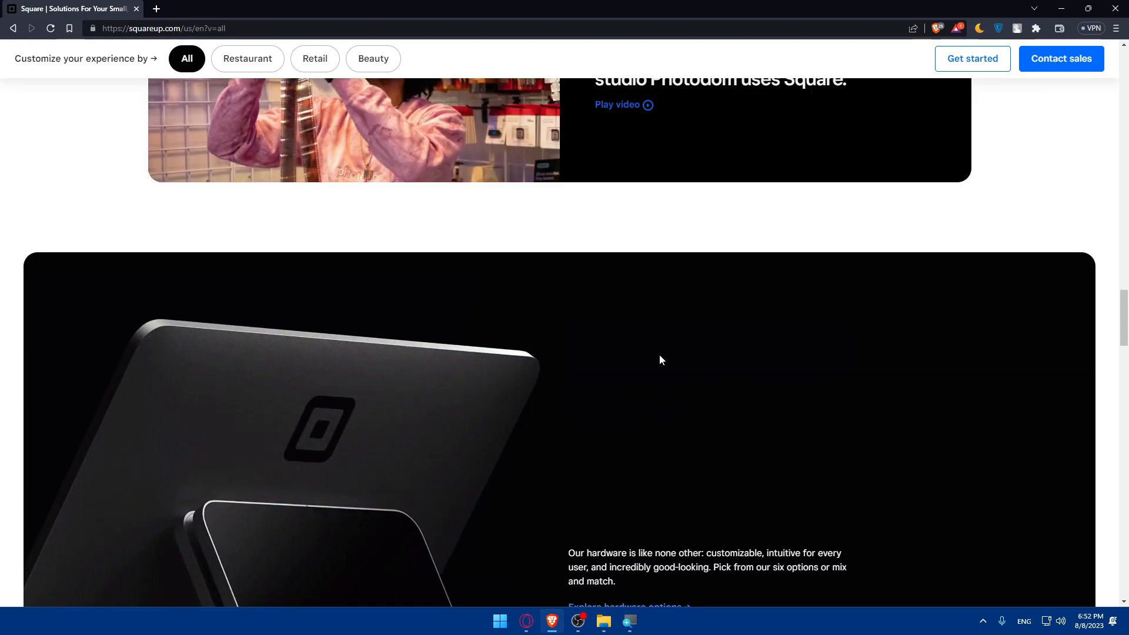
{"action": "scroll", "scroll_direction": "up", "scroll_amount": 3}
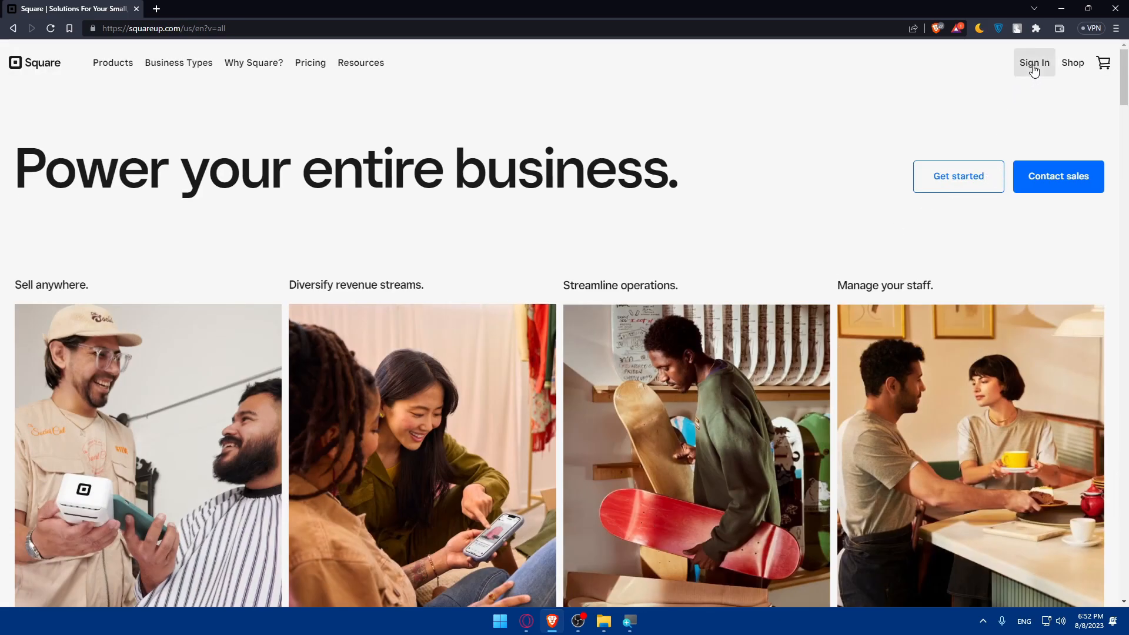
{"action": "left_click", "coordinate": [1034, 63]}
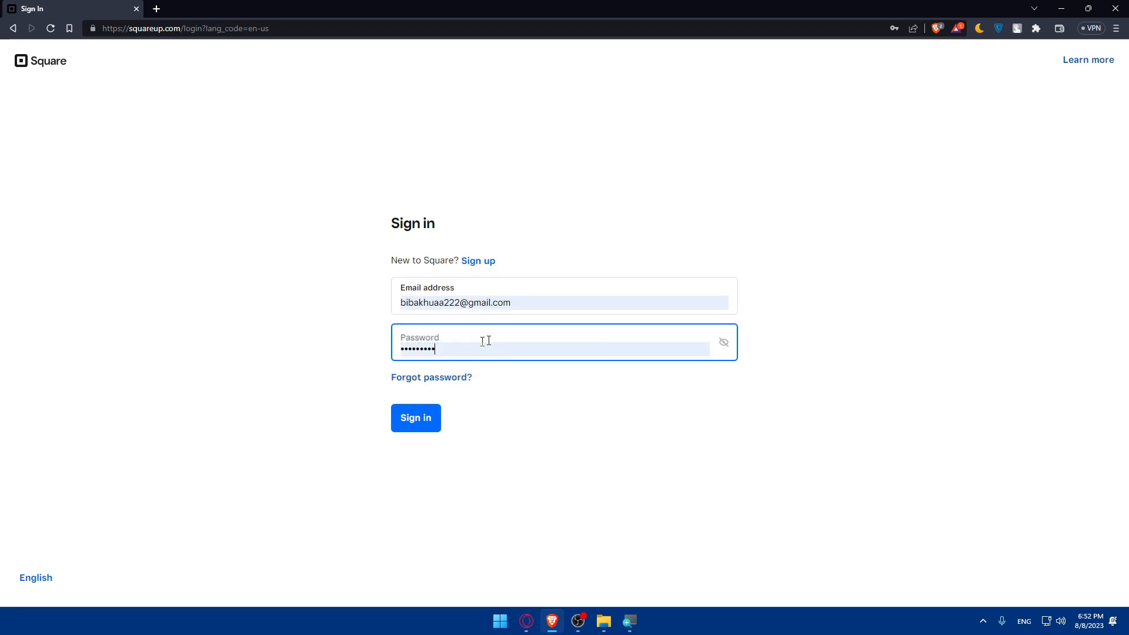
{"action": "left_click", "coordinate": [415, 417]}
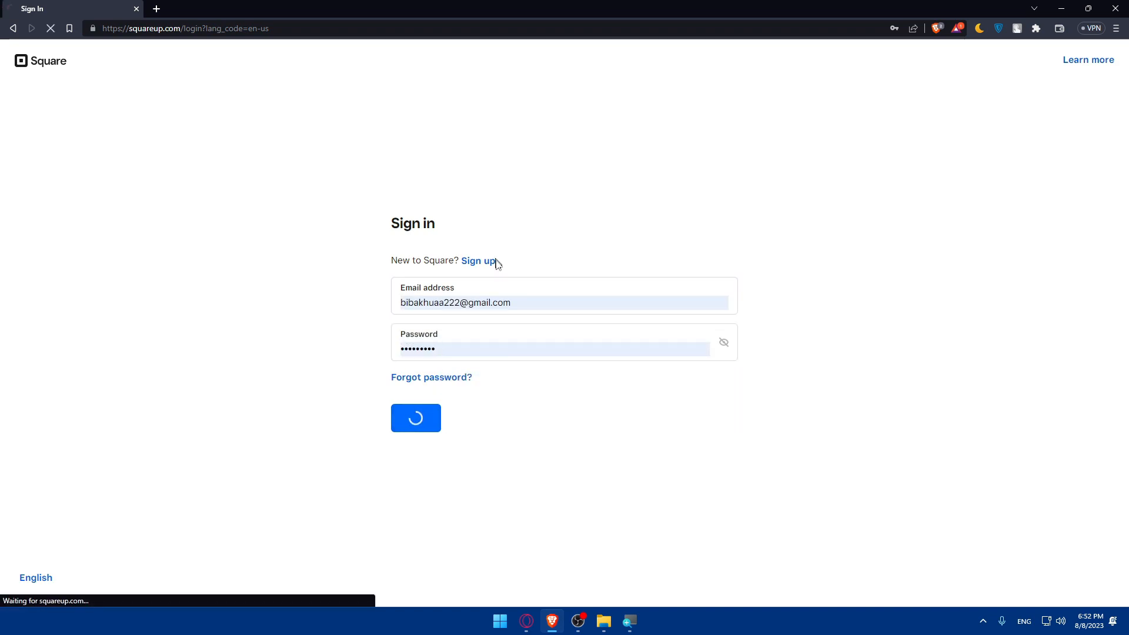
{"action": "mouse_move", "coordinate": [478, 260]}
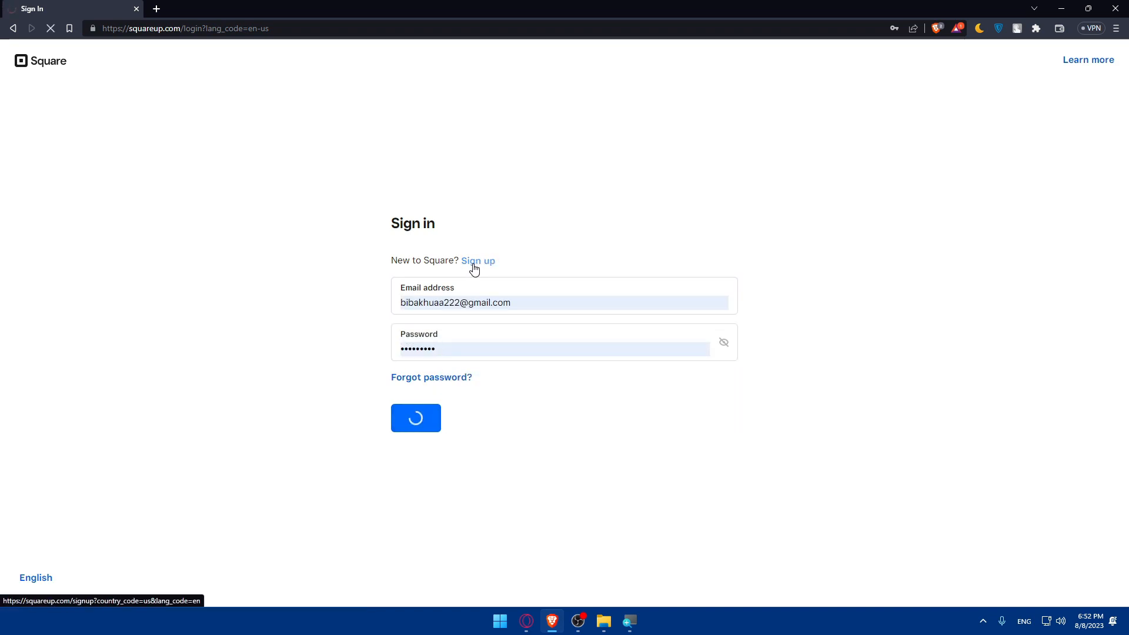
{"action": "left_click", "coordinate": [416, 418]}
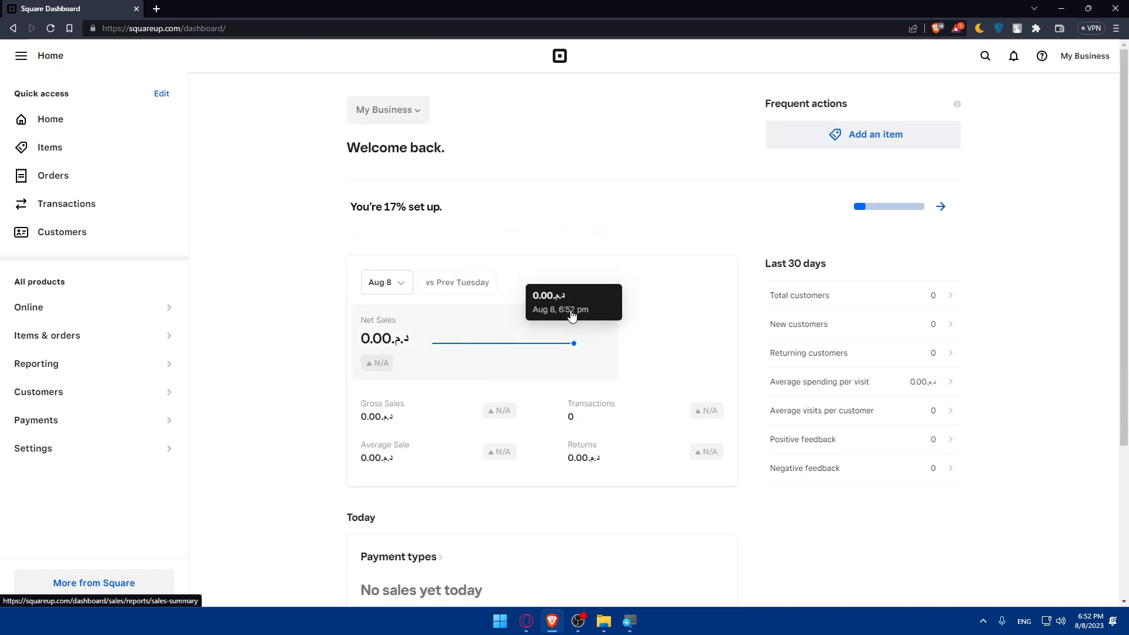
{"action": "mouse_move", "coordinate": [298, 270]}
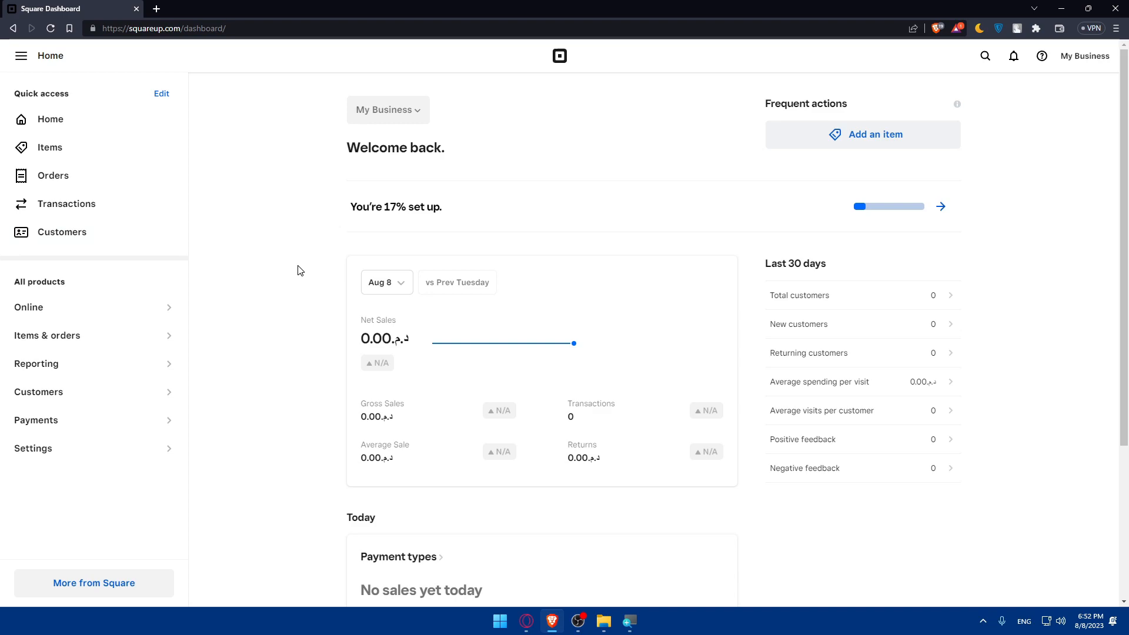
{"action": "mouse_move", "coordinate": [156, 8]}
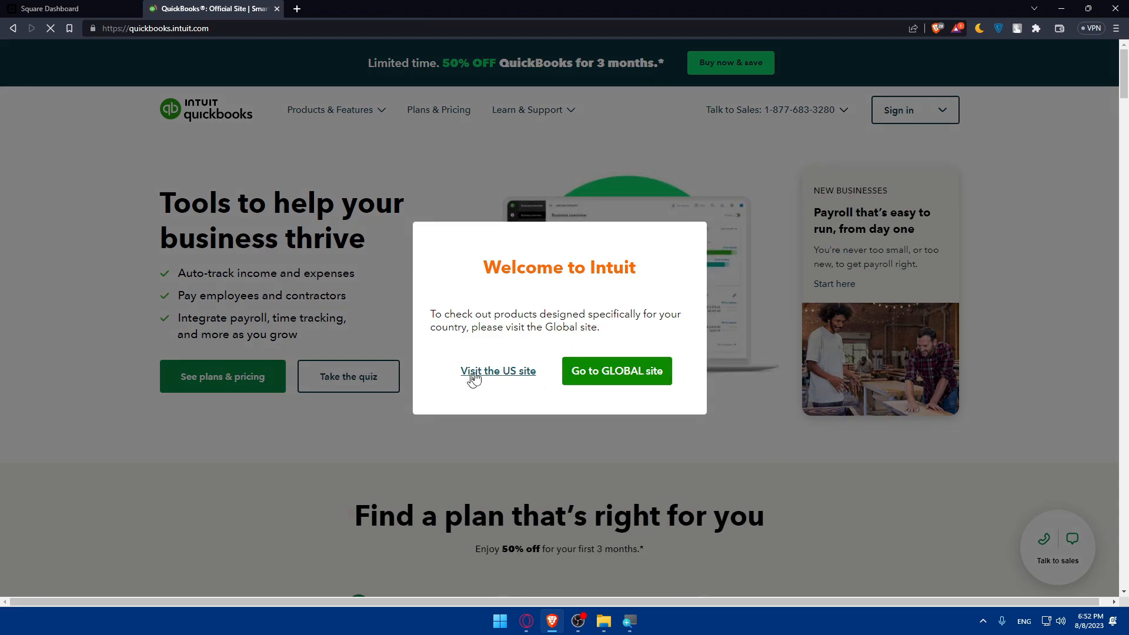
{"action": "mouse_move", "coordinate": [616, 371]}
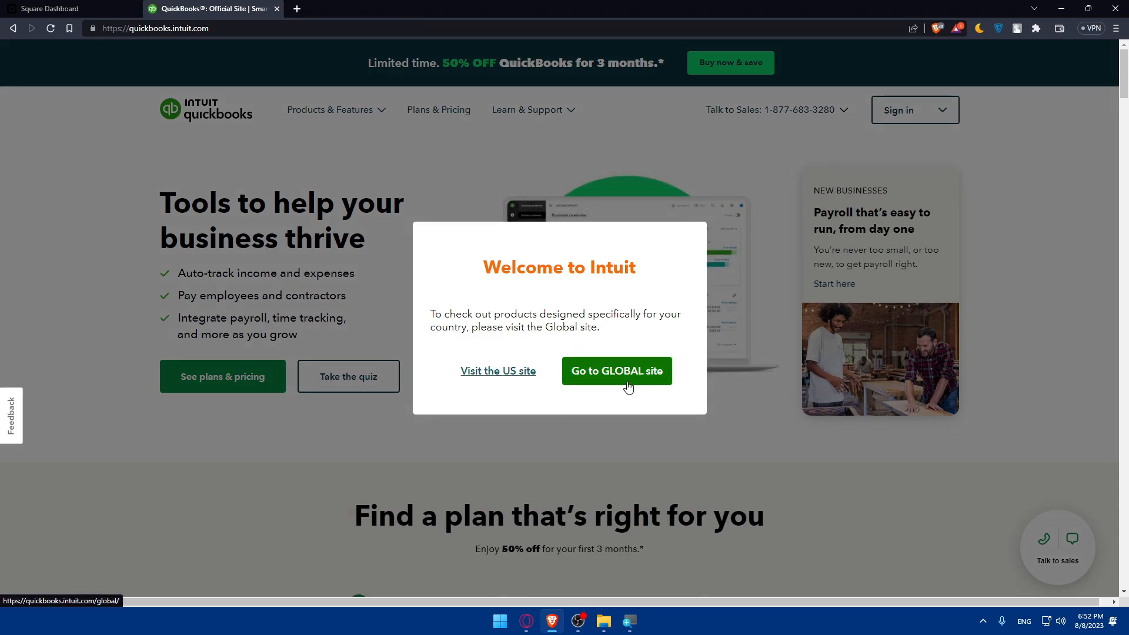
Step: Go to the global QuickBooks site and choose the QuickBooks Online login
{"action": "left_click", "coordinate": [615, 371]}
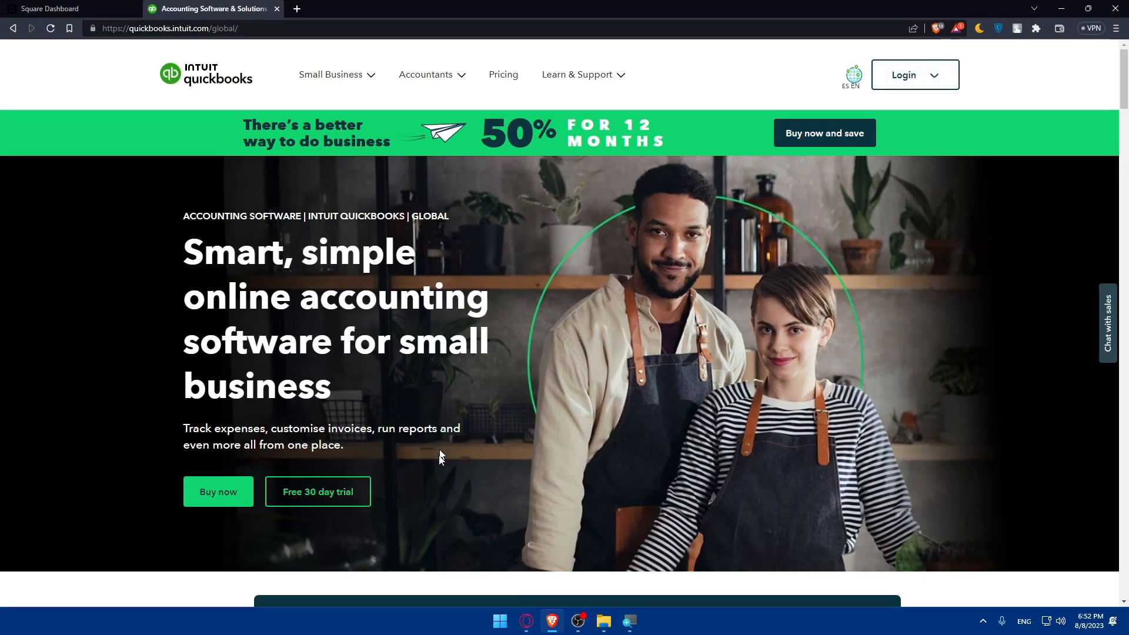
{"action": "mouse_move", "coordinate": [695, 259]}
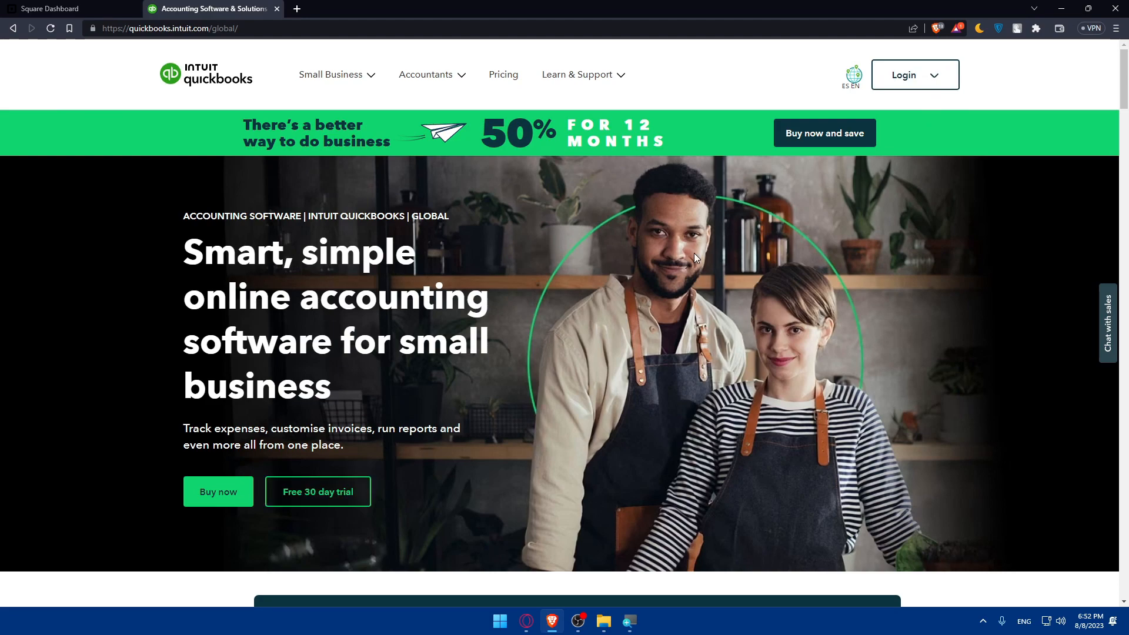
{"action": "left_click", "coordinate": [914, 75]}
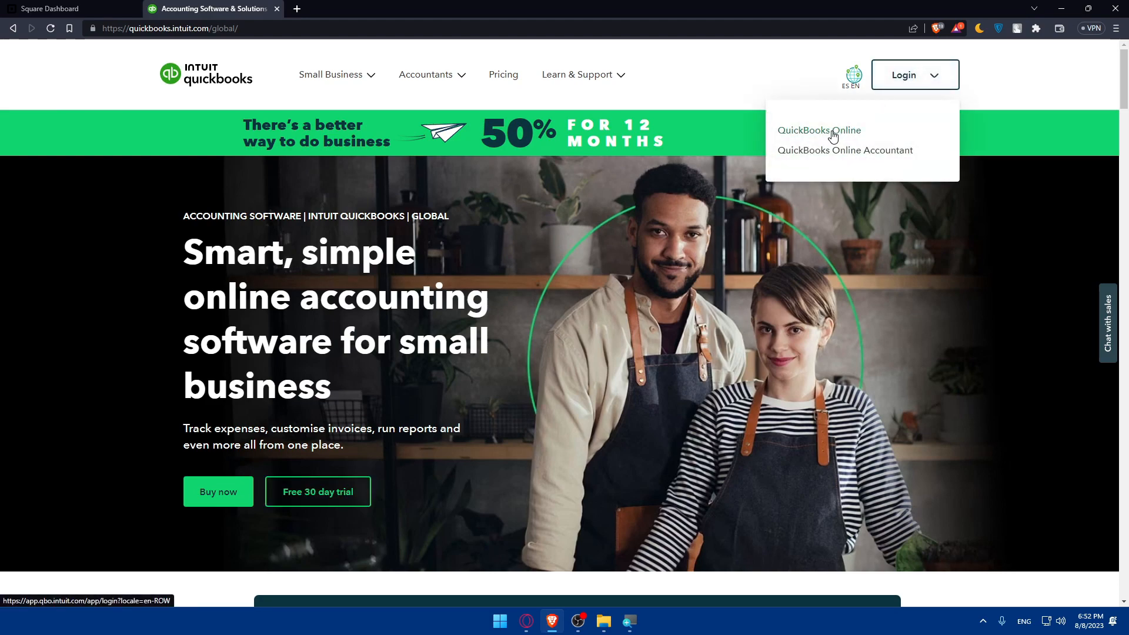
{"action": "left_click", "coordinate": [818, 131]}
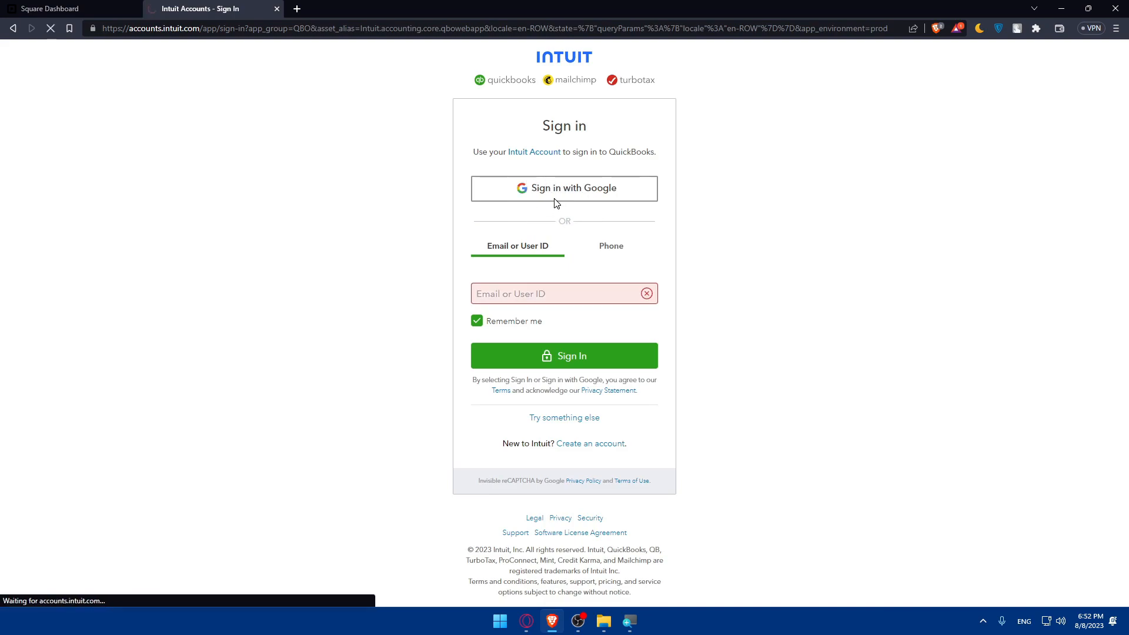
Step: Sign in with the Google account and password, retrying after the error
{"action": "left_click", "coordinate": [564, 189]}
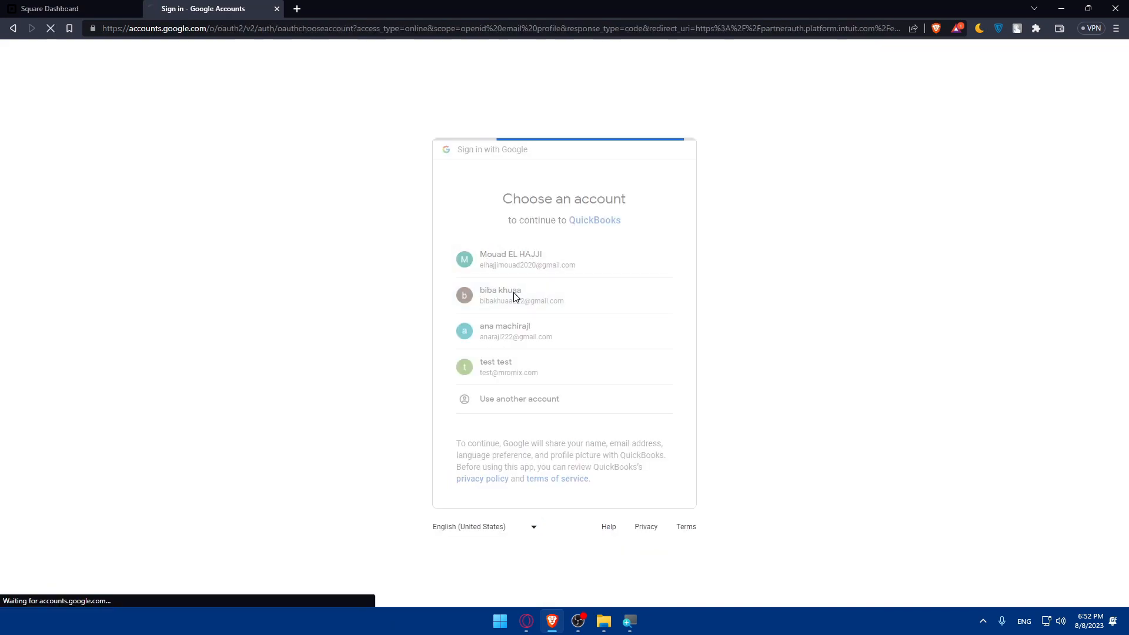
{"action": "left_click", "coordinate": [564, 295]}
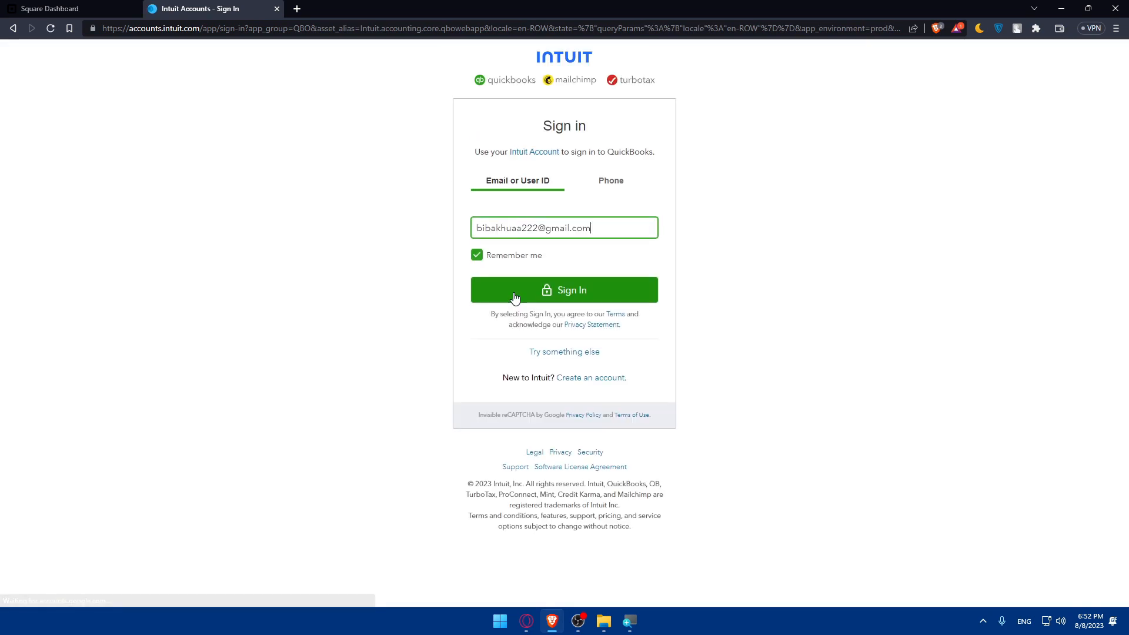
{"action": "left_click", "coordinate": [564, 289]}
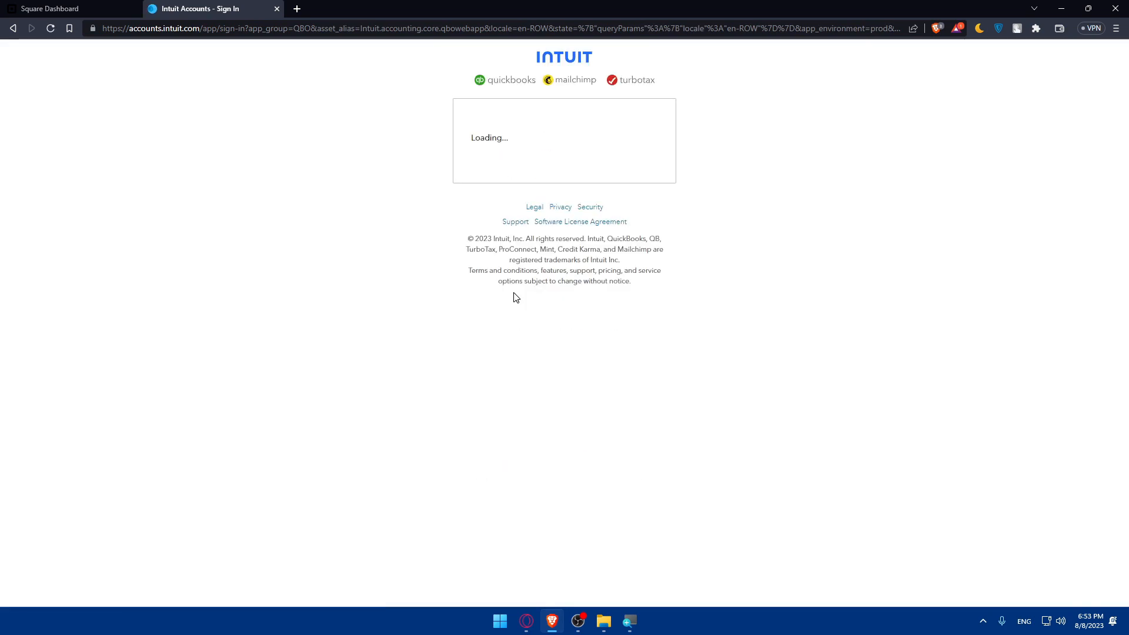
{"action": "mouse_move", "coordinate": [615, 337]}
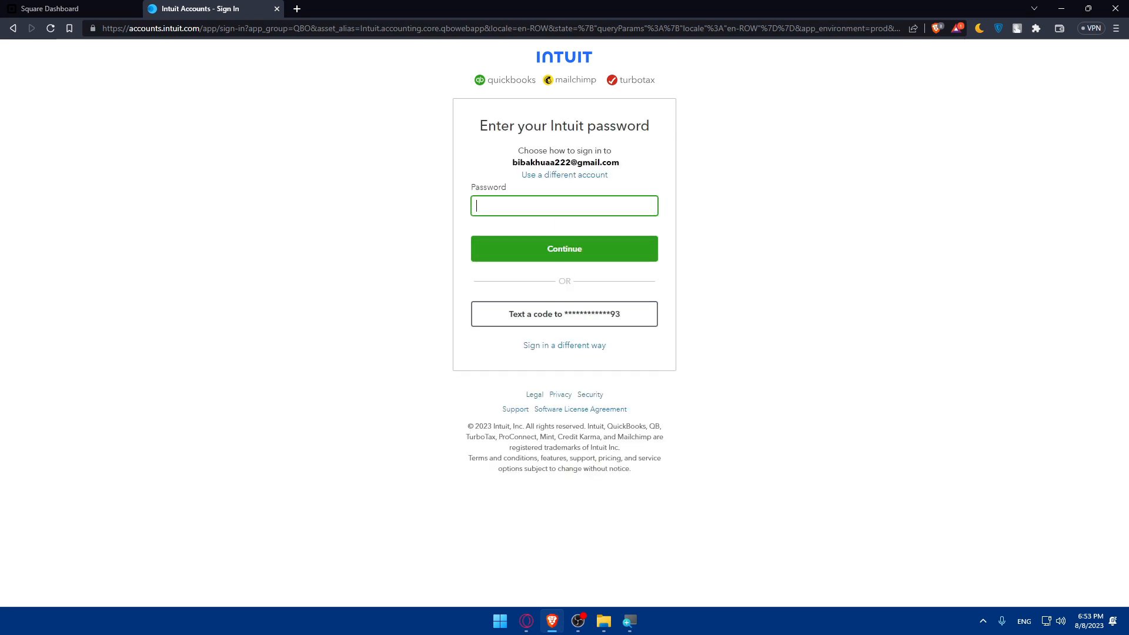
{"action": "type", "text": "password"}
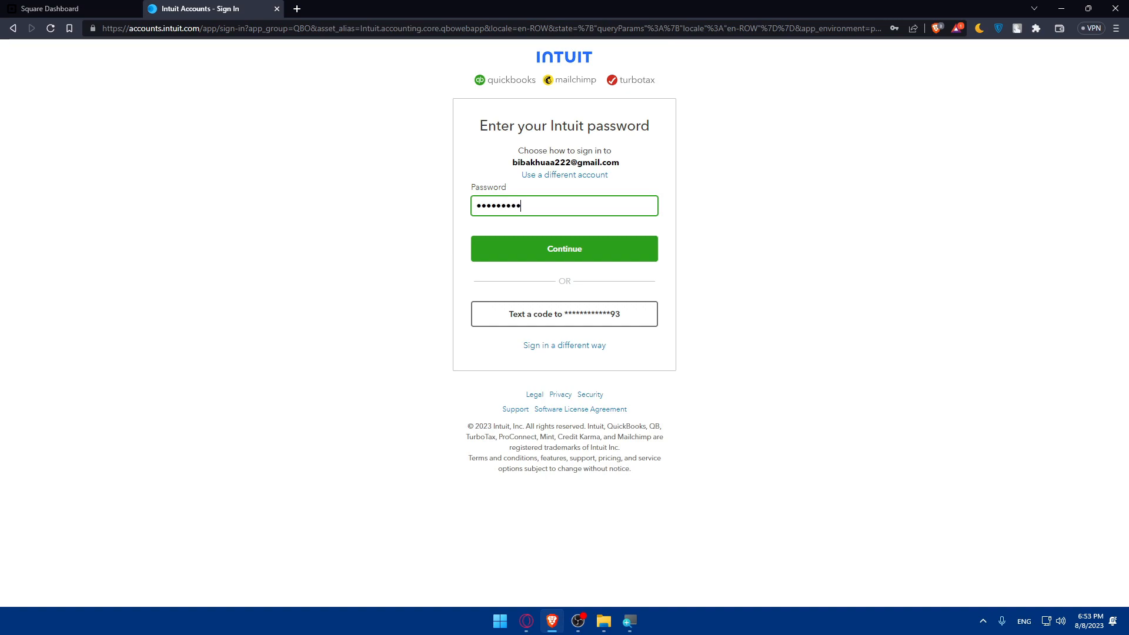
{"action": "left_click", "coordinate": [564, 248]}
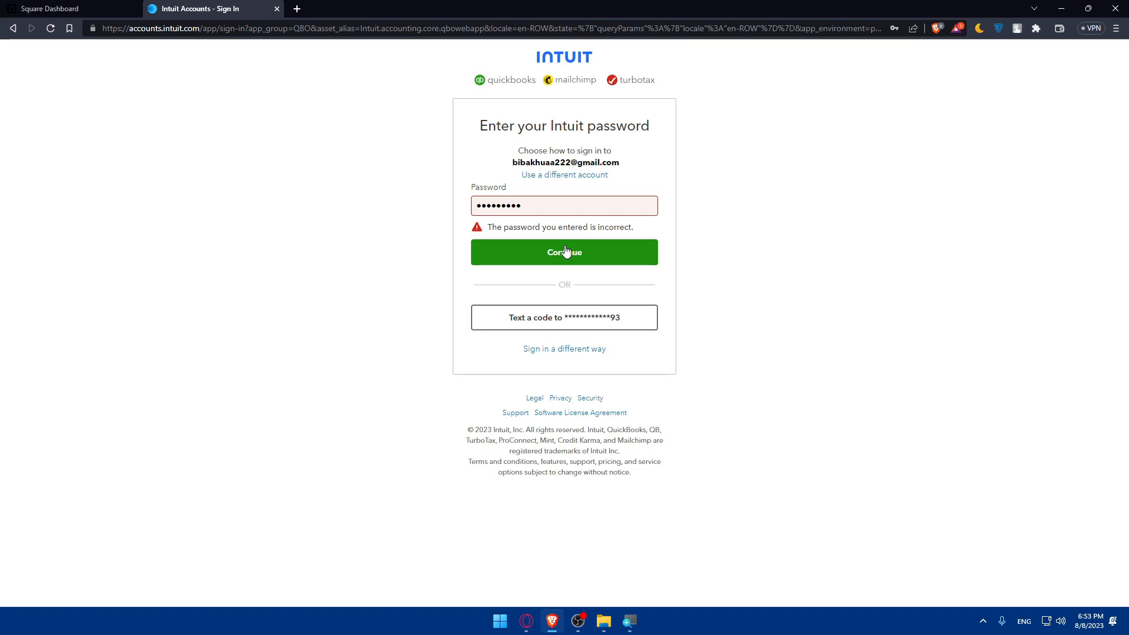
{"action": "left_click", "coordinate": [563, 252]}
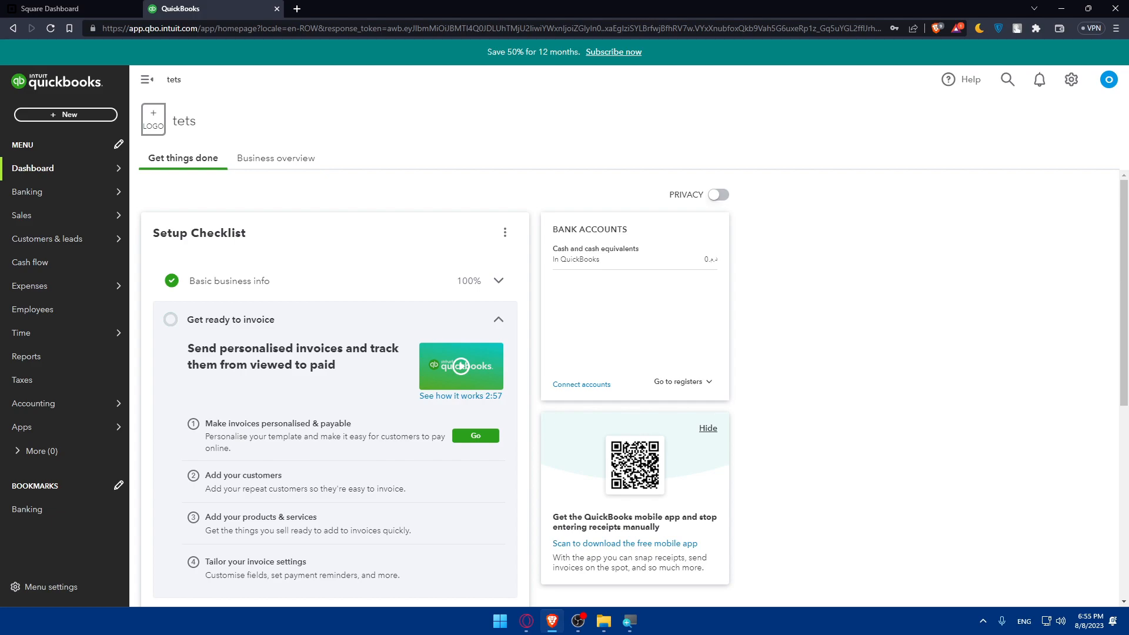
Step: Back on the QuickBooks dashboard, search Apps > Find apps for Square and open Synder
{"action": "left_click", "coordinate": [65, 8]}
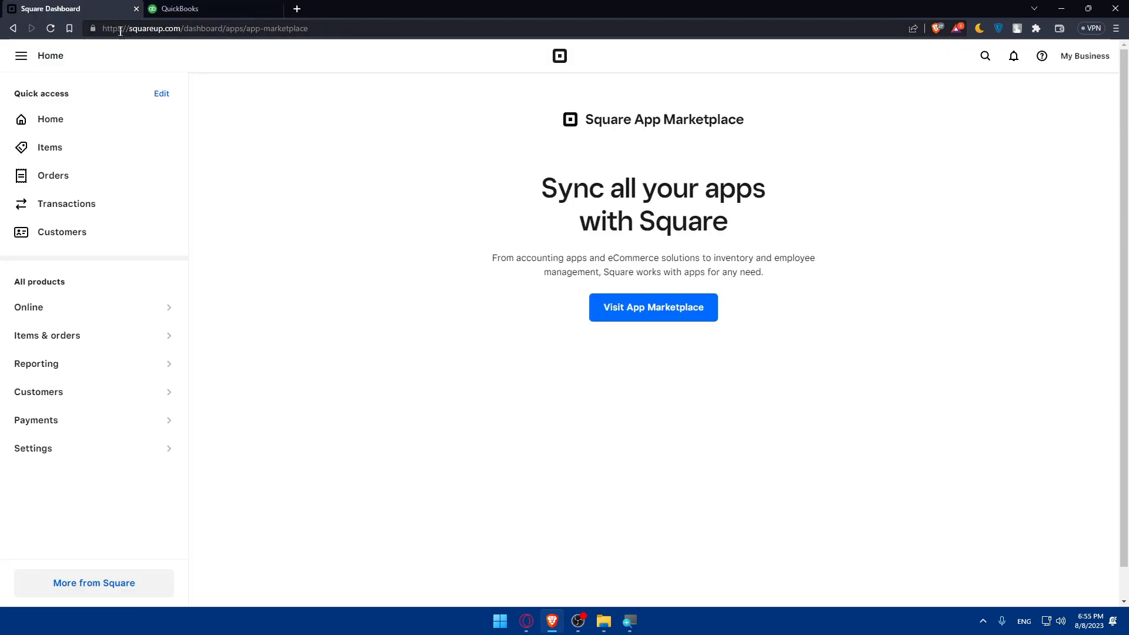
{"action": "left_click", "coordinate": [180, 8]}
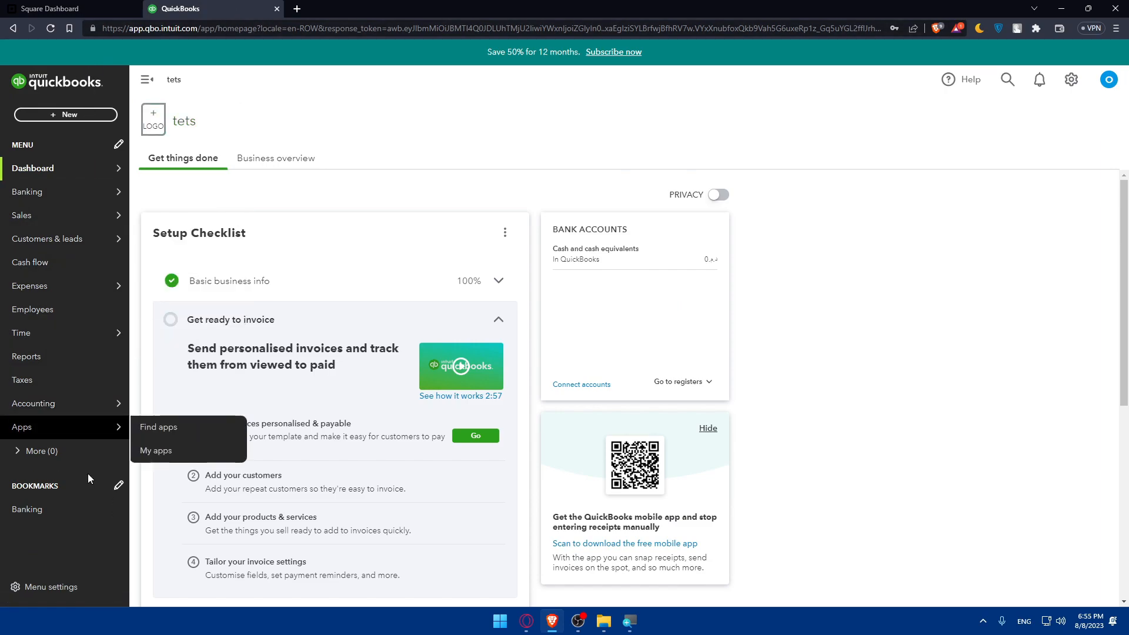
{"action": "left_click", "coordinate": [157, 426]}
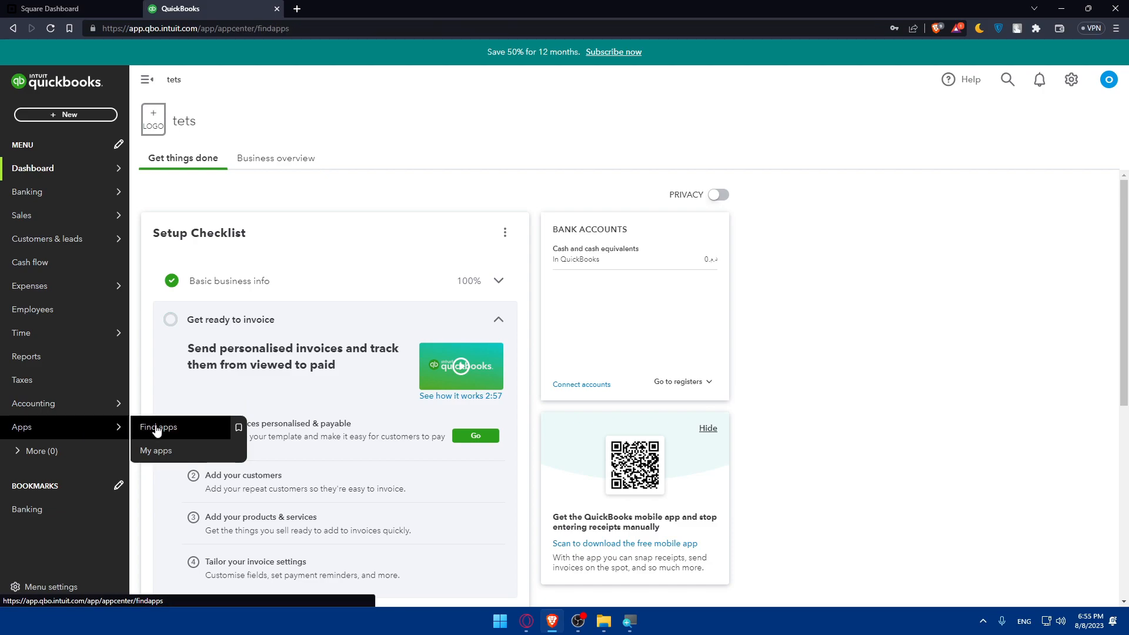
{"action": "left_click", "coordinate": [157, 427]}
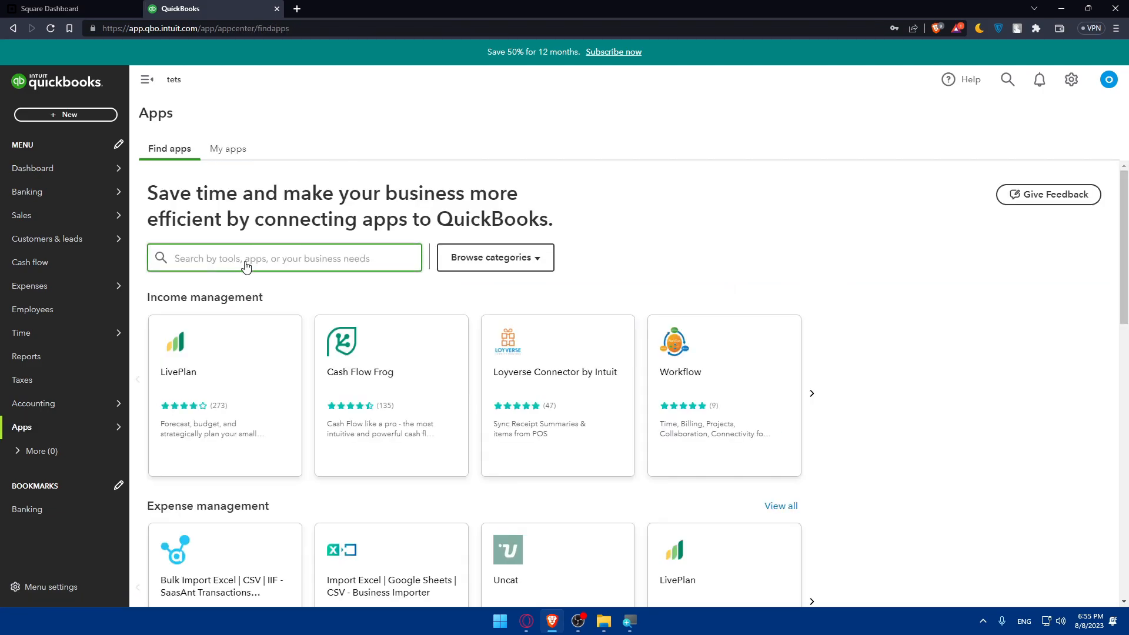
{"action": "type", "text": "sqa"}
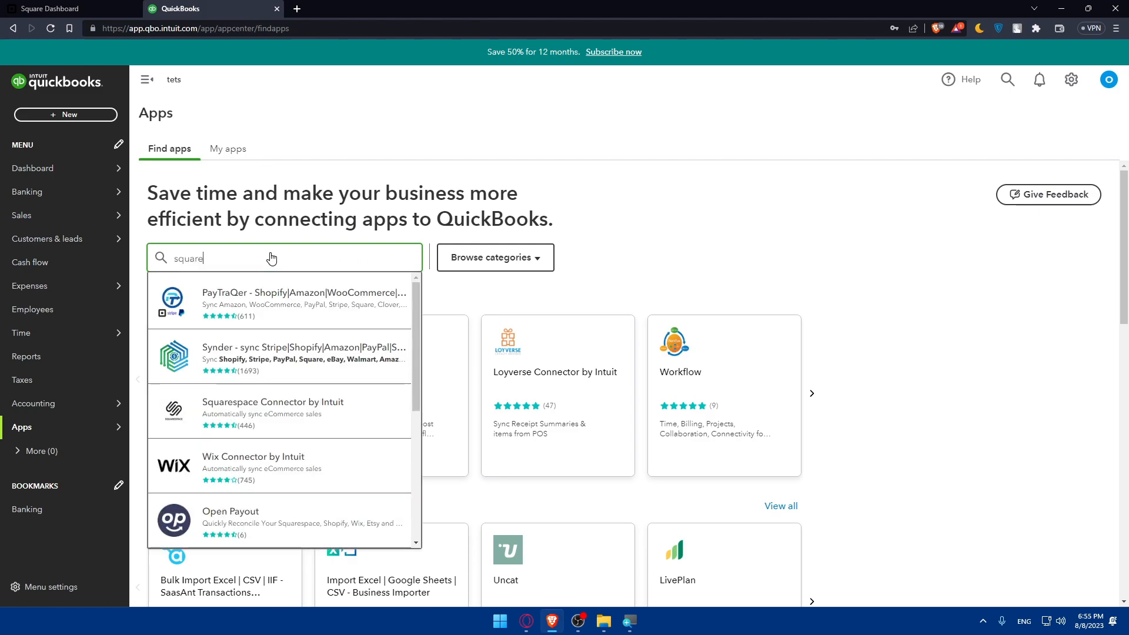
{"action": "type", "text": "-"}
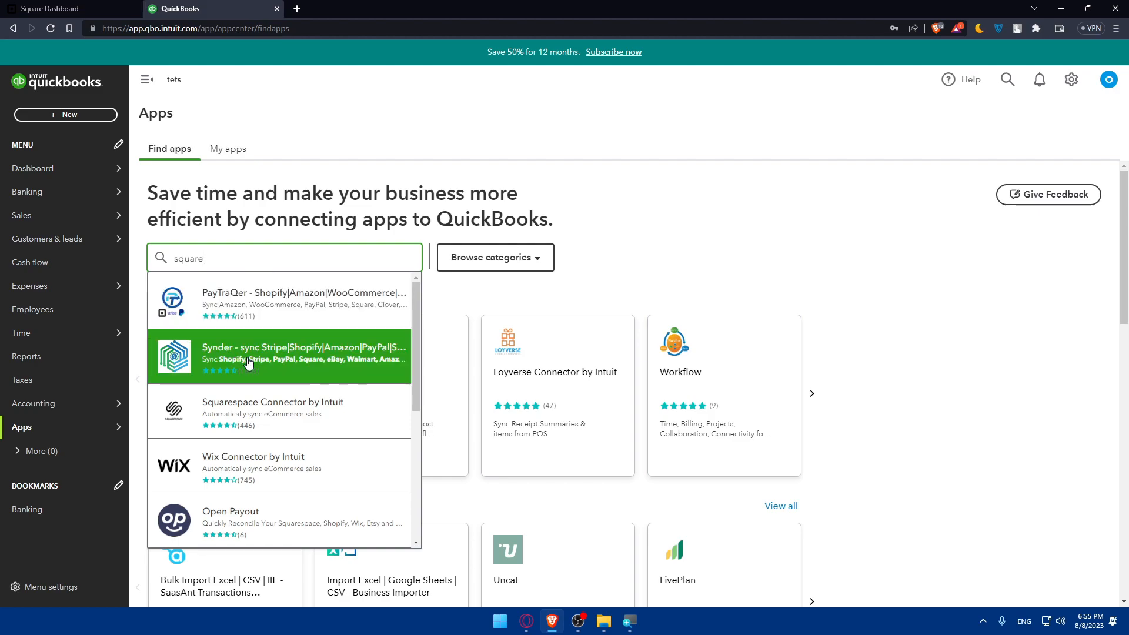
{"action": "left_click", "coordinate": [281, 353]}
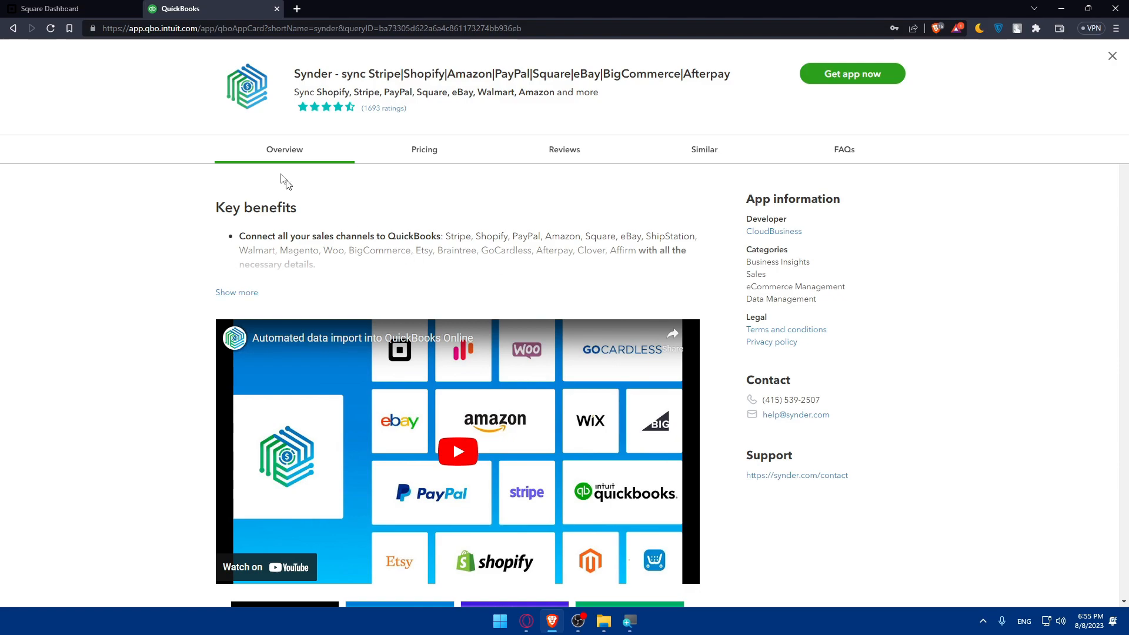
{"action": "mouse_move", "coordinate": [445, 248]}
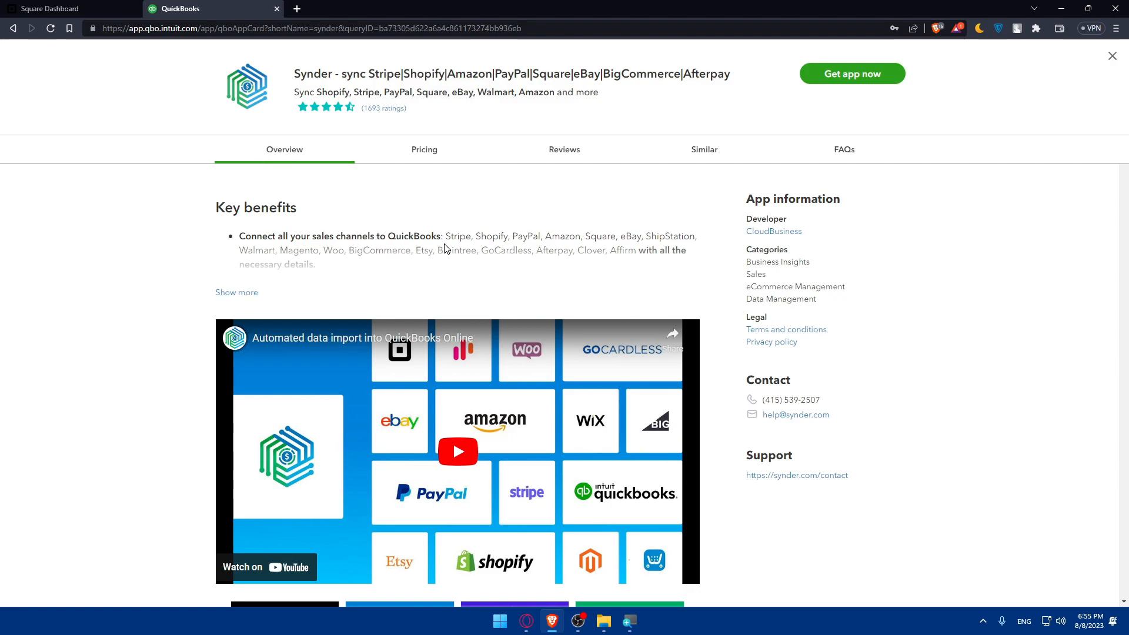
{"action": "mouse_move", "coordinate": [554, 249]}
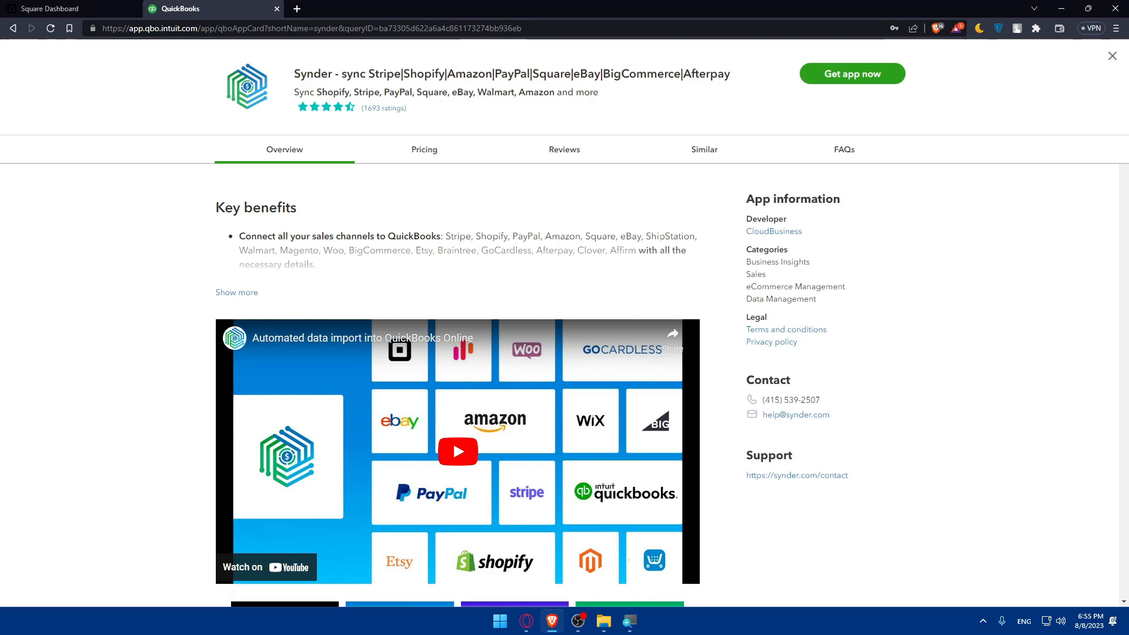
Step: Browse Synder's Pricing, Overview, Reviews, Similar and FAQs tabs, ending on Pricing
{"action": "scroll", "scroll_direction": "down", "scroll_amount": 3}
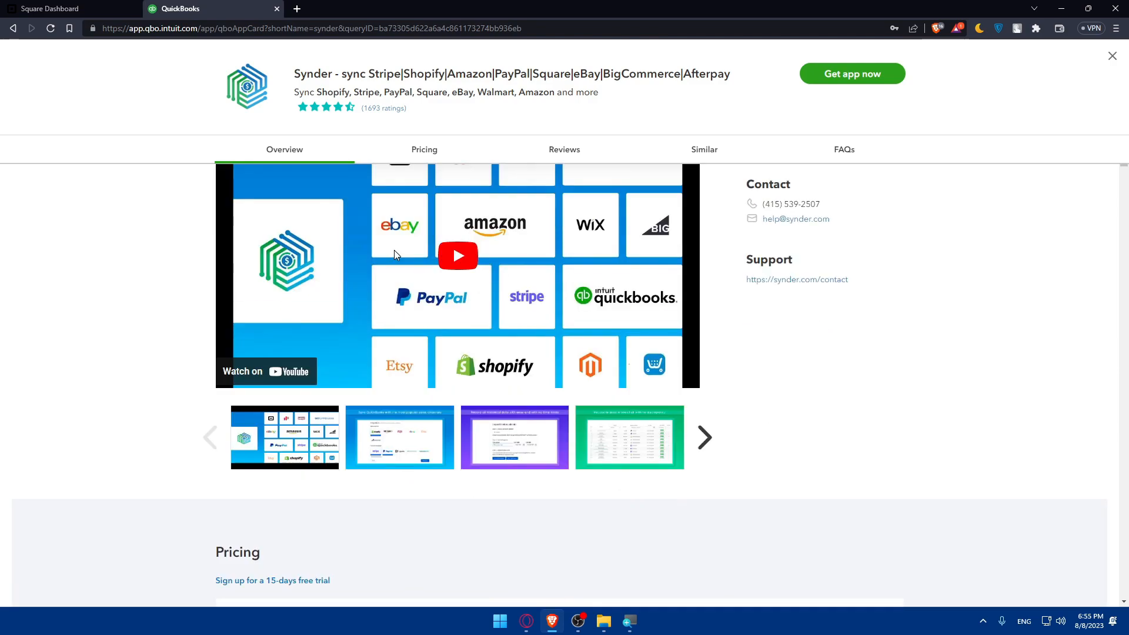
{"action": "mouse_move", "coordinate": [431, 76]}
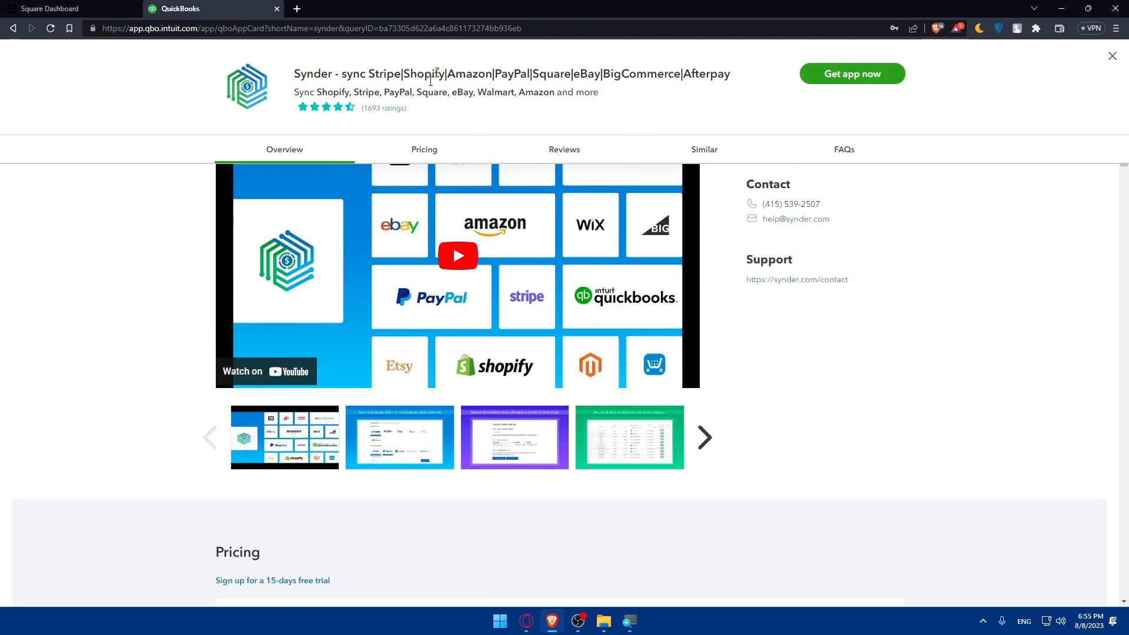
{"action": "mouse_move", "coordinate": [426, 202]}
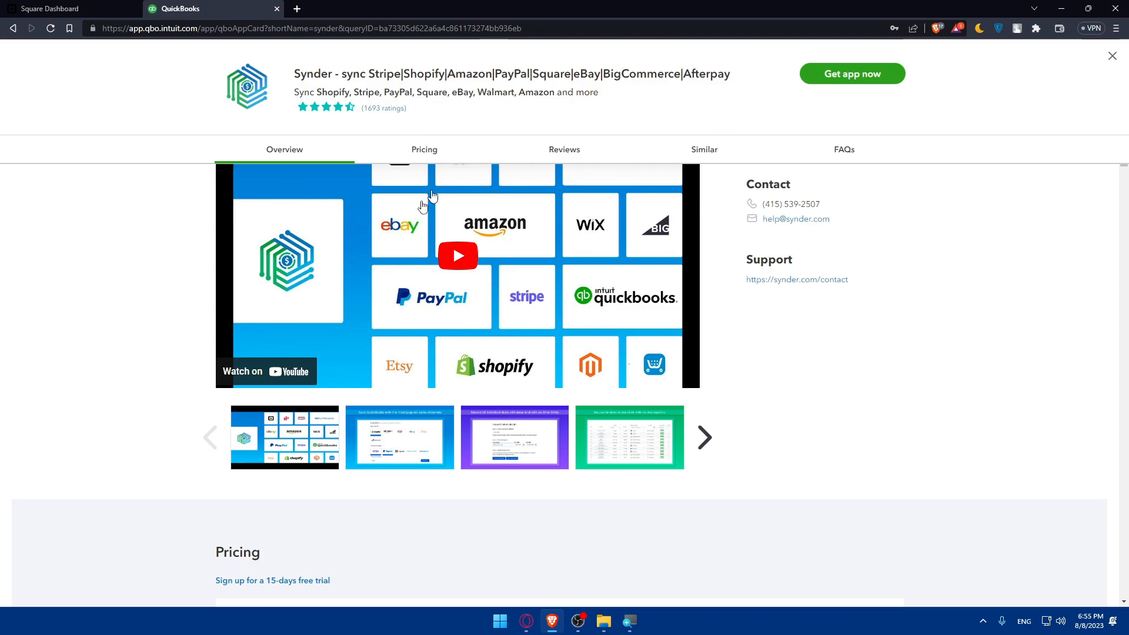
{"action": "mouse_move", "coordinate": [409, 201]}
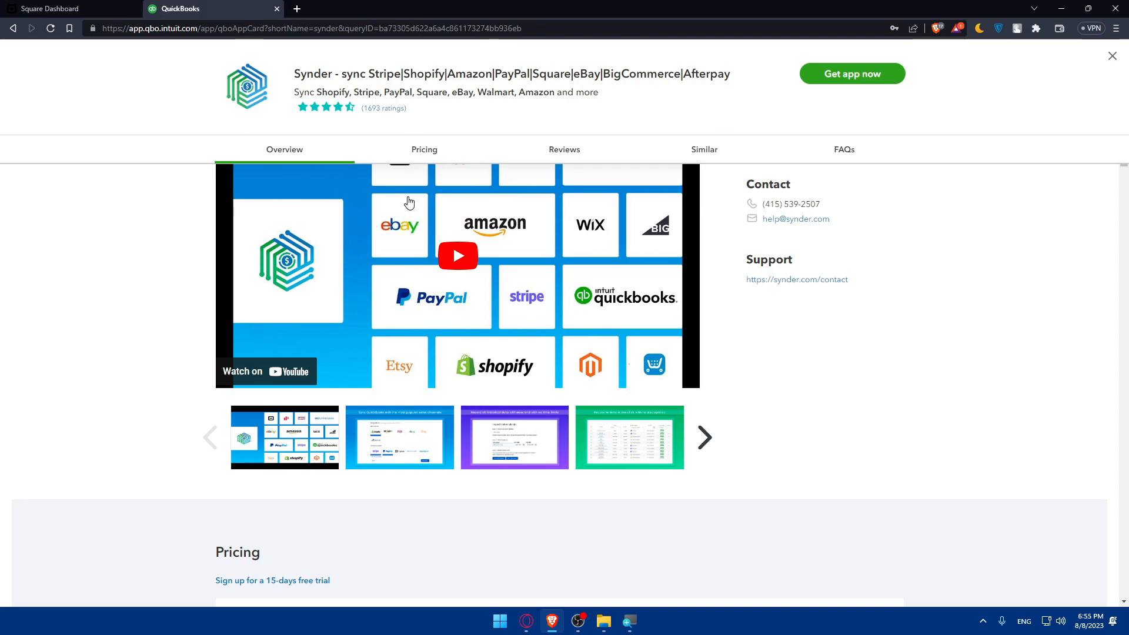
{"action": "scroll", "scroll_direction": "up", "scroll_amount": 3}
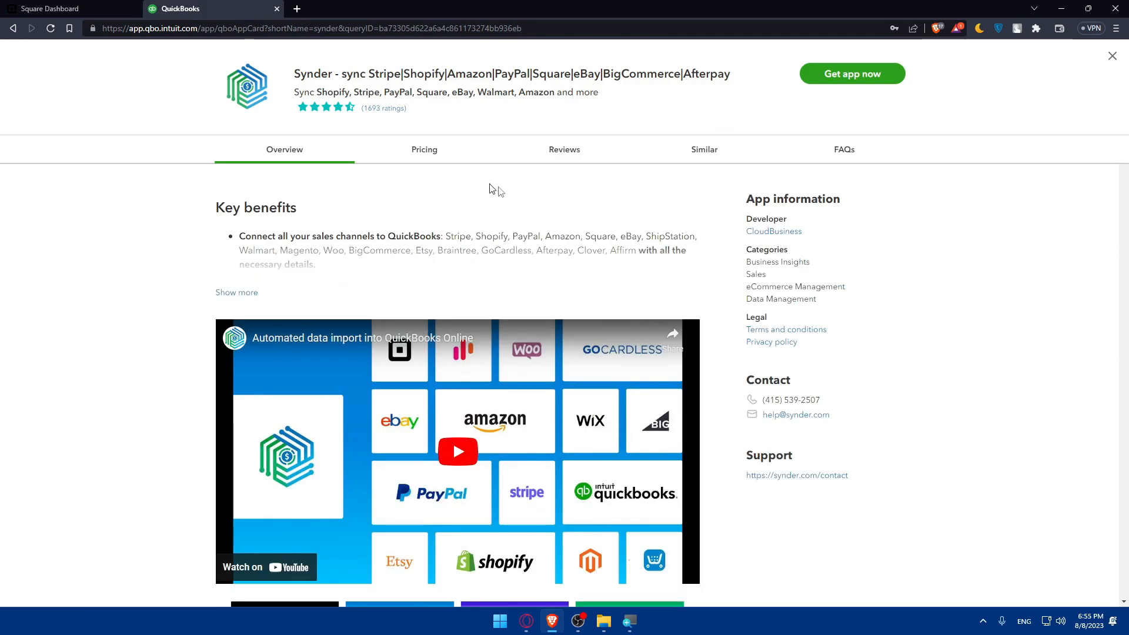
{"action": "left_click", "coordinate": [424, 149]}
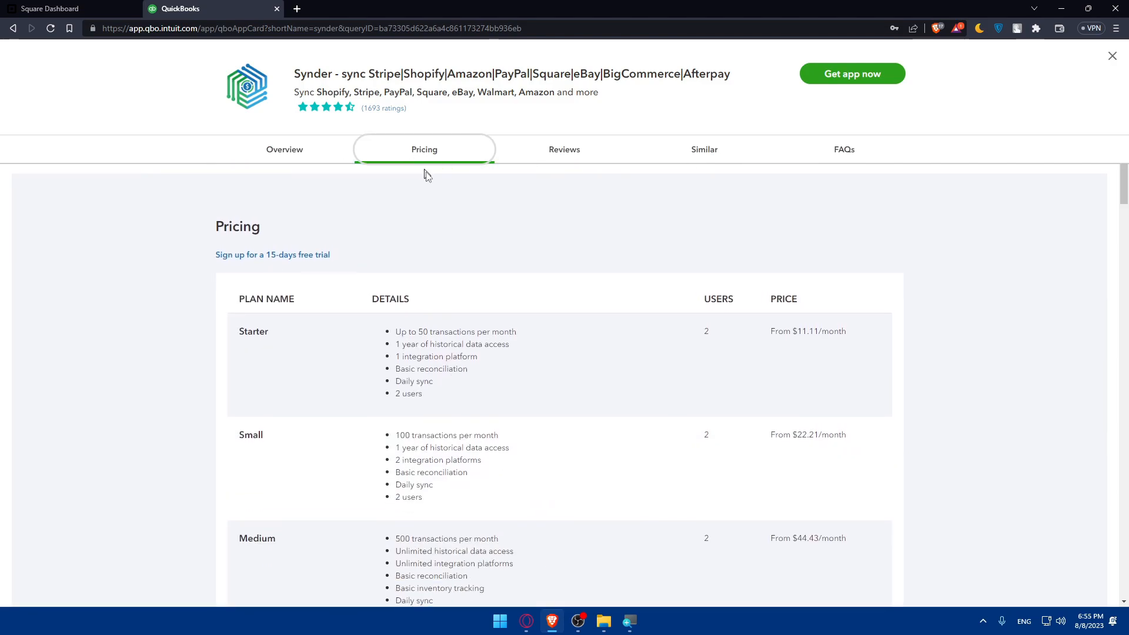
{"action": "mouse_move", "coordinate": [386, 331]}
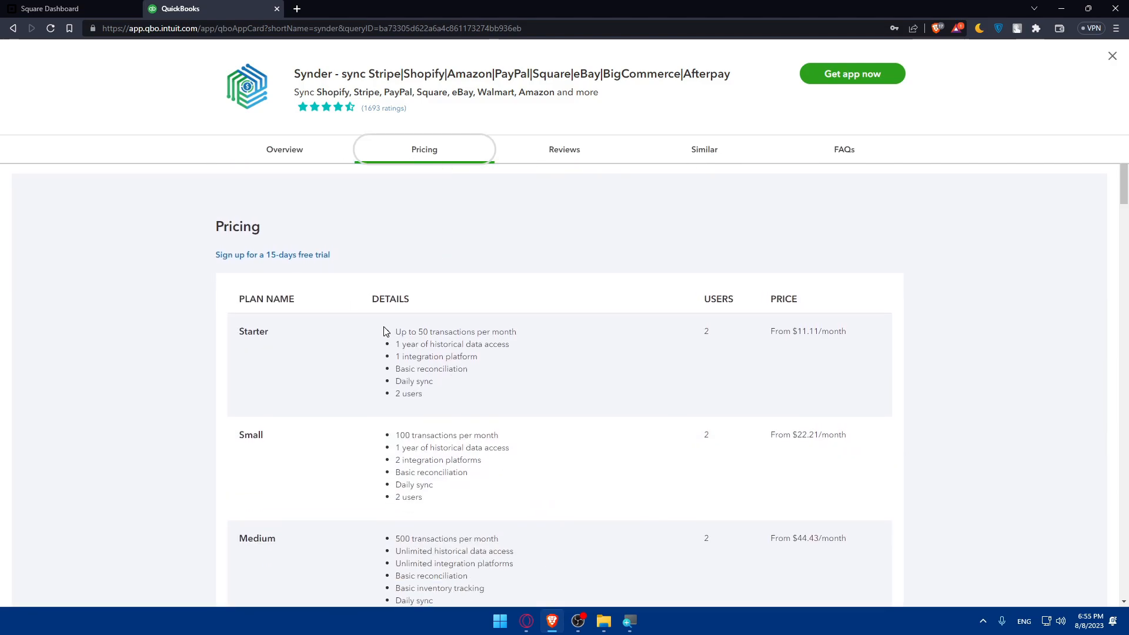
{"action": "left_click", "coordinate": [283, 149]}
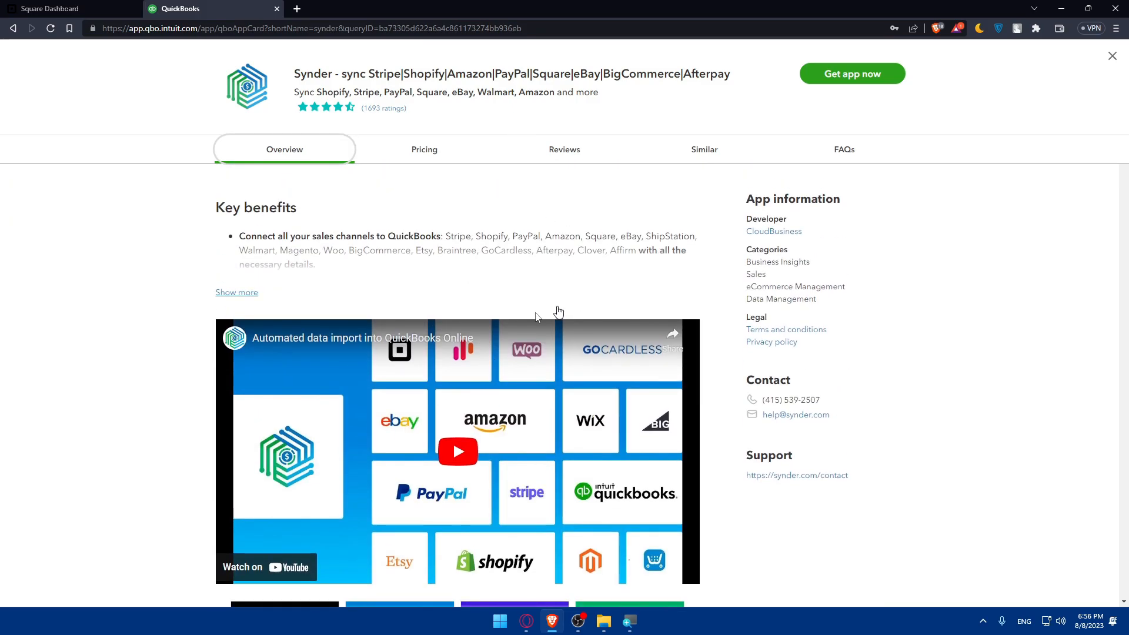
{"action": "left_click", "coordinate": [563, 149]}
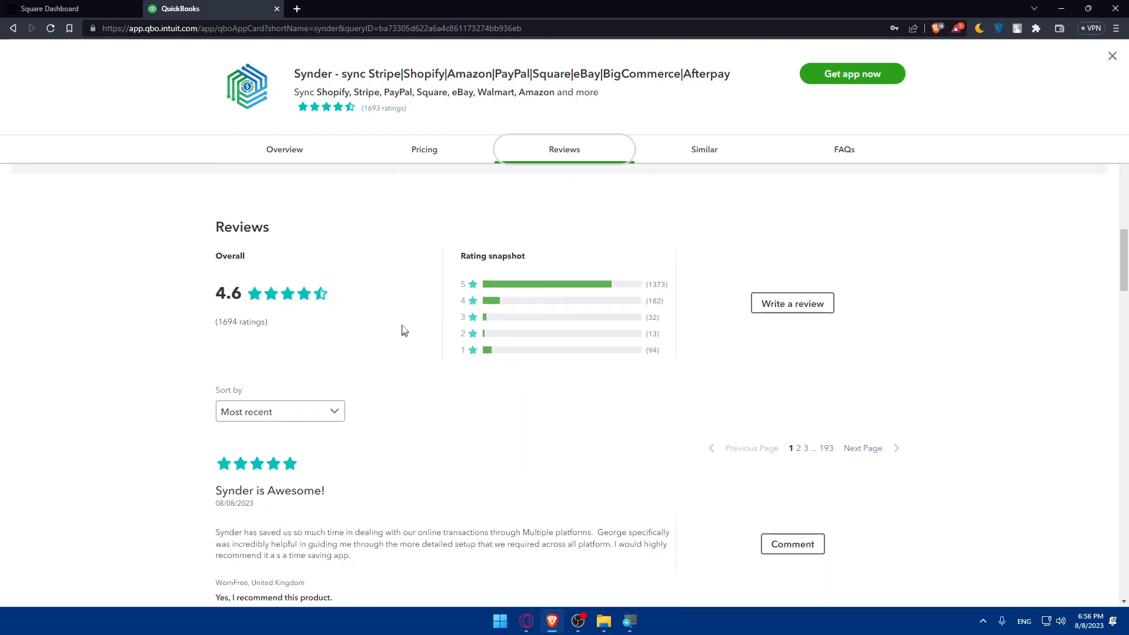
{"action": "left_click", "coordinate": [703, 149]}
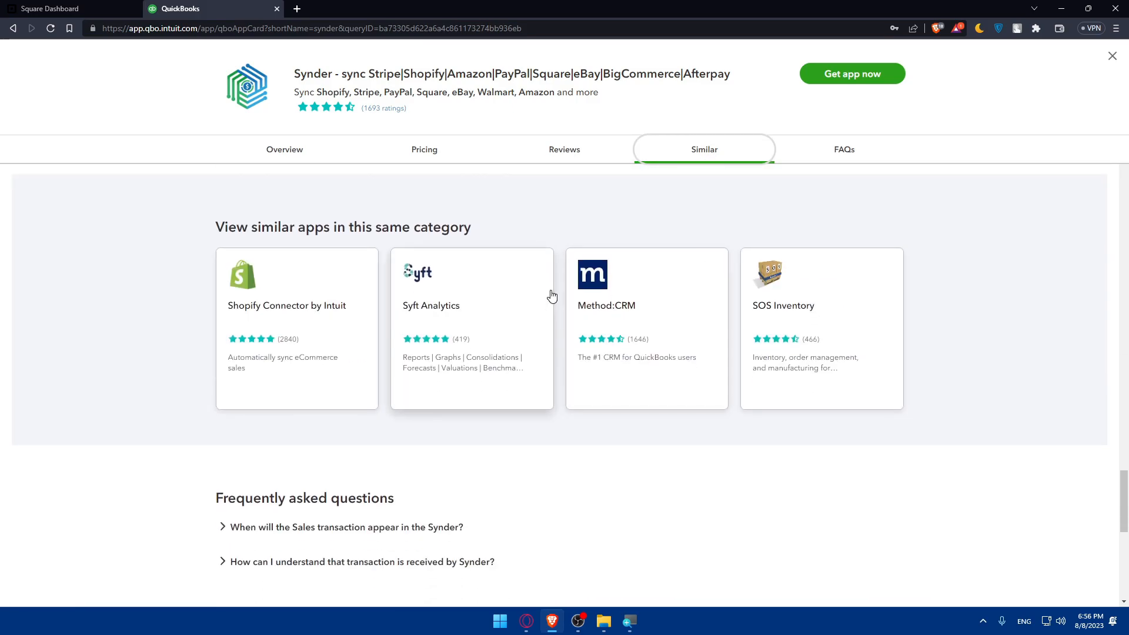
{"action": "left_click", "coordinate": [843, 149]}
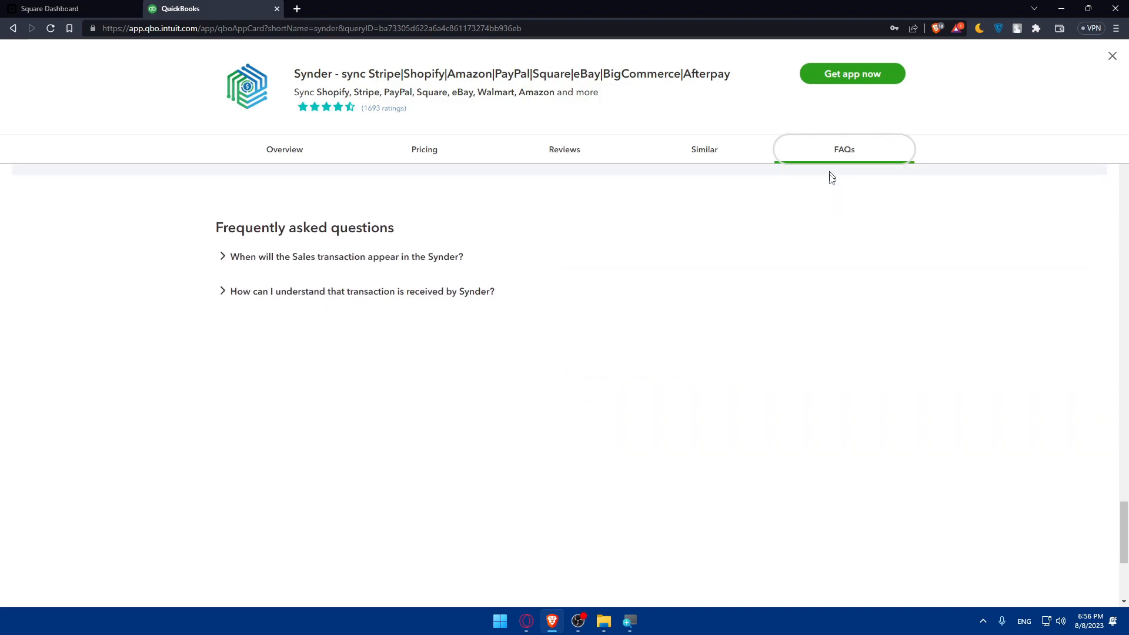
{"action": "left_click", "coordinate": [423, 149]}
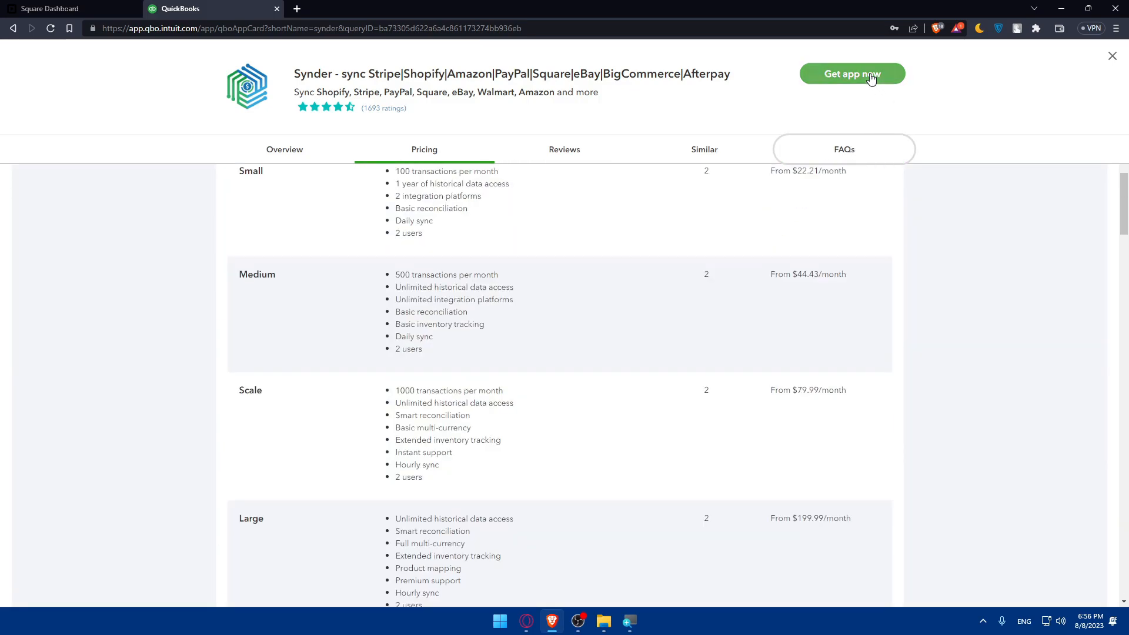
Step: Get the Synder app and add the Square tile in the integrations step
{"action": "left_click", "coordinate": [852, 73]}
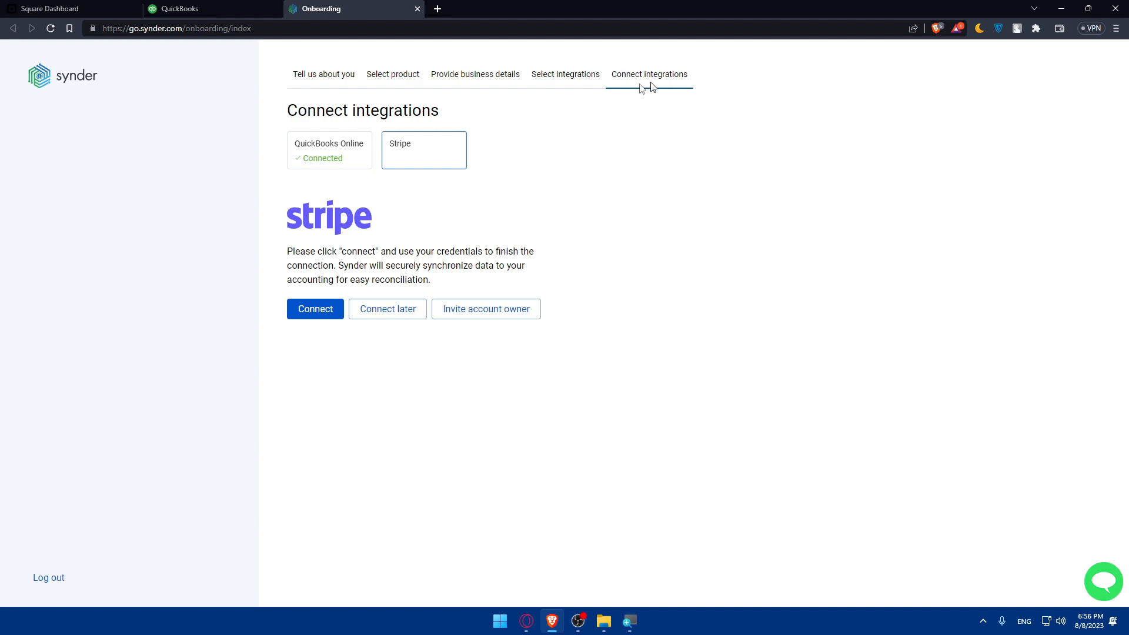
{"action": "left_click", "coordinate": [565, 74]}
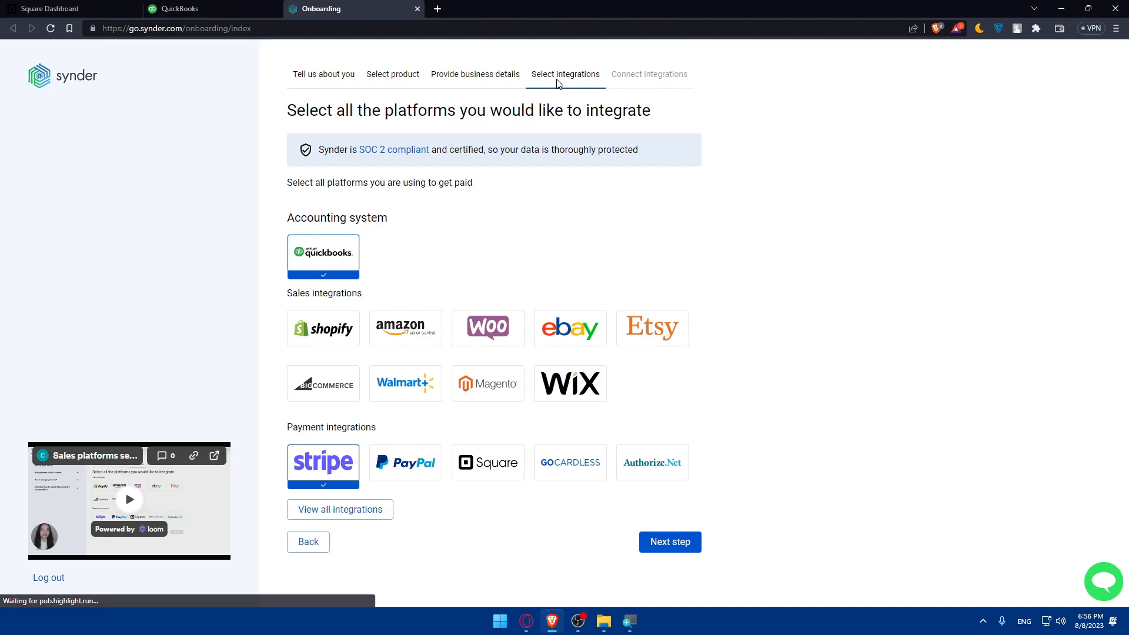
{"action": "mouse_move", "coordinate": [495, 466]}
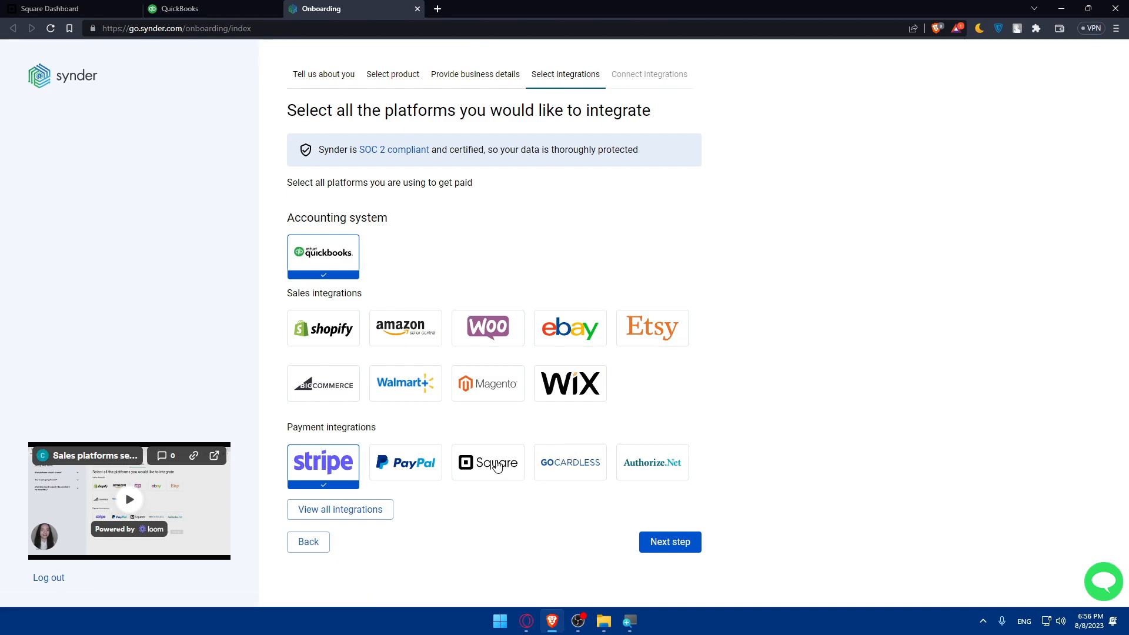
{"action": "left_click", "coordinate": [488, 462]}
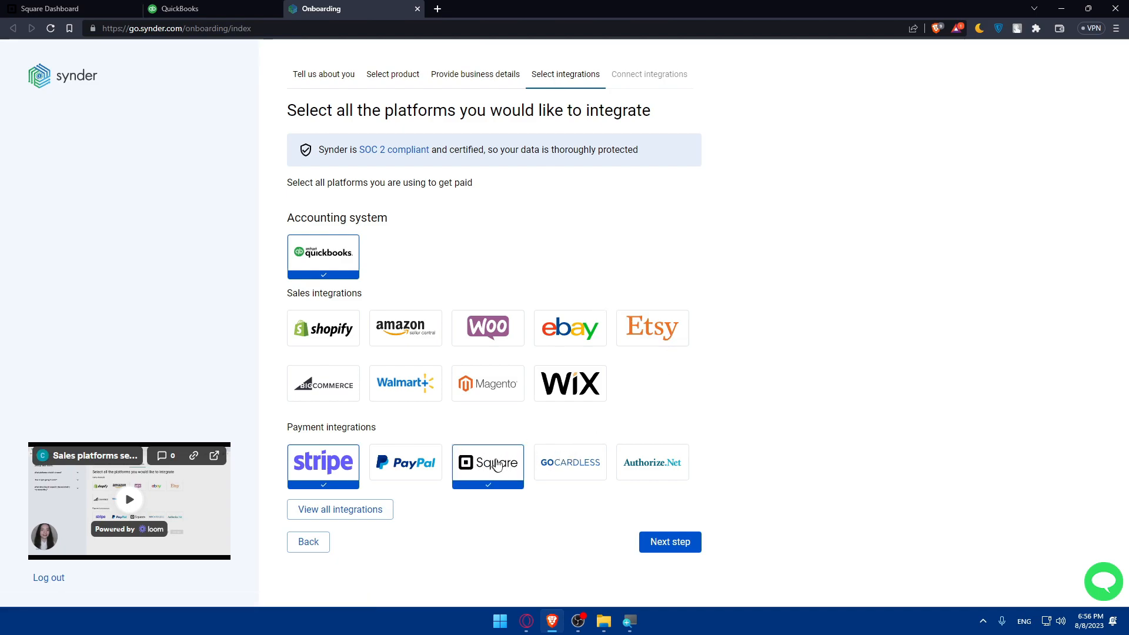
{"action": "left_click", "coordinate": [669, 542]}
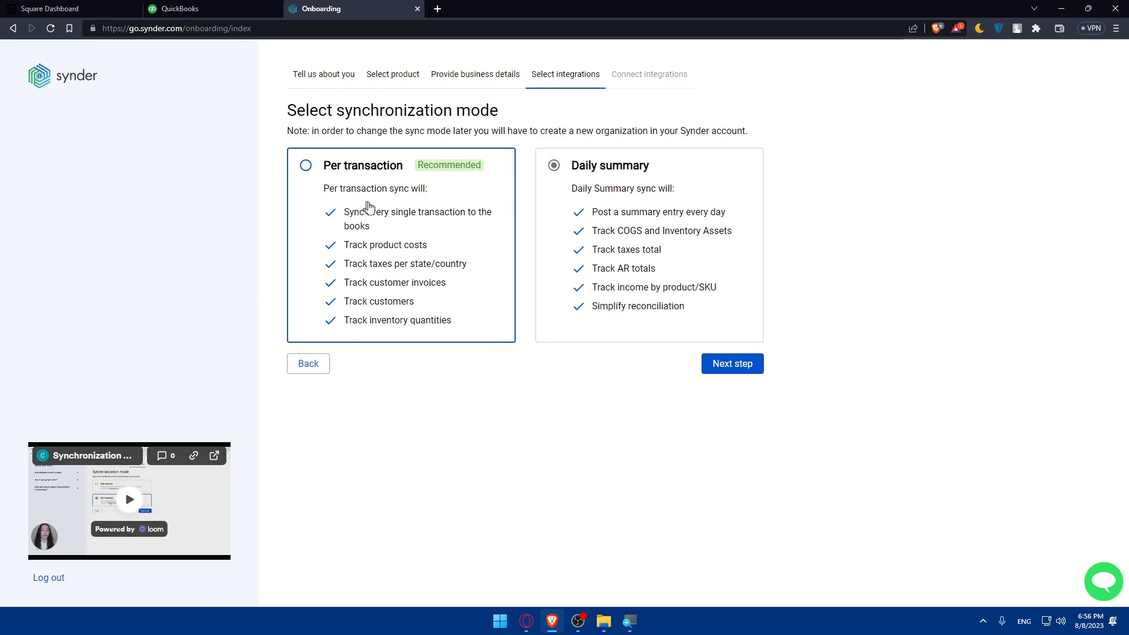
Step: Choose the Per transaction sync mode and start connecting the Square card
{"action": "left_click", "coordinate": [305, 164]}
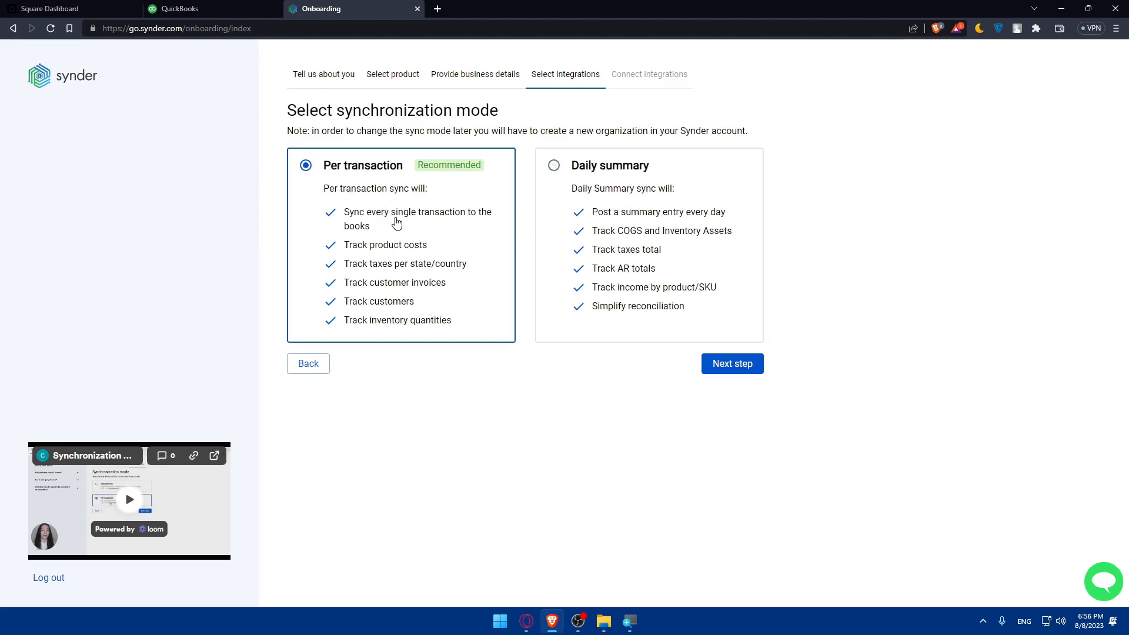
{"action": "left_click", "coordinate": [731, 363]}
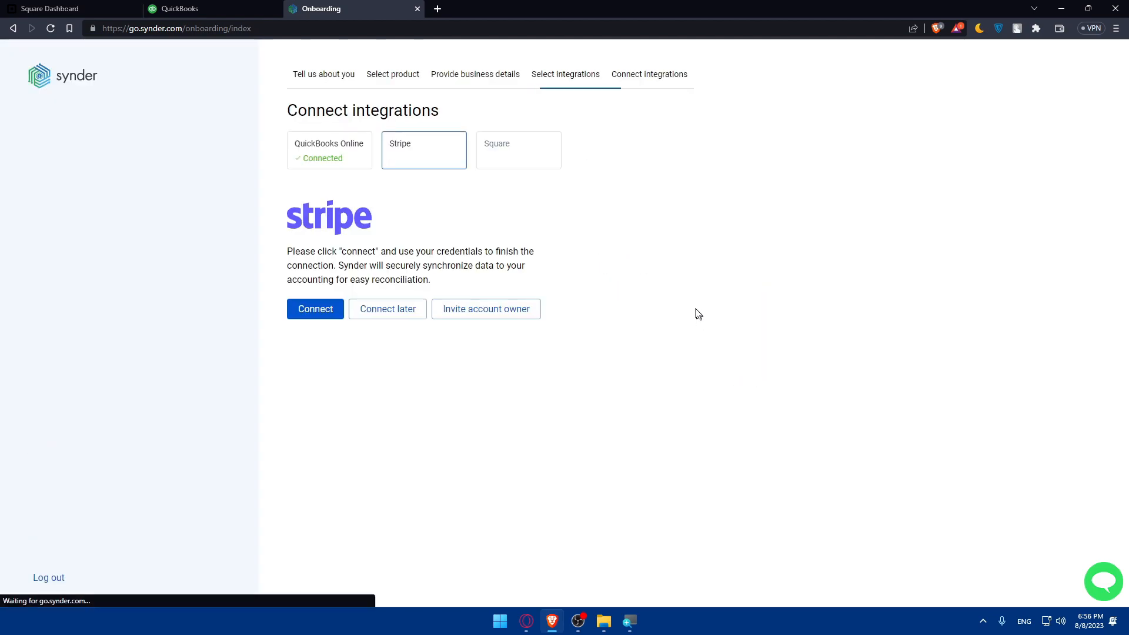
{"action": "left_click", "coordinate": [517, 150]}
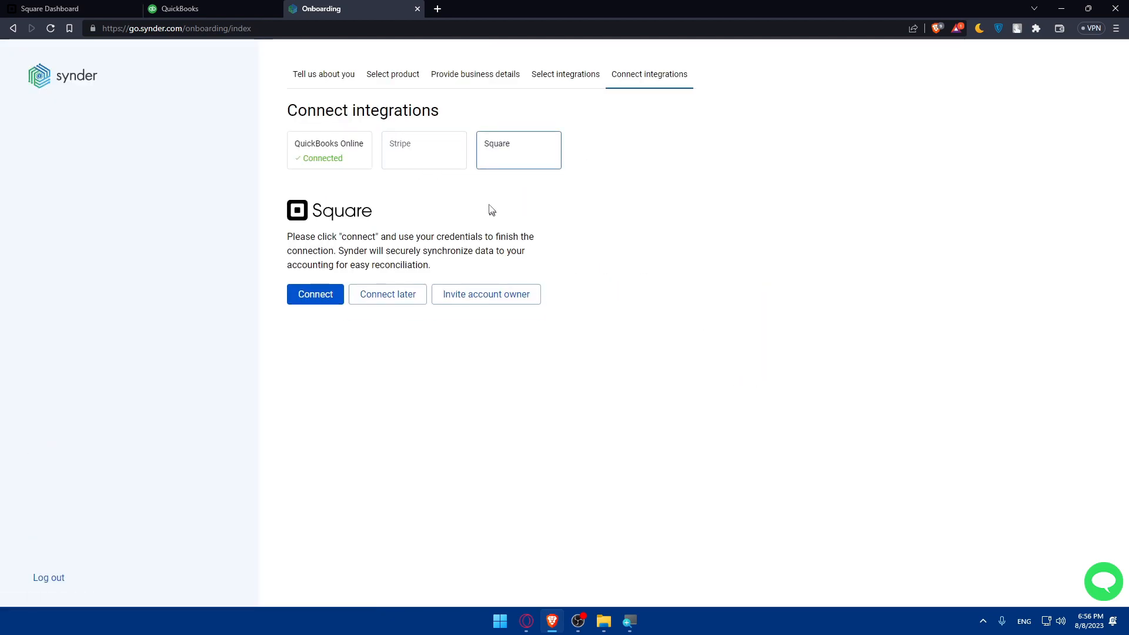
{"action": "left_click", "coordinate": [315, 294]}
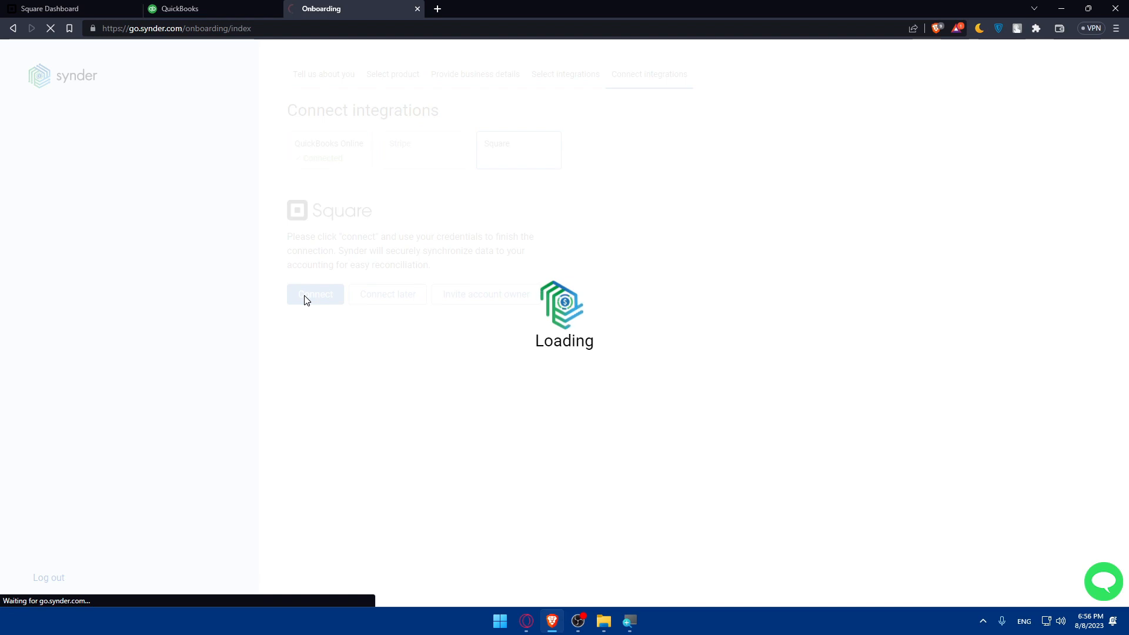
Step: Sign in to Square and allow Synder access to the account
{"action": "left_click", "coordinate": [315, 294]}
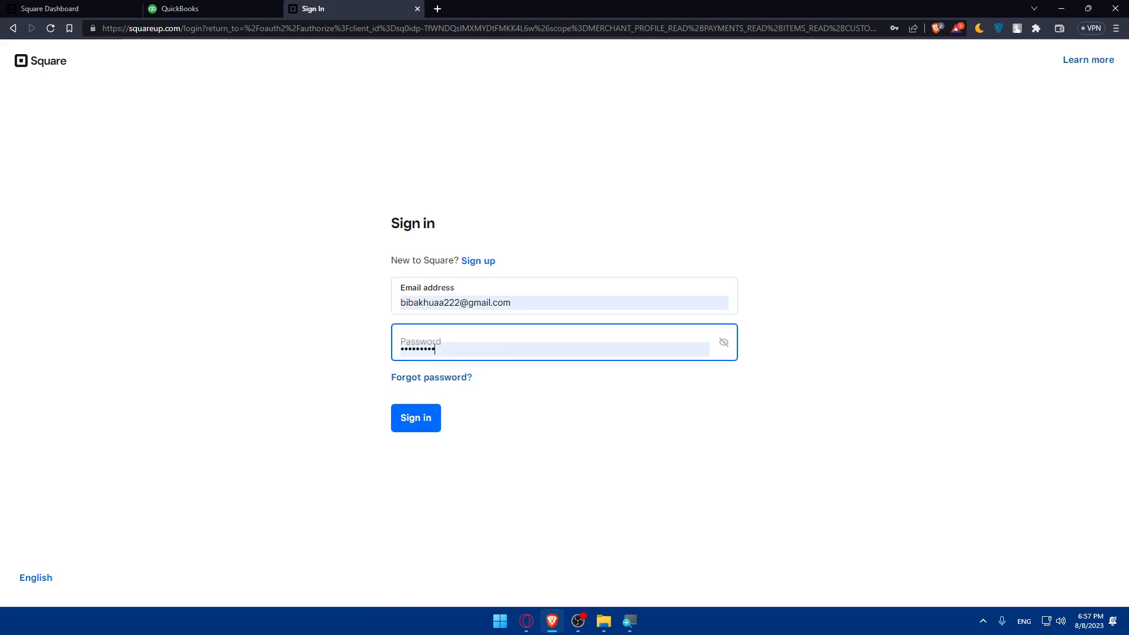
{"action": "left_click", "coordinate": [416, 418]}
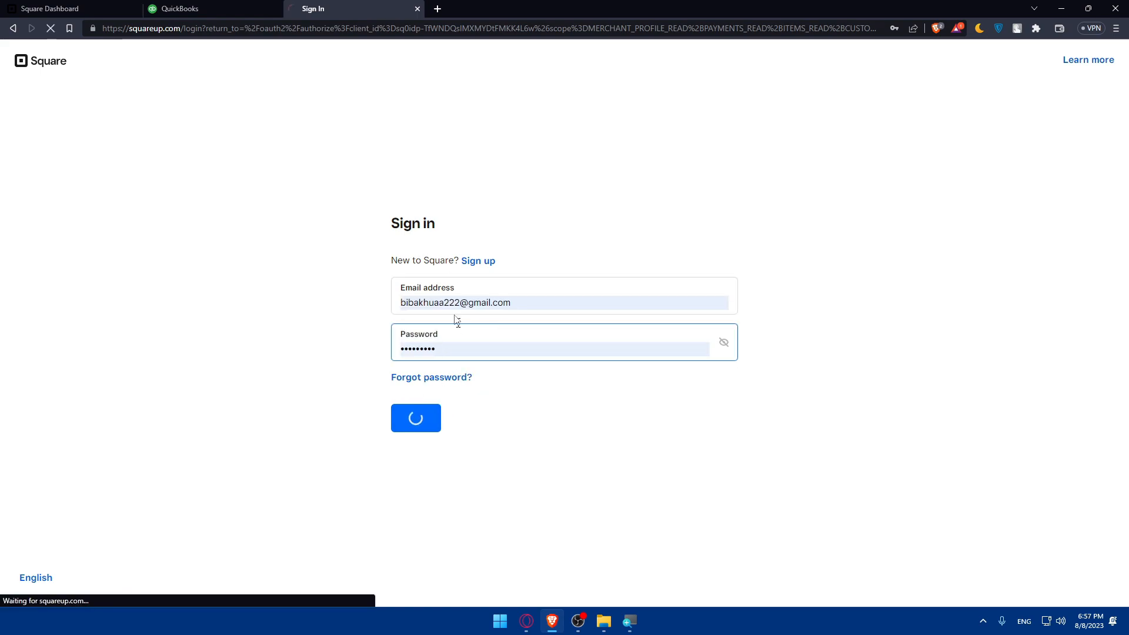
{"action": "left_click", "coordinate": [416, 417]}
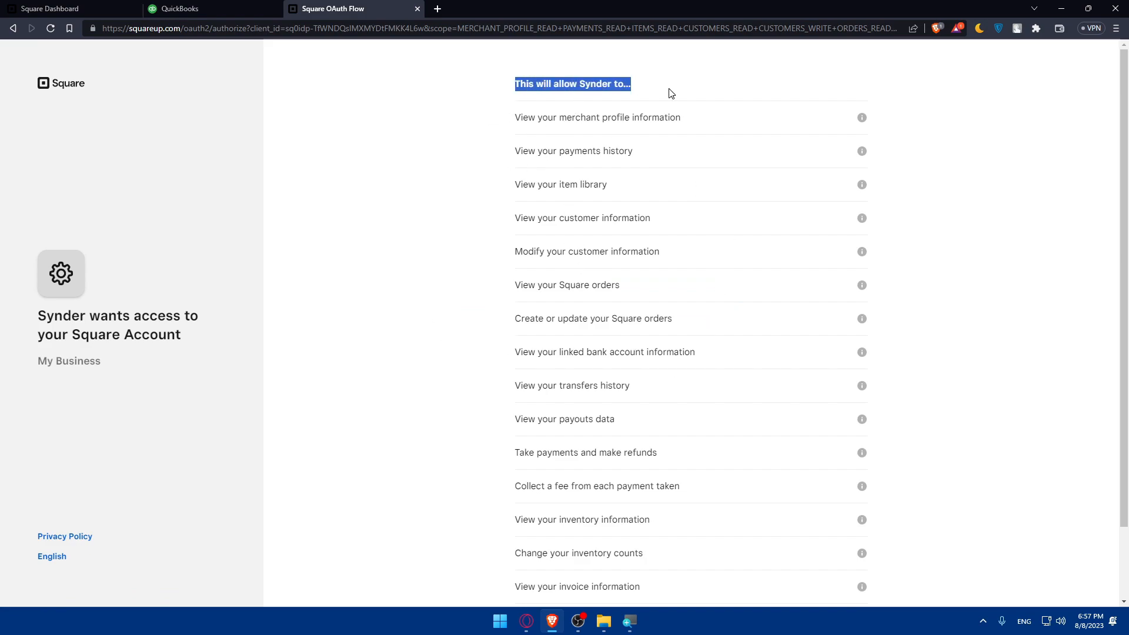
{"action": "scroll", "scroll_direction": "down", "scroll_amount": 3}
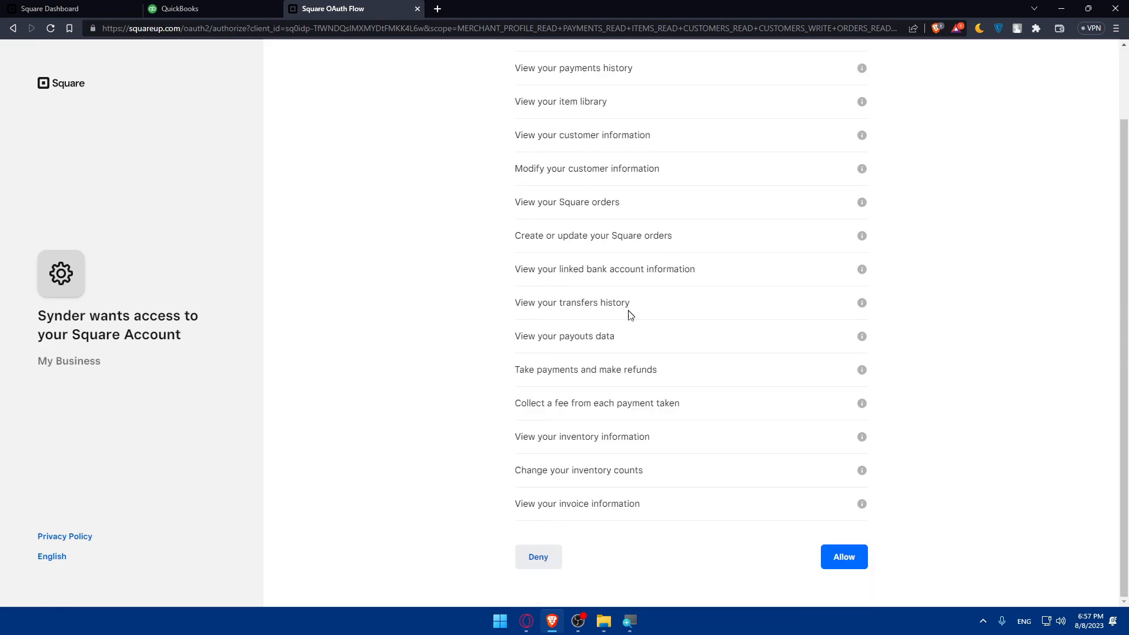
{"action": "left_click", "coordinate": [843, 556]}
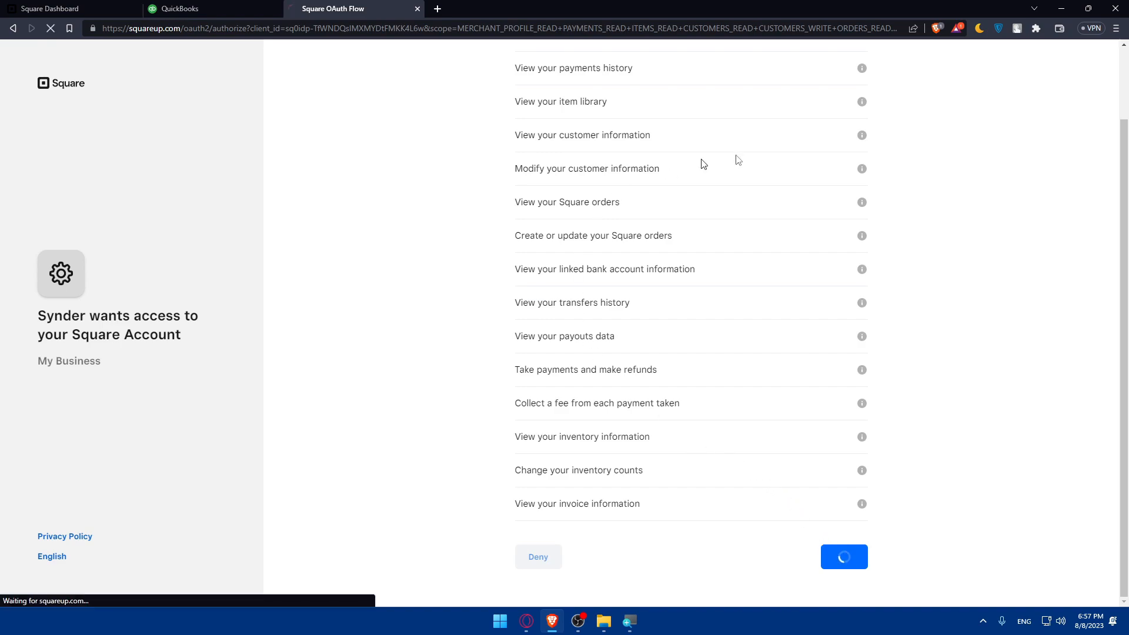
{"action": "left_click", "coordinate": [843, 556]}
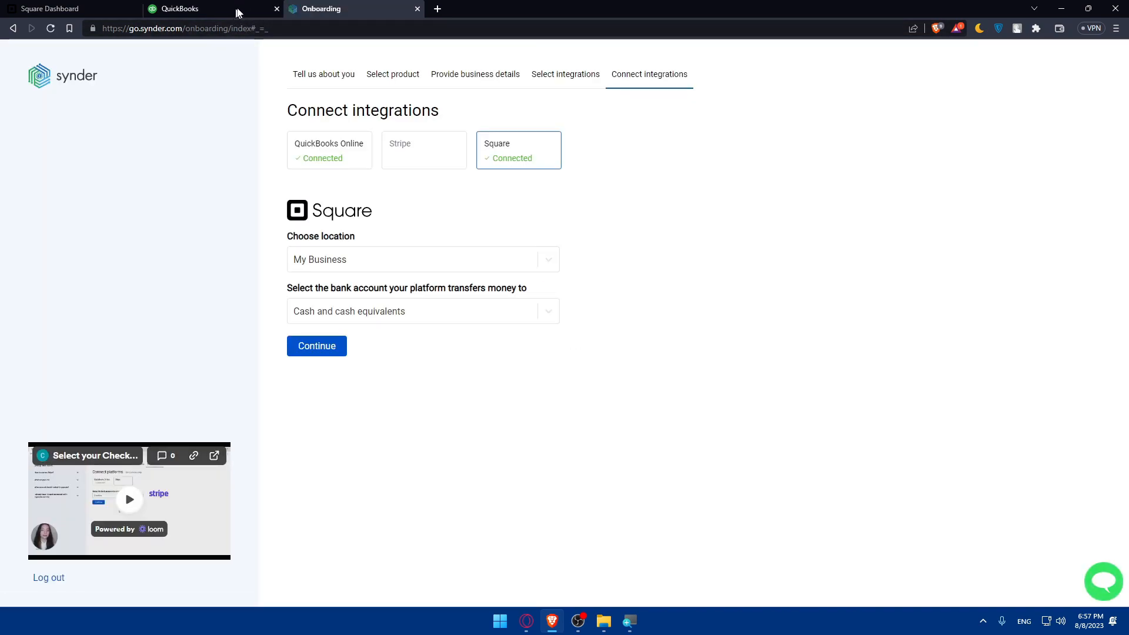
Step: From the Square dashboard settings, reach My Applications and visit the App Marketplace
{"action": "left_click", "coordinate": [180, 8]}
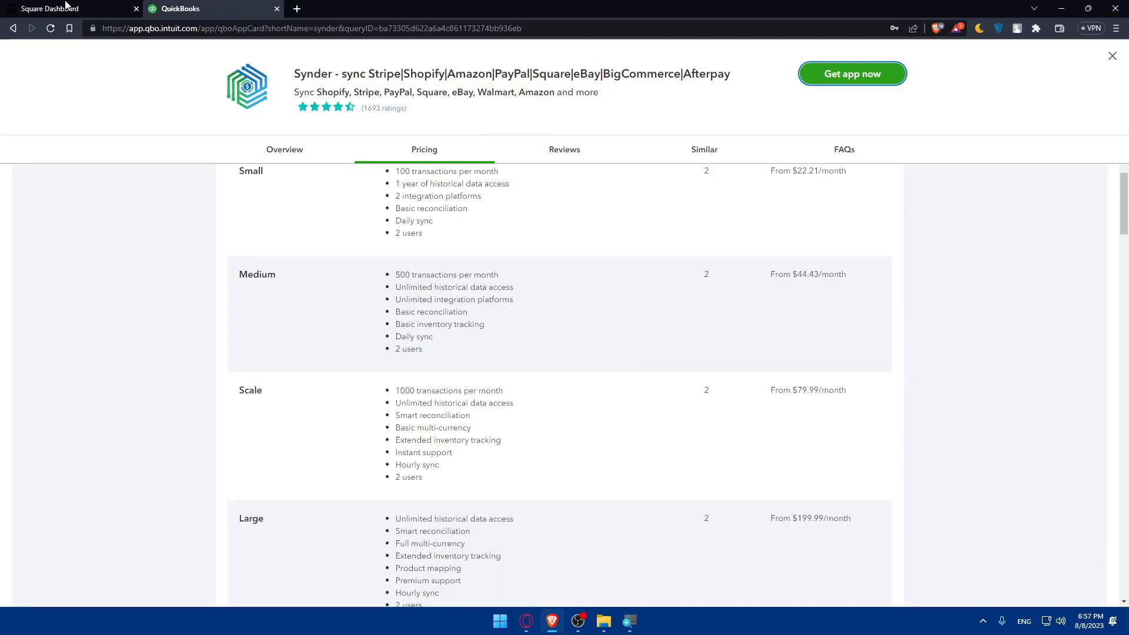
{"action": "left_click", "coordinate": [58, 8]}
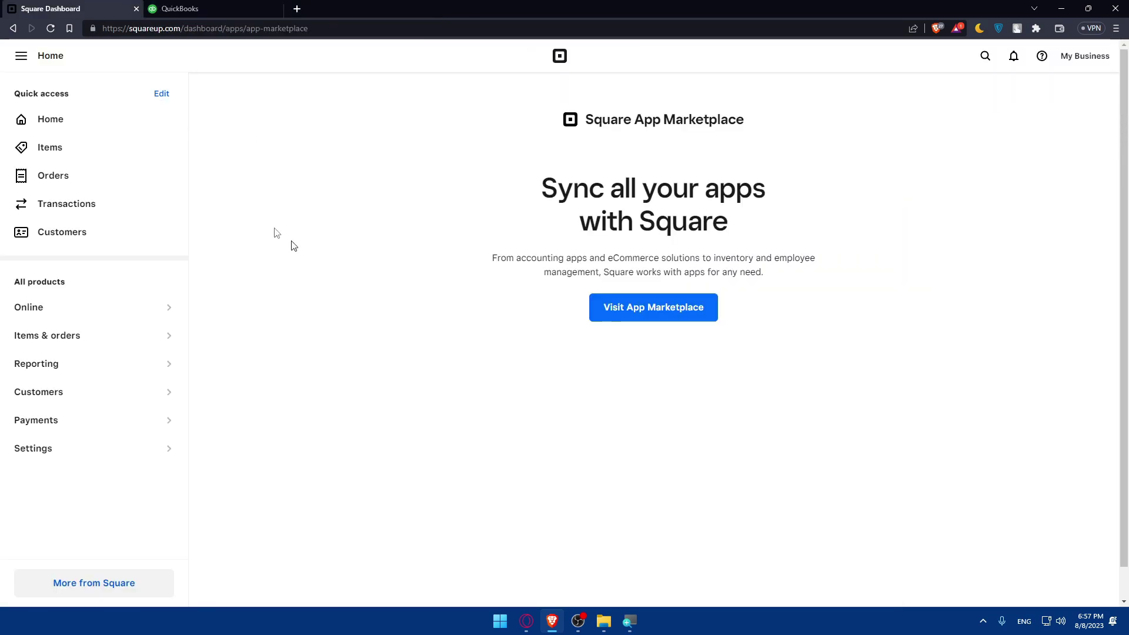
{"action": "mouse_move", "coordinate": [77, 477]}
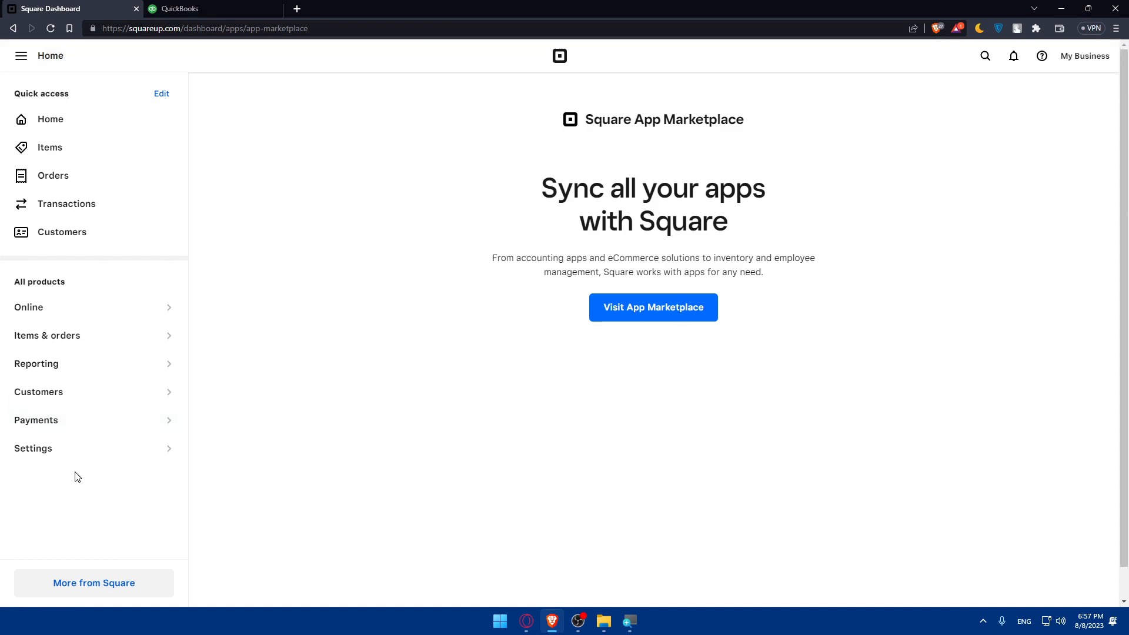
{"action": "left_click", "coordinate": [32, 447]}
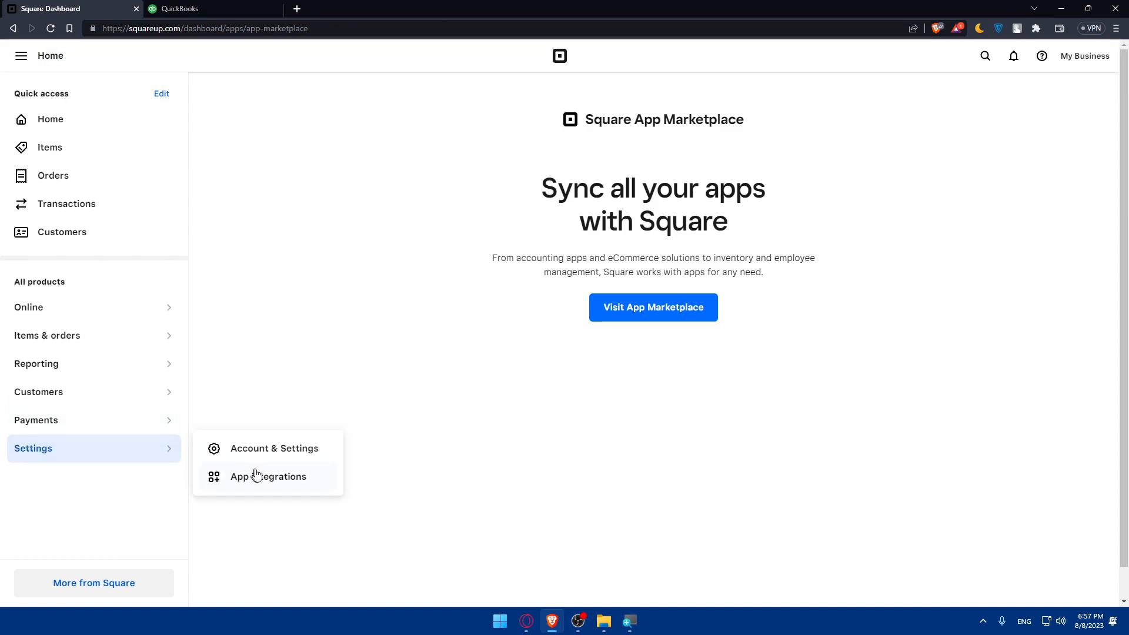
{"action": "mouse_move", "coordinate": [269, 476]}
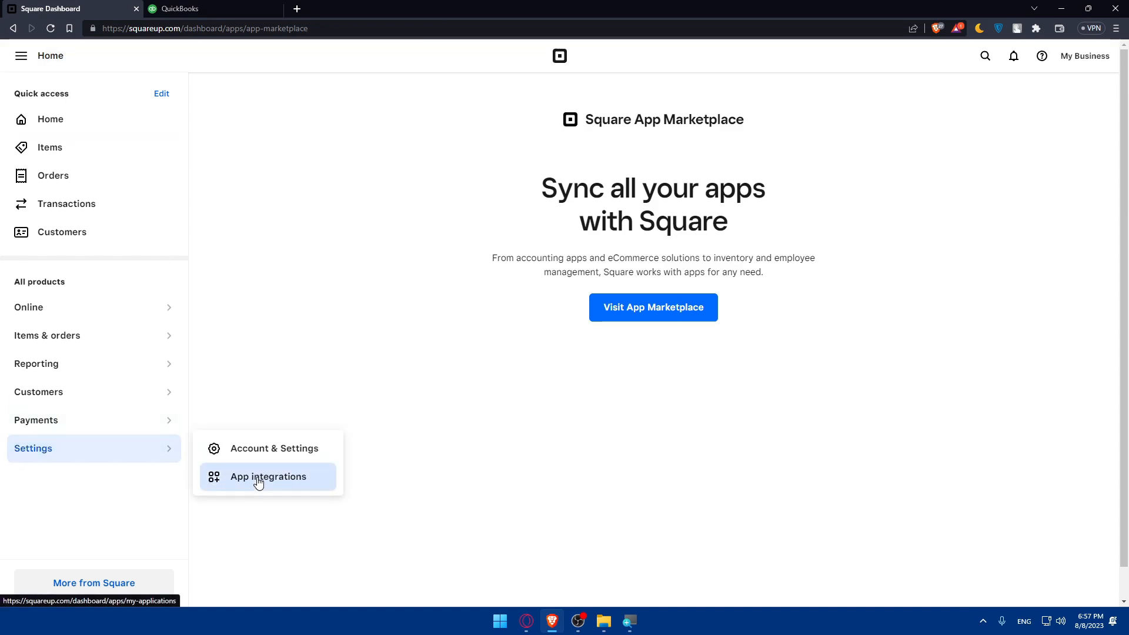
{"action": "left_click", "coordinate": [268, 476]}
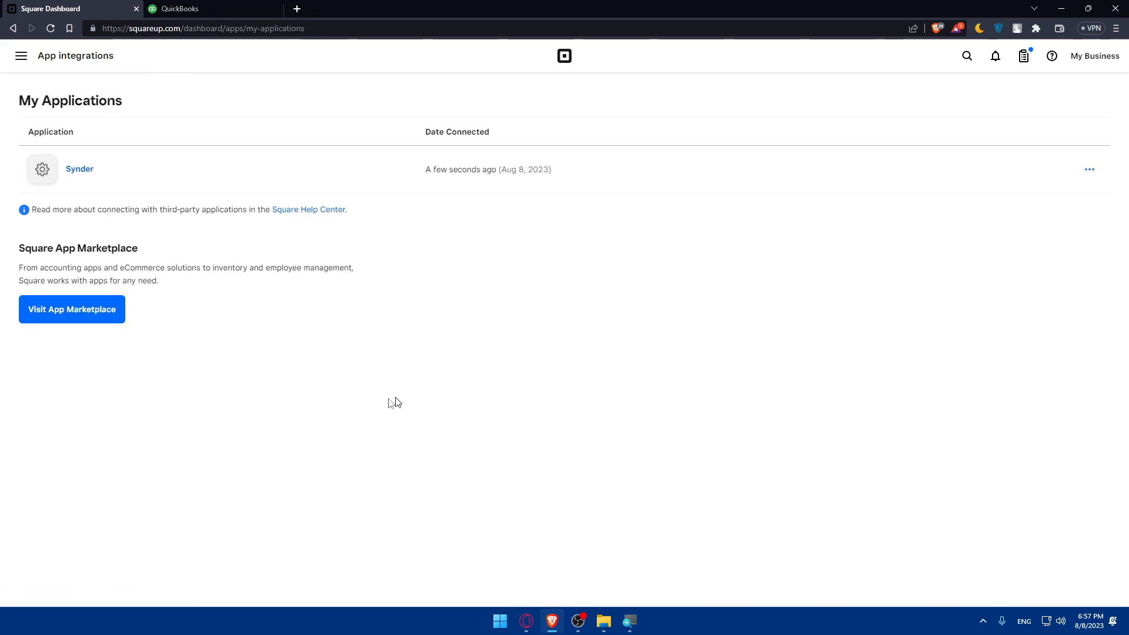
{"action": "left_click", "coordinate": [71, 309]}
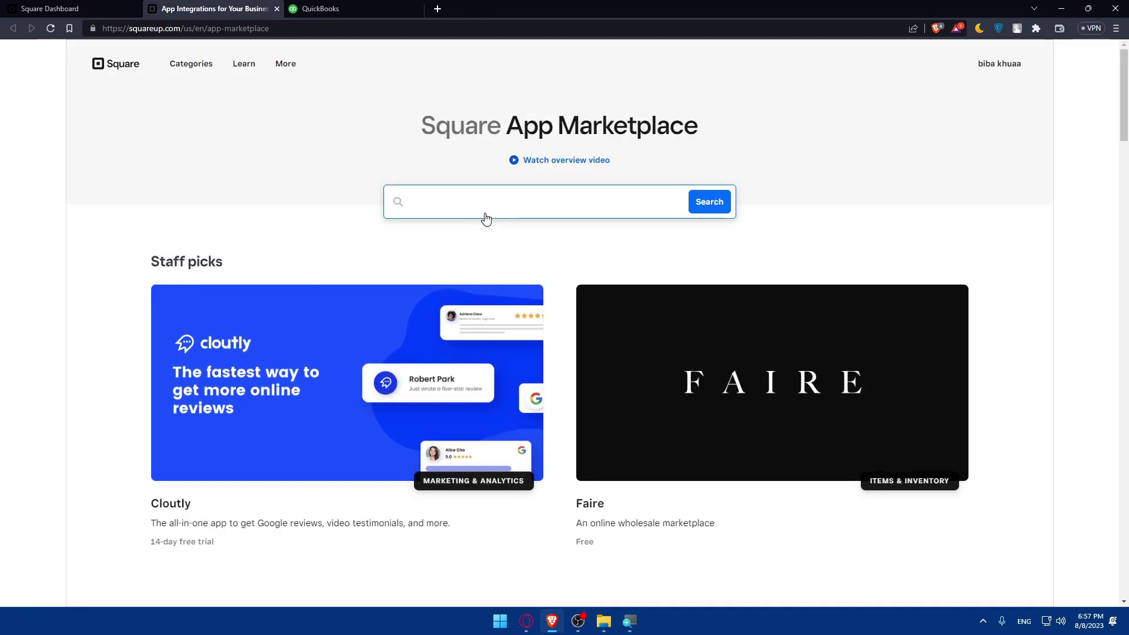
Step: Search the App Marketplace for 'quickbooks' and open the QuickBooks Online listing
{"action": "type", "text": "quick"}
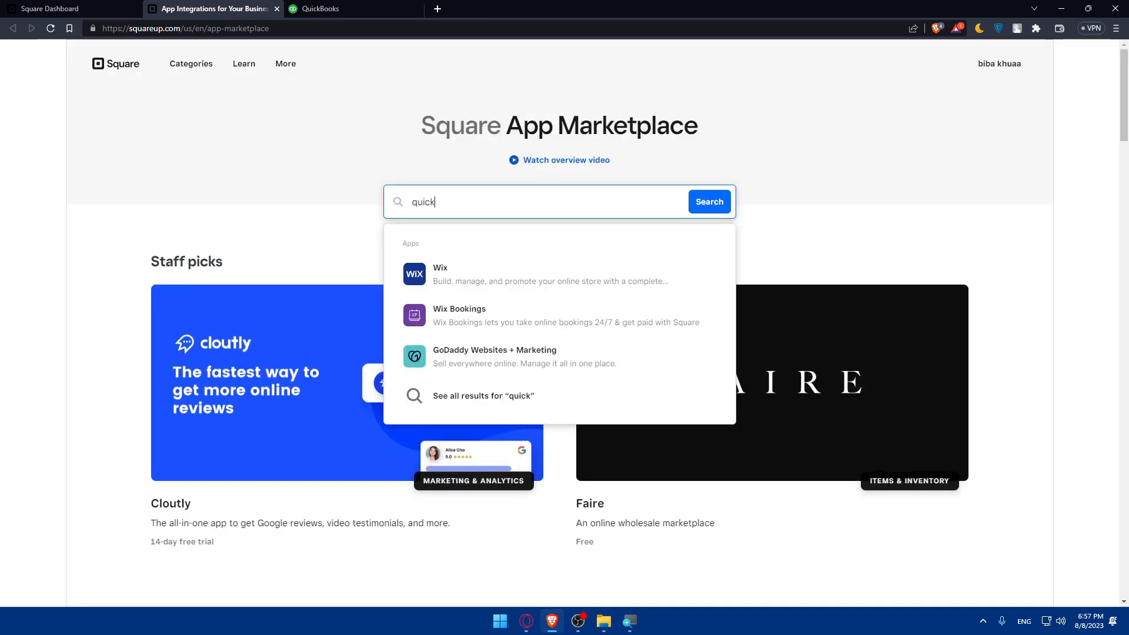
{"action": "type", "text": "books"}
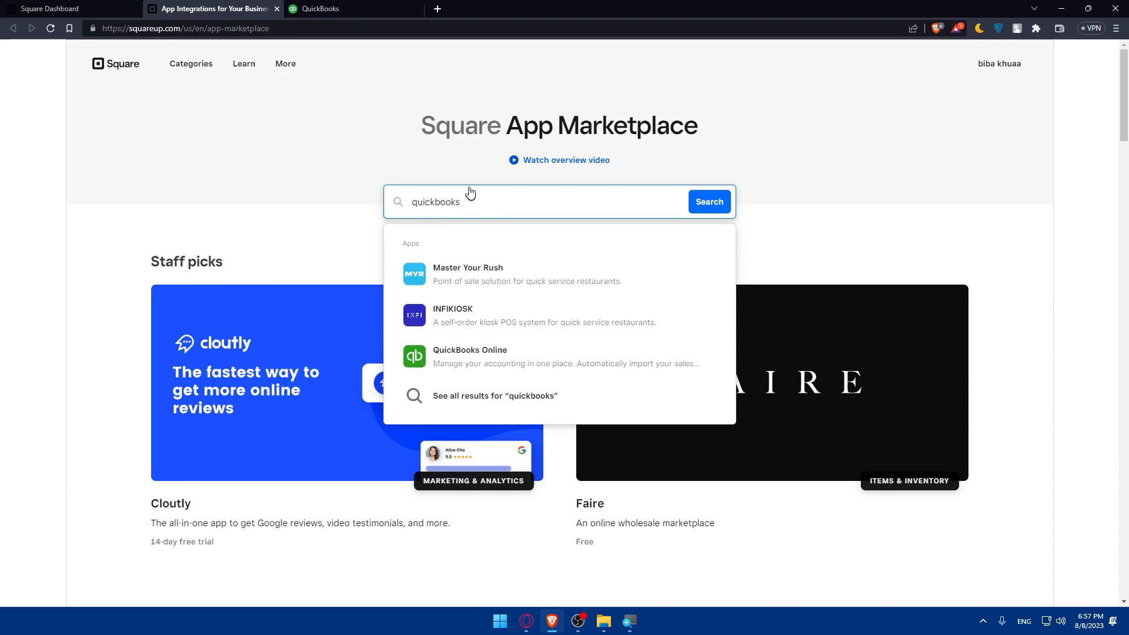
{"action": "left_click", "coordinate": [707, 202]}
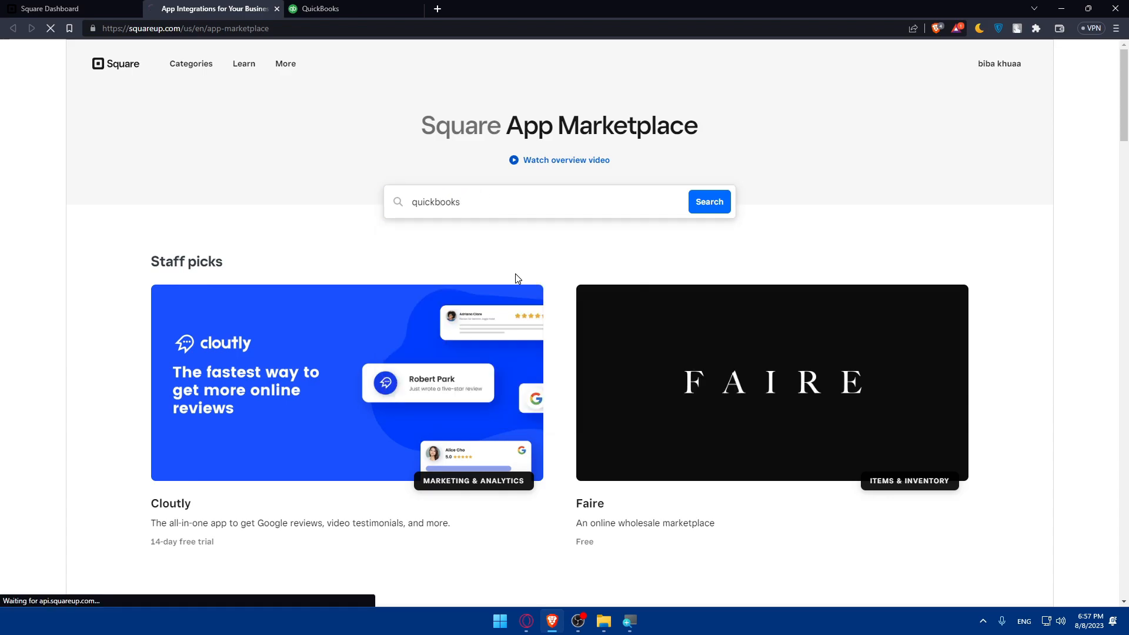
{"action": "left_click", "coordinate": [708, 202]}
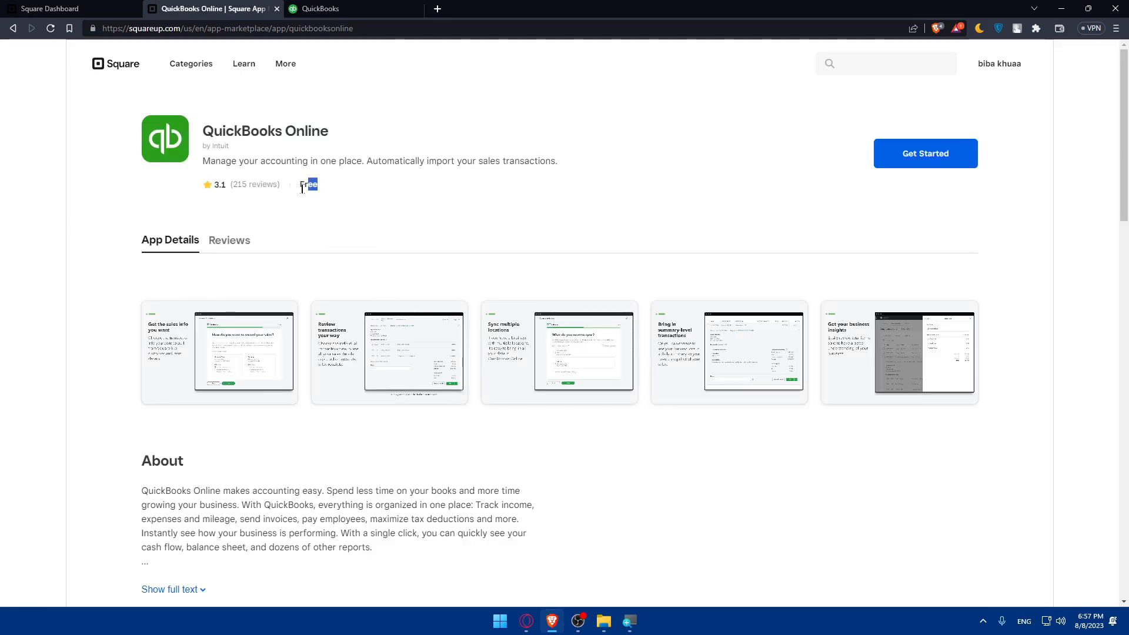
Step: Glance at Synder's pricing tab, then return to and scroll the QuickBooks Online listing
{"action": "left_click", "coordinate": [323, 9]}
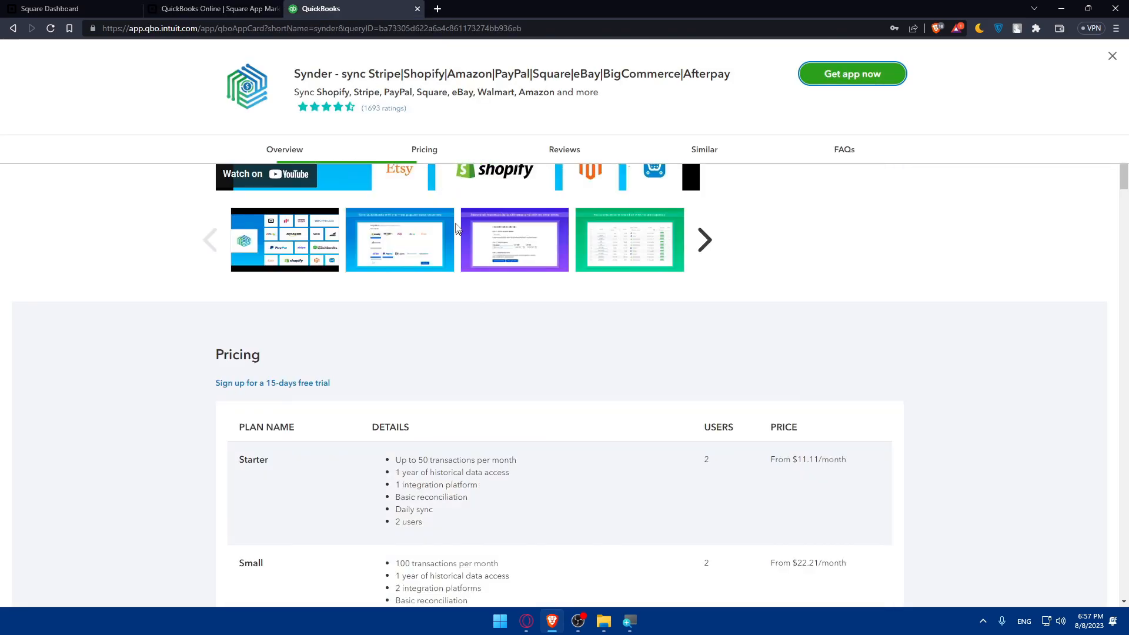
{"action": "left_click", "coordinate": [424, 149]}
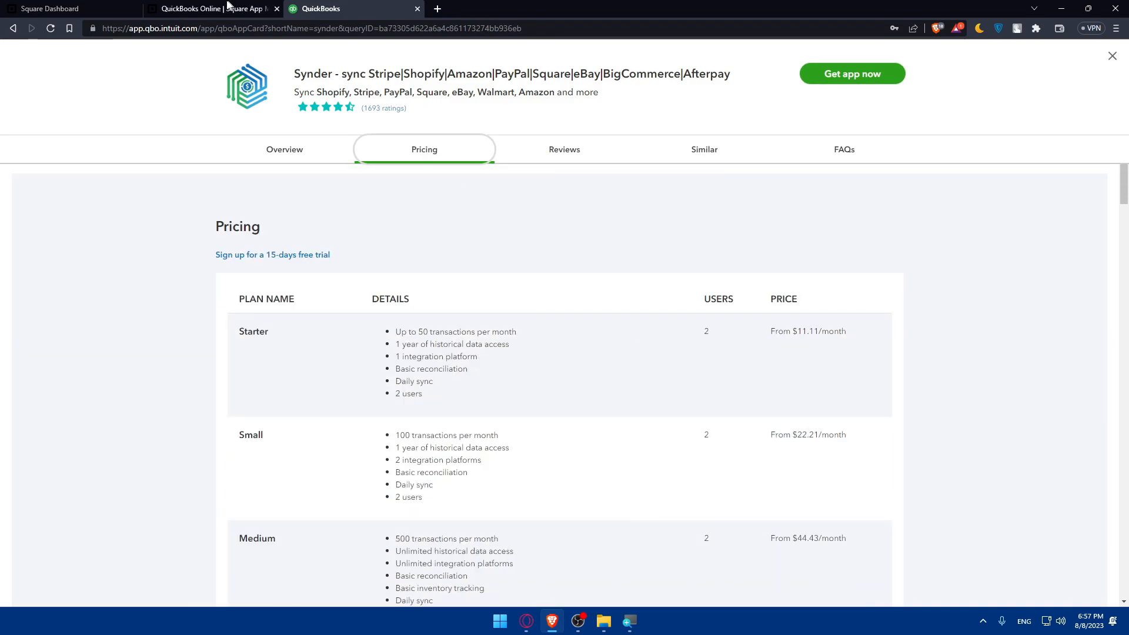
{"action": "left_click", "coordinate": [209, 8]}
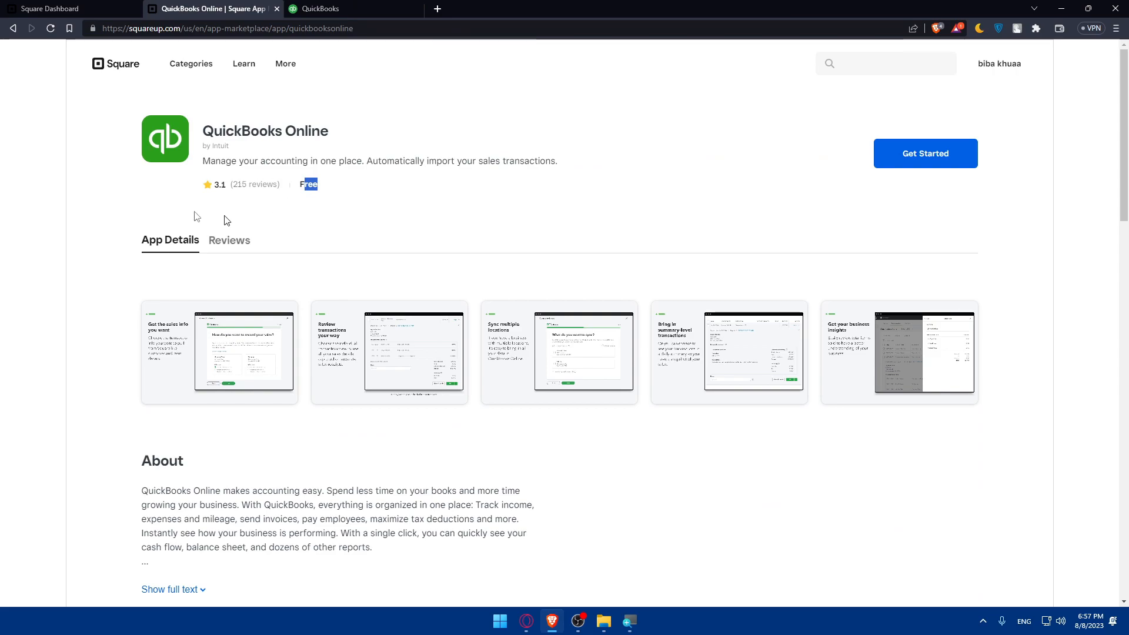
{"action": "mouse_move", "coordinate": [247, 178]}
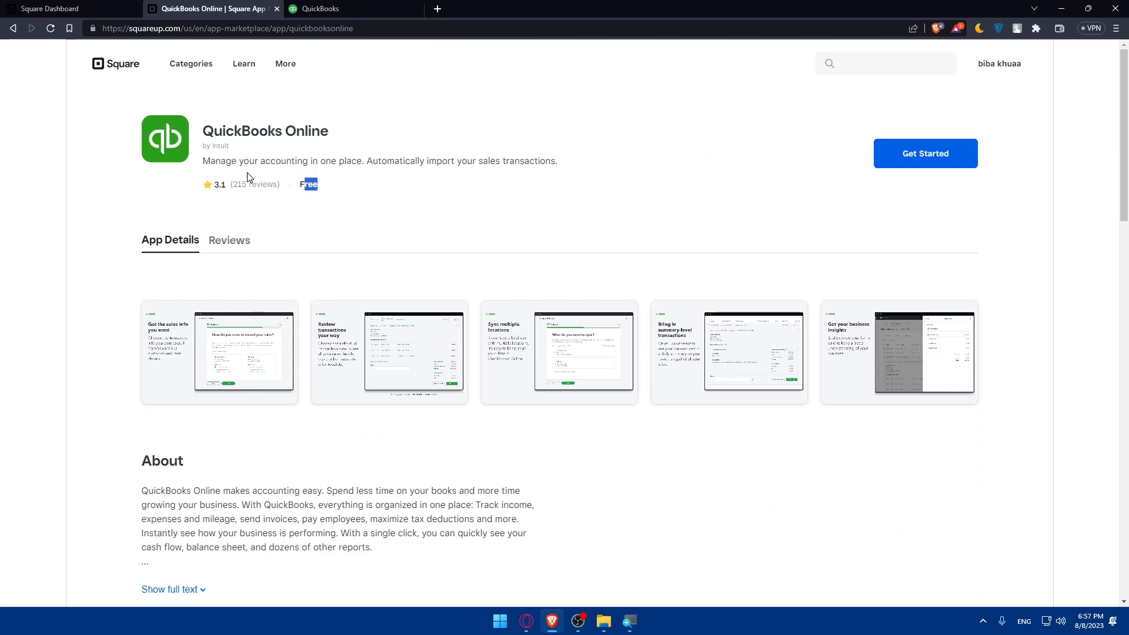
{"action": "mouse_move", "coordinate": [471, 198]}
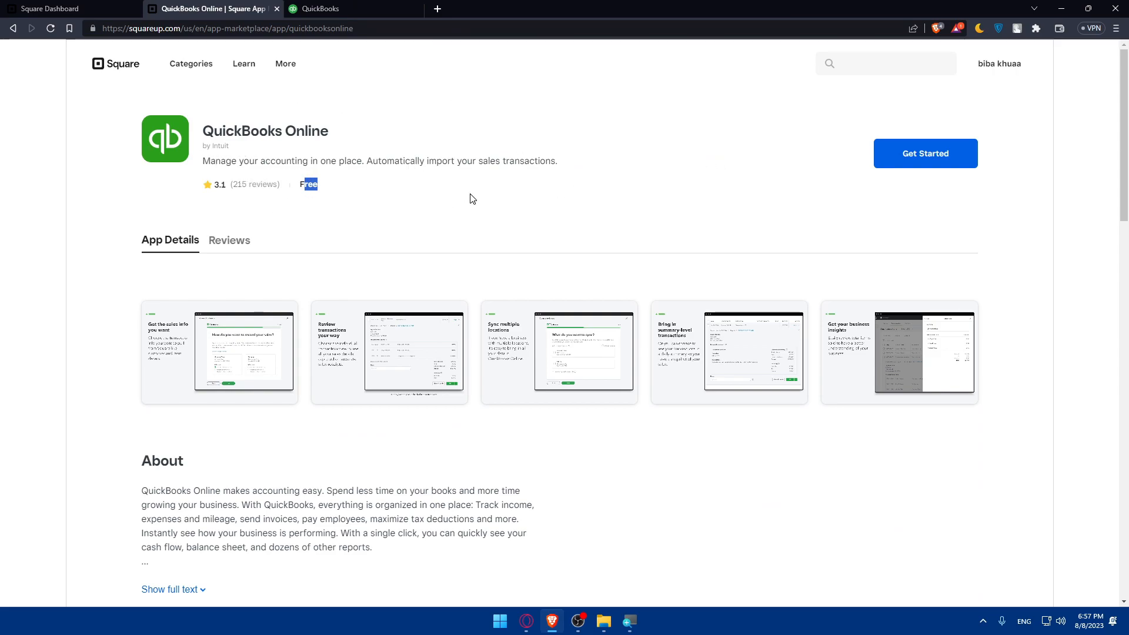
{"action": "scroll", "scroll_direction": "down", "scroll_amount": 3}
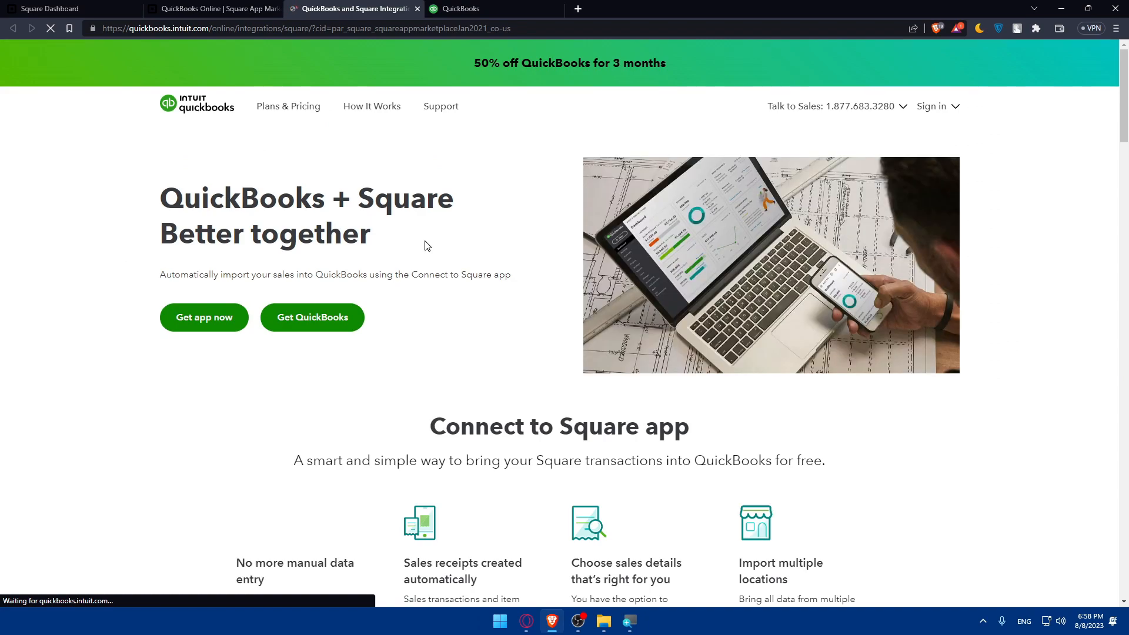
Step: Open Get QuickBooks and scroll through the discounted QuickBooks Online plans for Square users
{"action": "scroll", "scroll_direction": "down", "scroll_amount": 3}
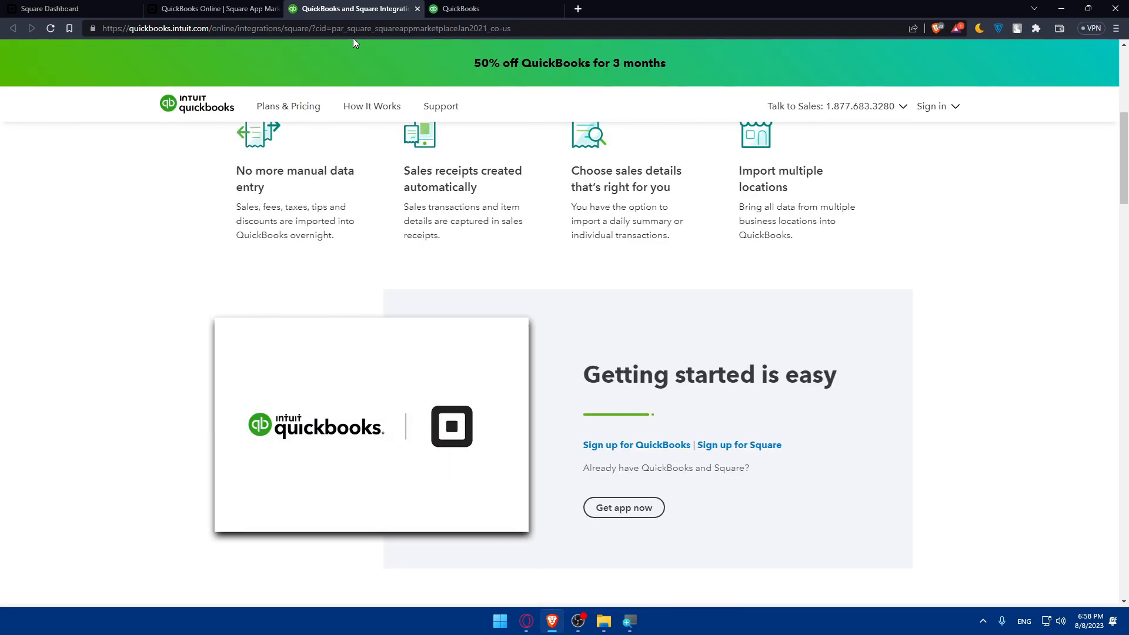
{"action": "left_click", "coordinate": [208, 9]}
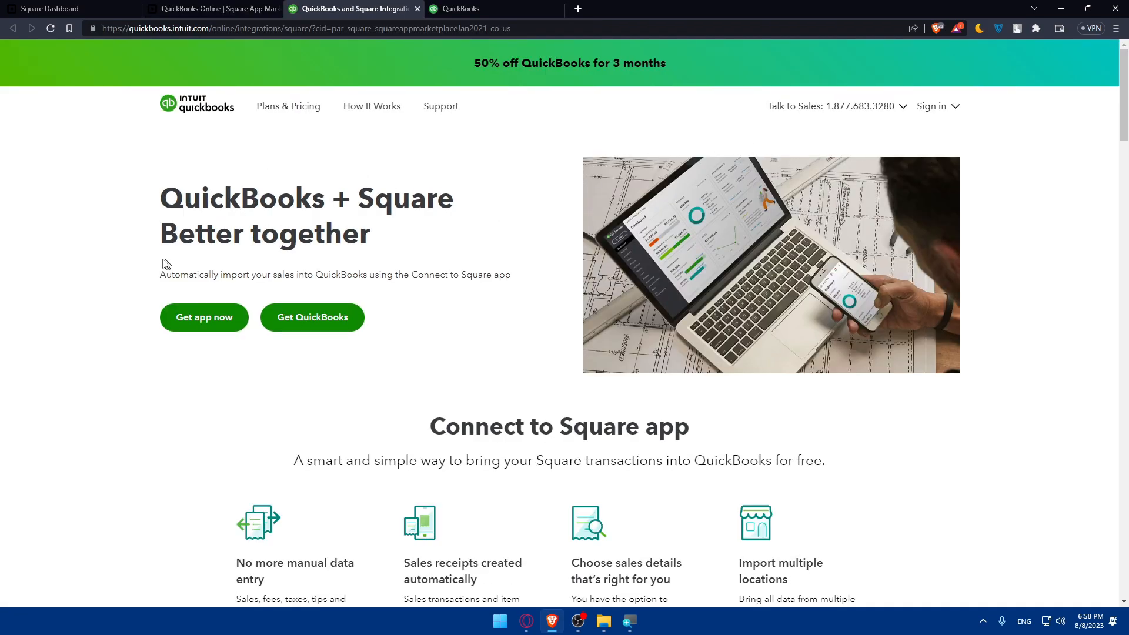
{"action": "mouse_move", "coordinate": [312, 317]}
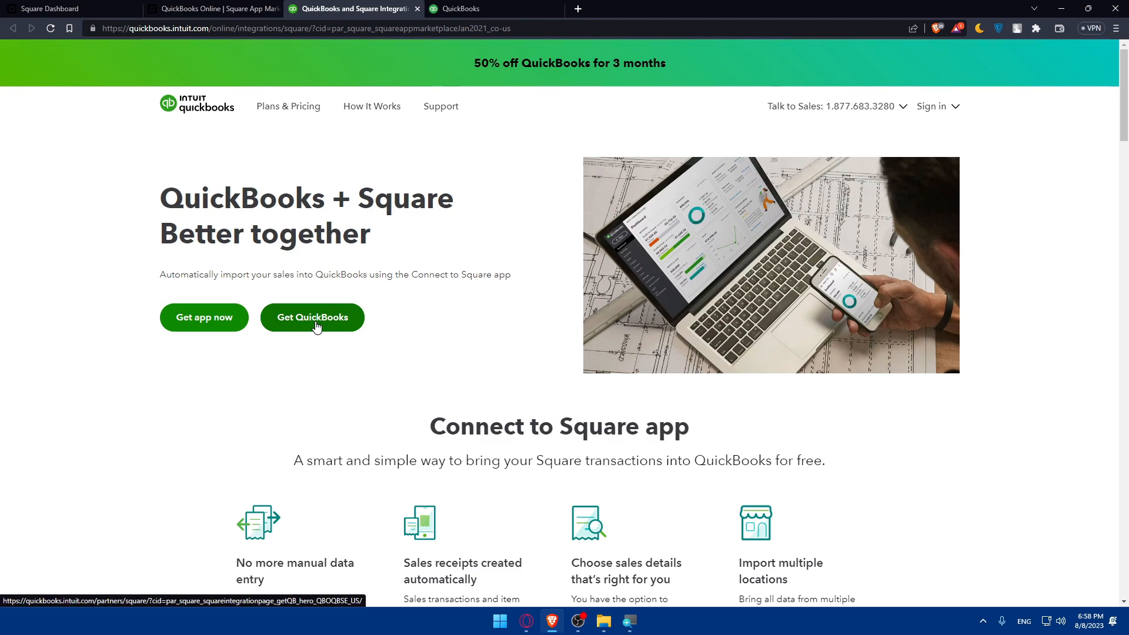
{"action": "left_click", "coordinate": [311, 317]}
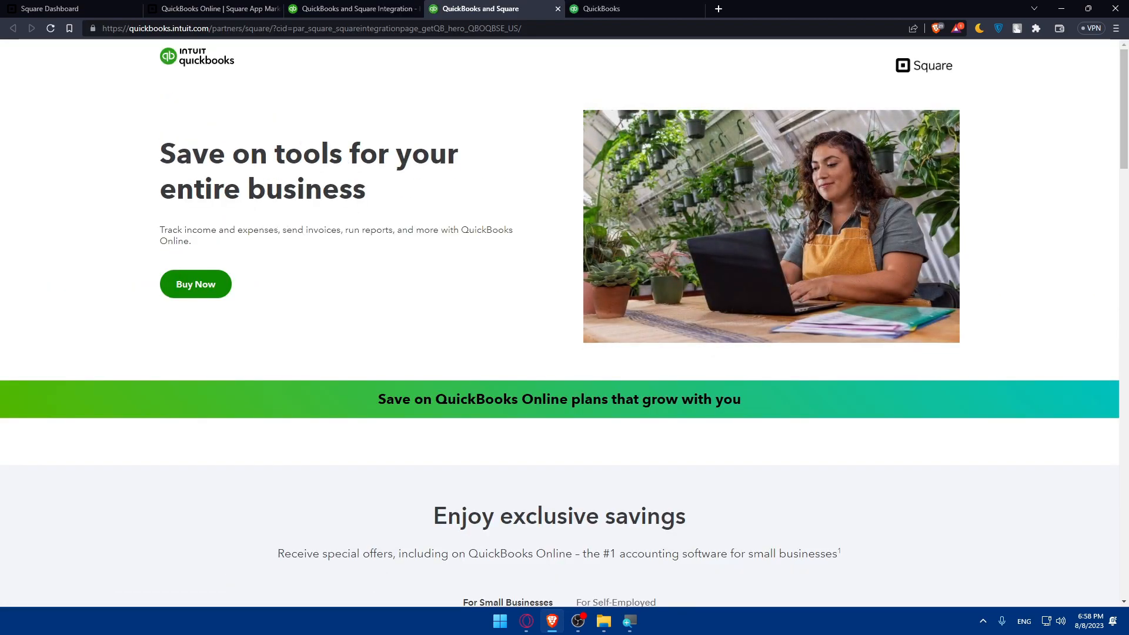
{"action": "scroll", "scroll_direction": "down", "scroll_amount": 3}
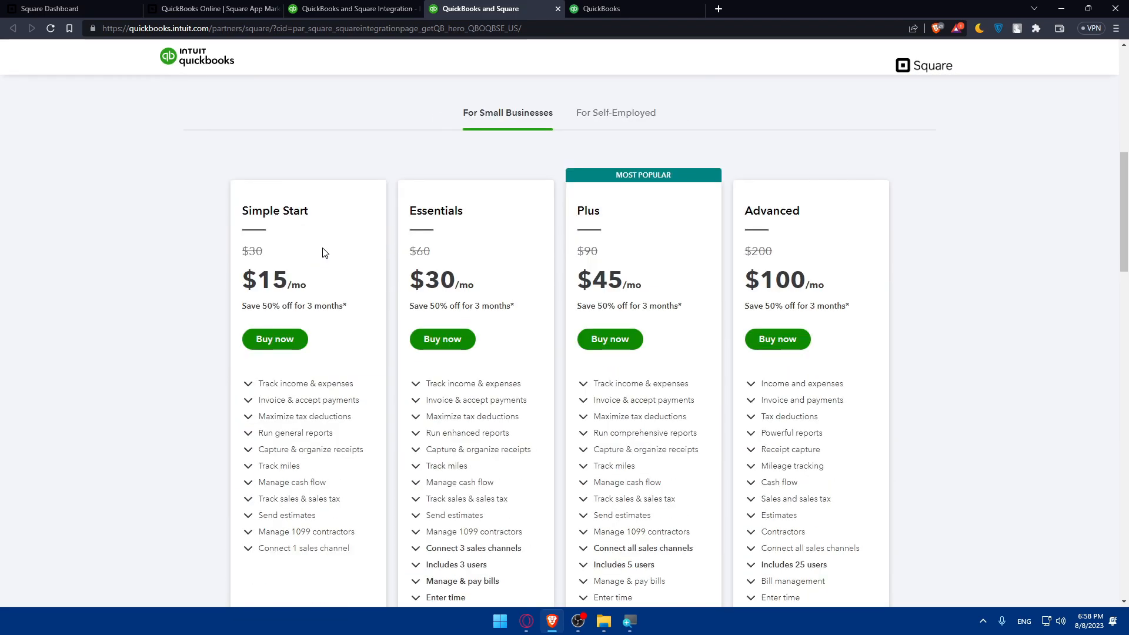
{"action": "scroll", "scroll_direction": "up", "scroll_amount": 3}
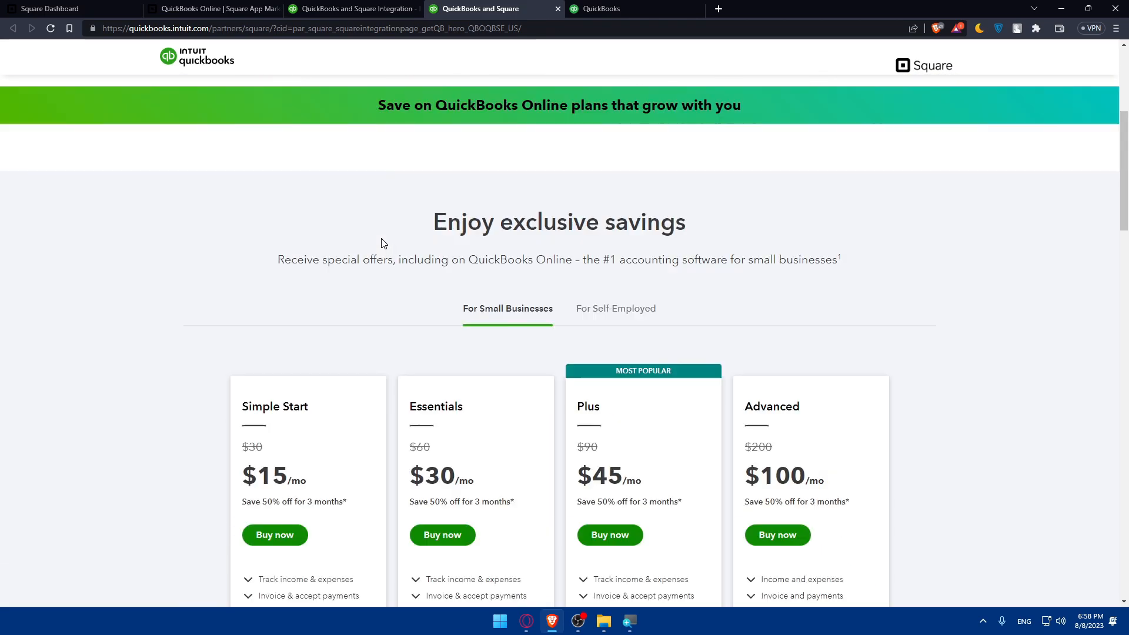
{"action": "scroll", "scroll_direction": "down", "scroll_amount": 3}
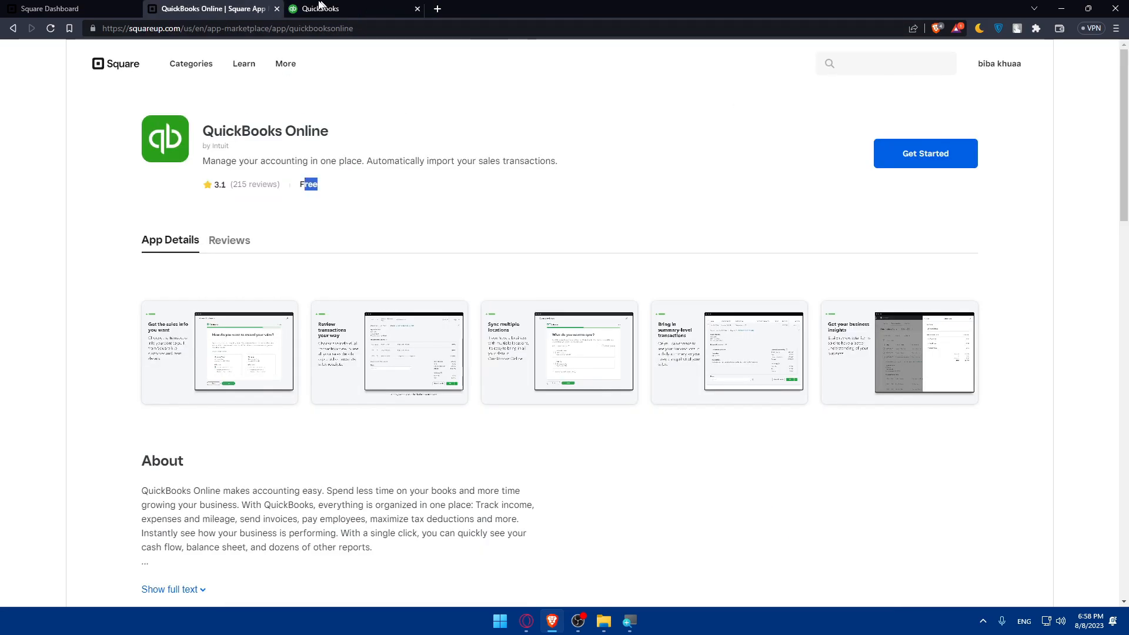
Step: Sign in to QuickBooks Online from Intuit's QuickBooks + Square page and scroll the tets dashboard to Quick actions
{"action": "left_click", "coordinate": [924, 154]}
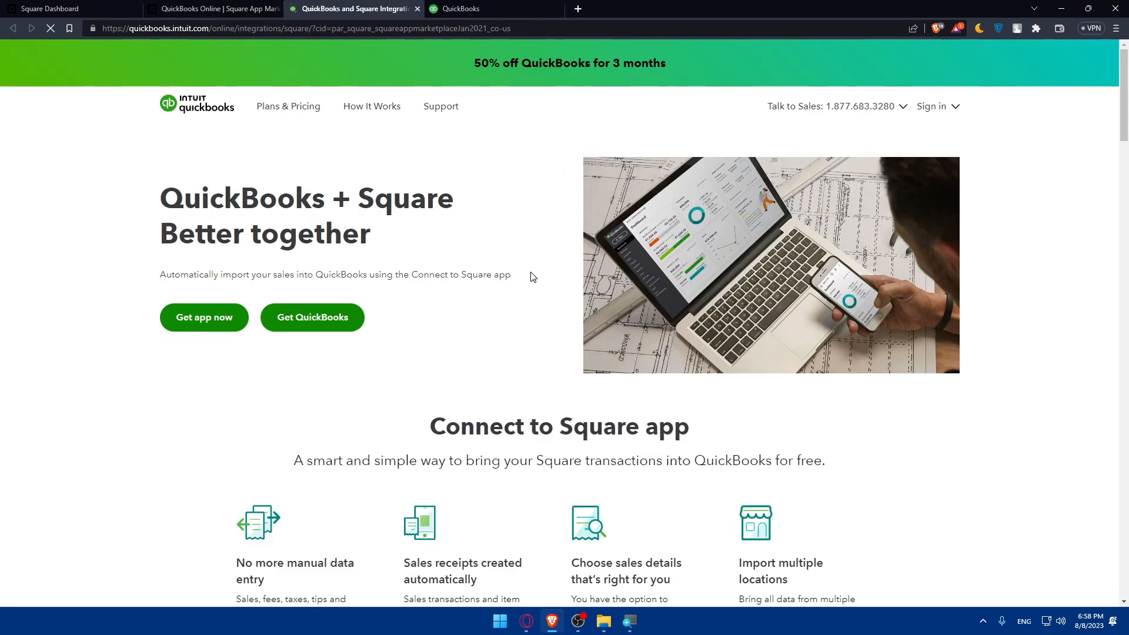
{"action": "left_click", "coordinate": [931, 106]}
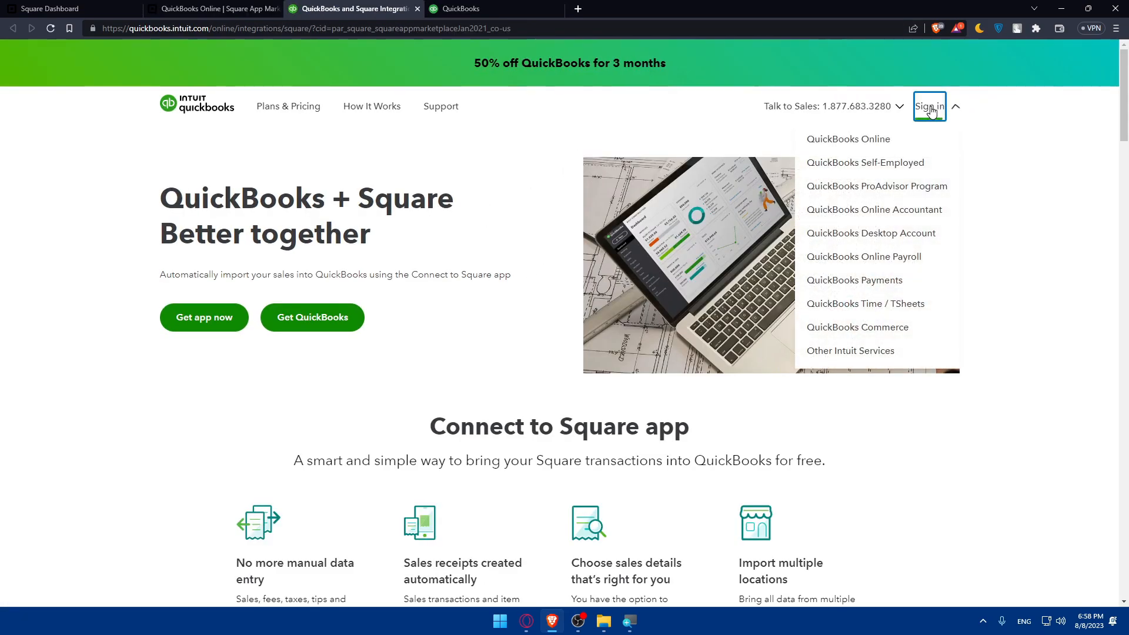
{"action": "left_click", "coordinate": [847, 138]}
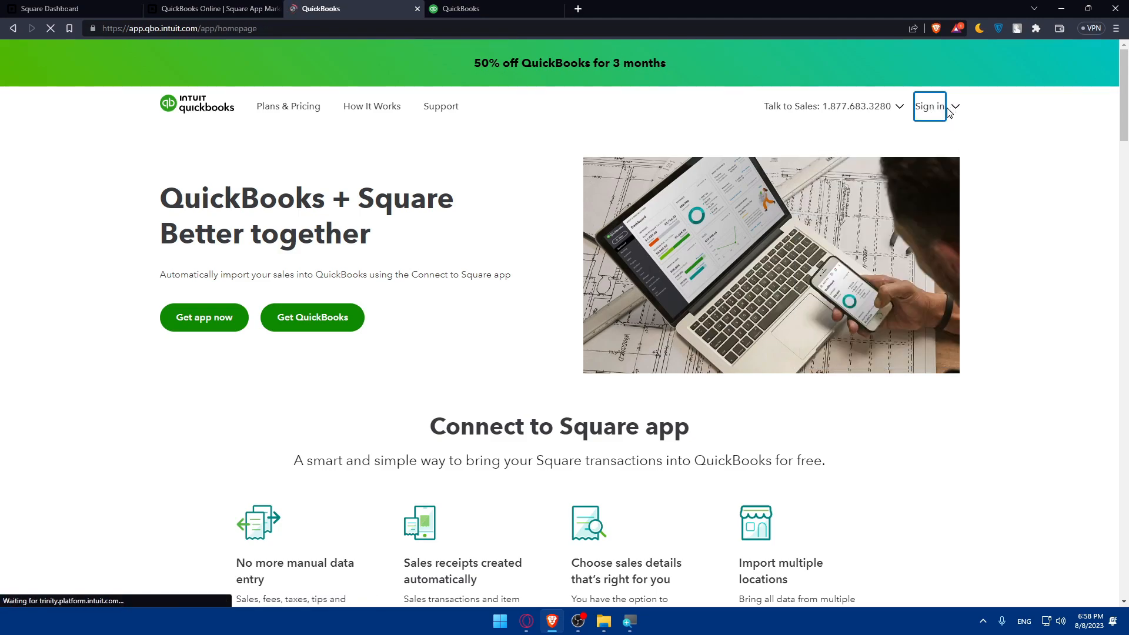
{"action": "left_click", "coordinate": [928, 106]}
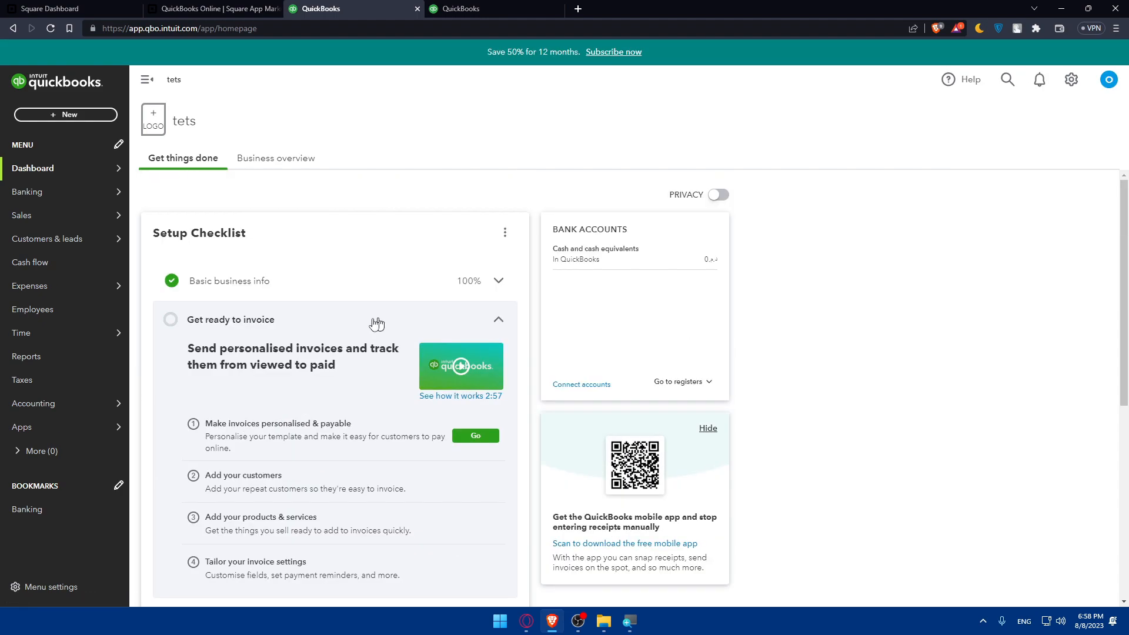
{"action": "mouse_move", "coordinate": [344, 420]}
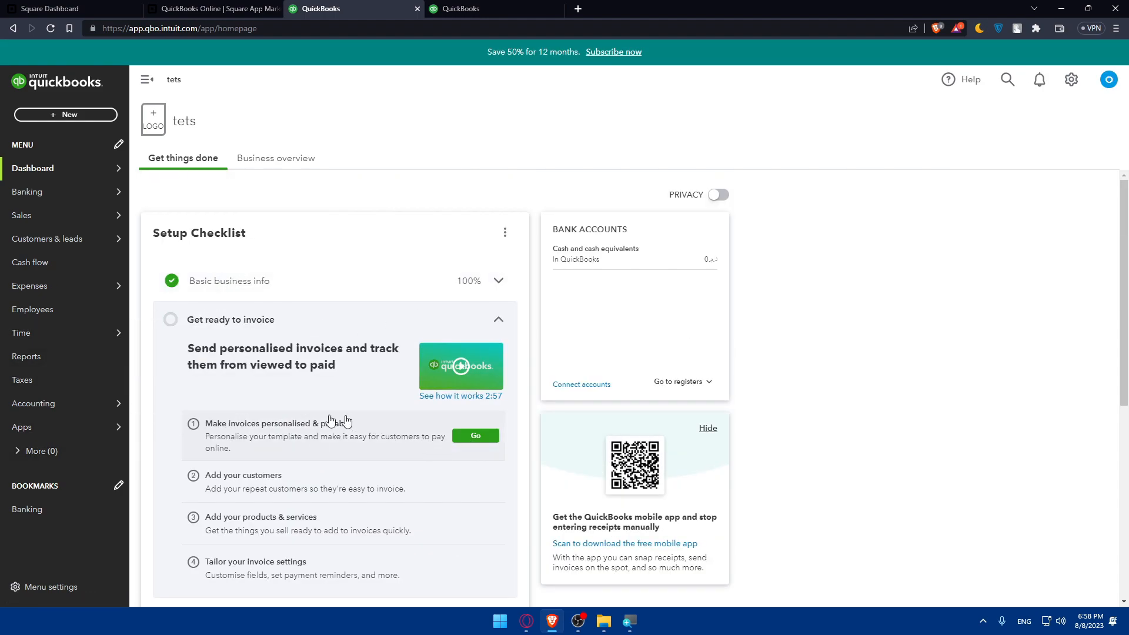
{"action": "scroll", "scroll_direction": "down", "scroll_amount": 3}
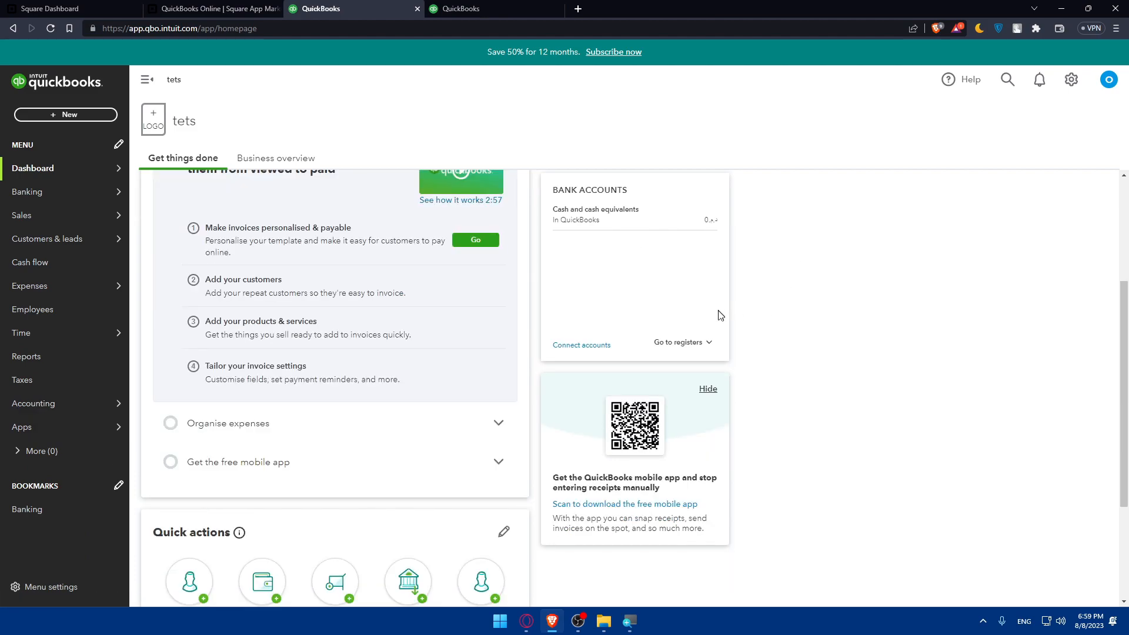
{"action": "scroll", "scroll_direction": "down", "scroll_amount": 3}
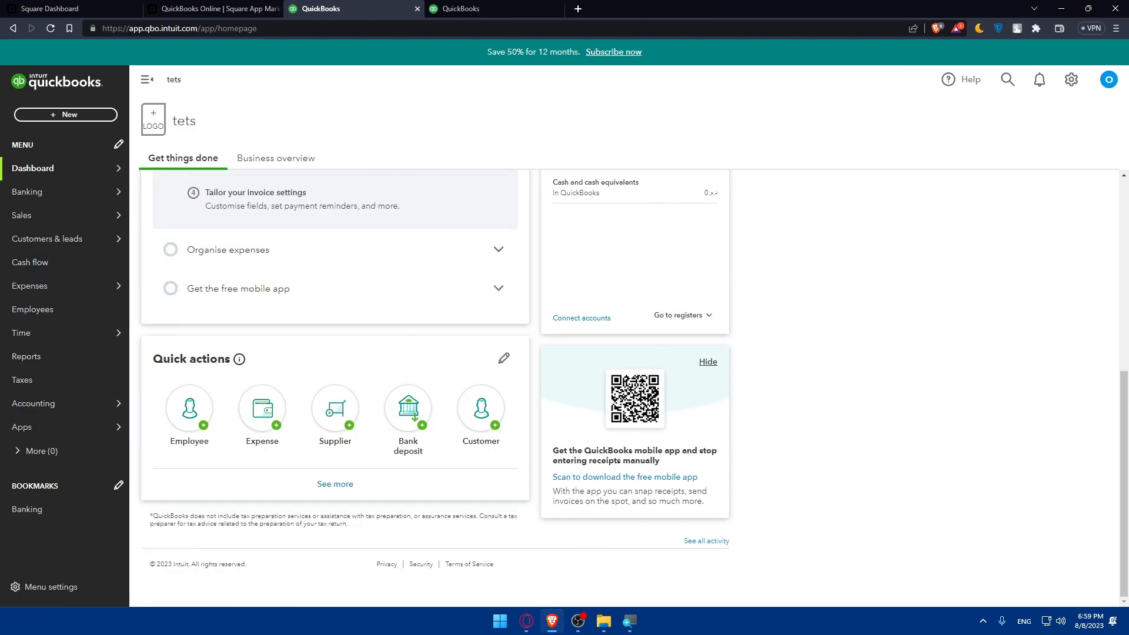